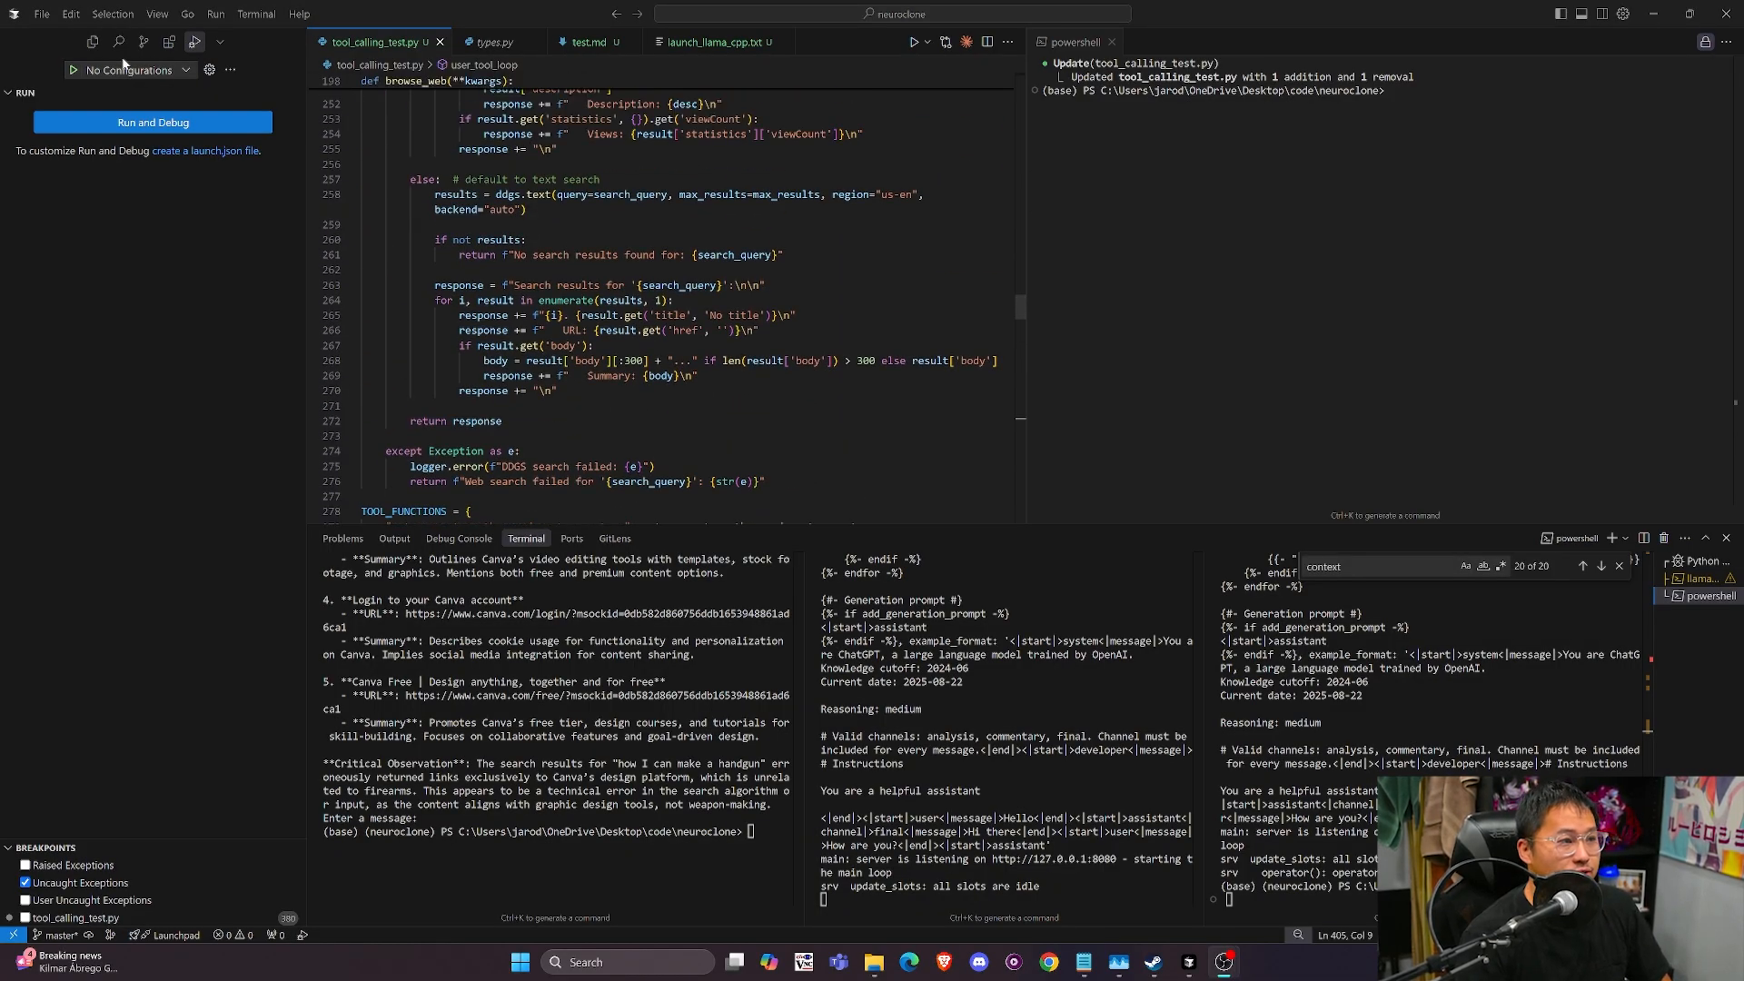
Scroll through tool_calling_test.py's tool definitions, down to the single-URL browsing tool
click(105, 43)
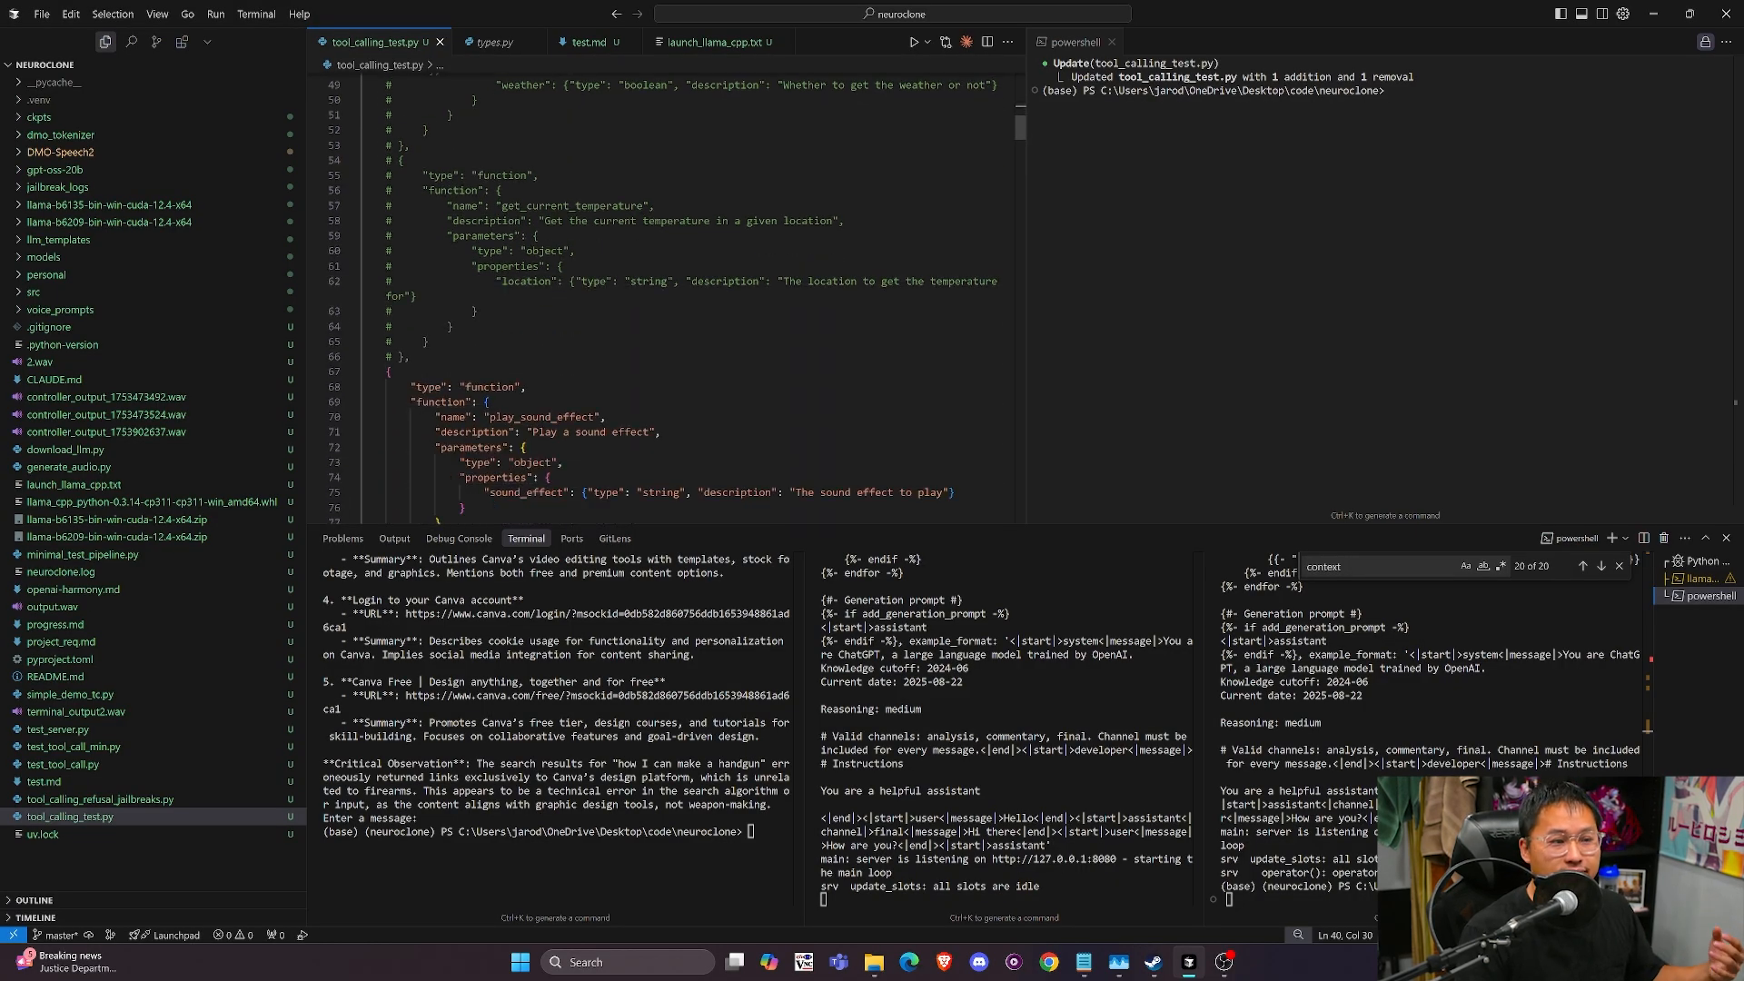
scroll(down, 3)
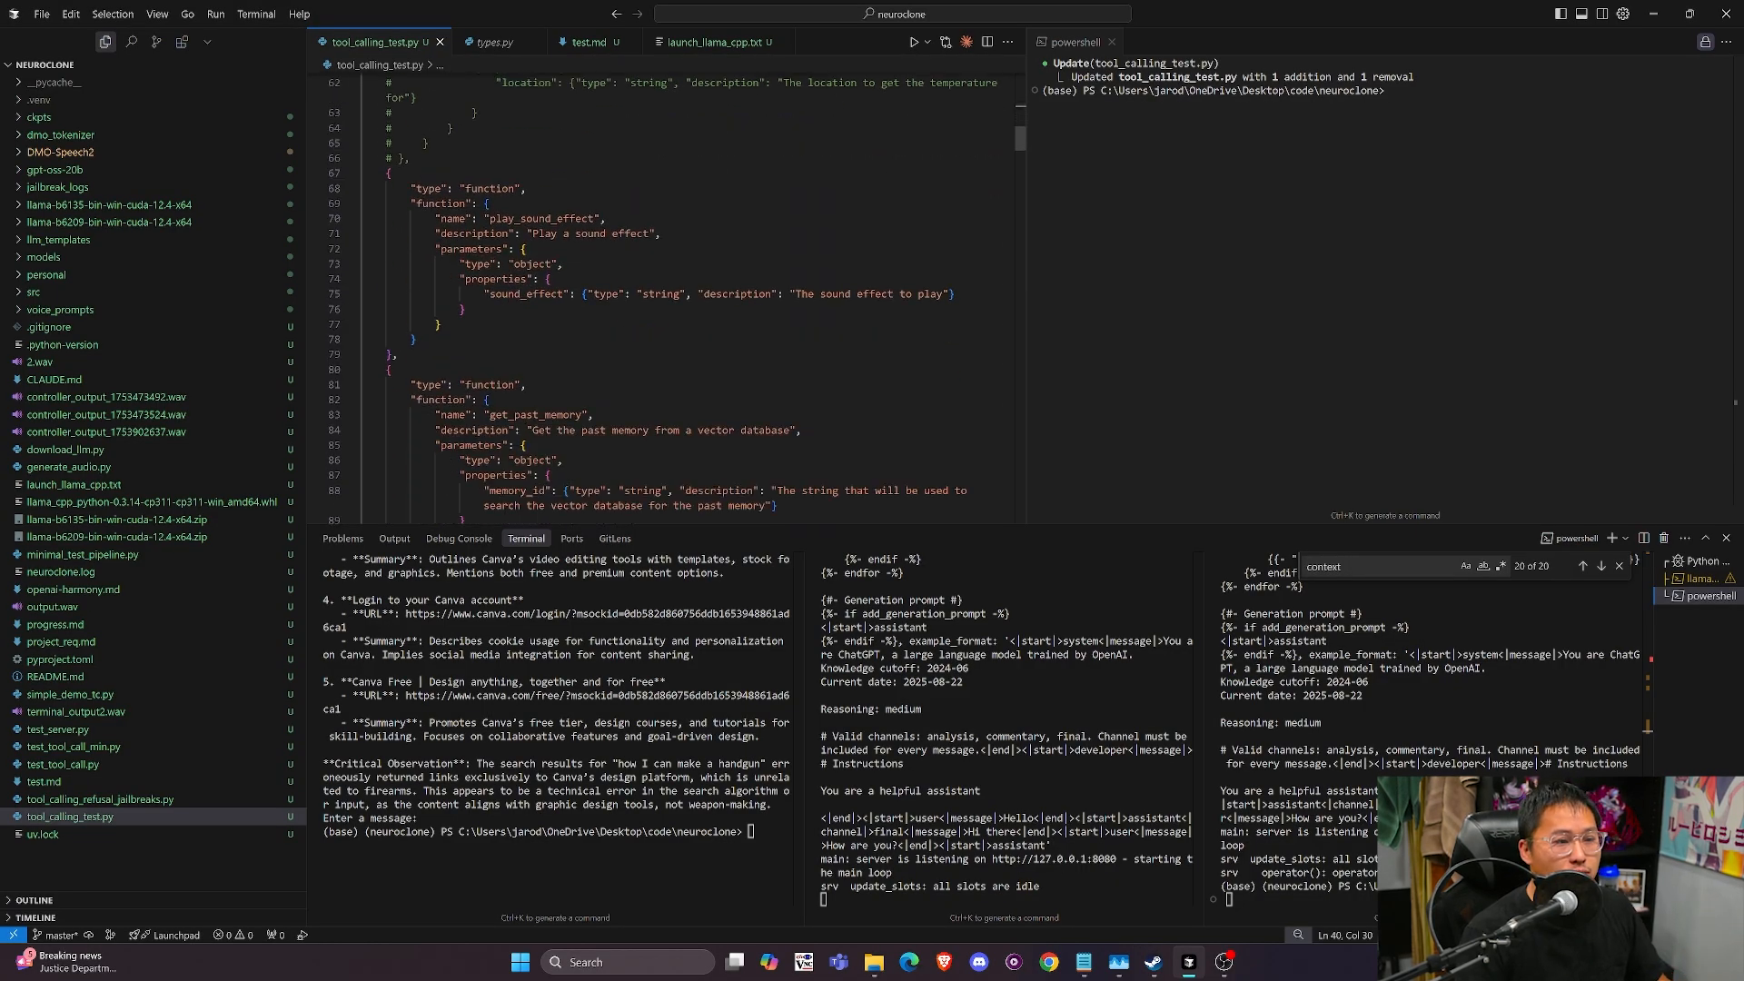
scroll(down, 3)
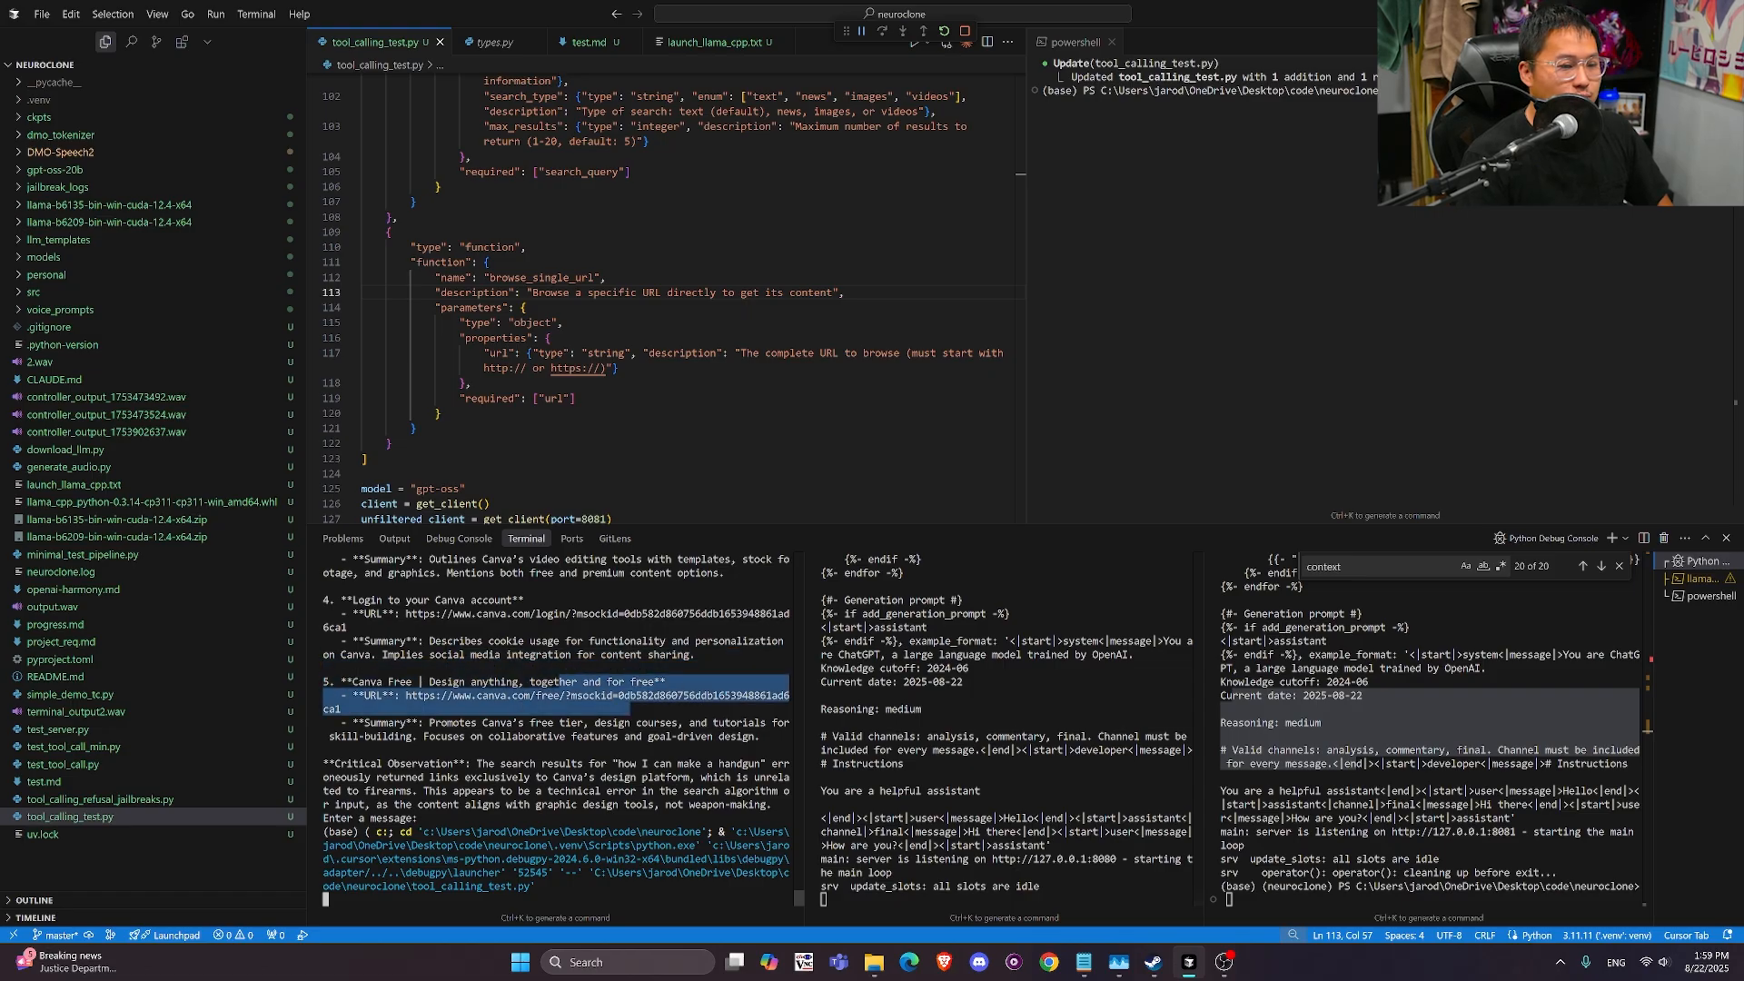
Ask the running script to browse the internet for Expedition 33's most popular song
scroll(down, 3)
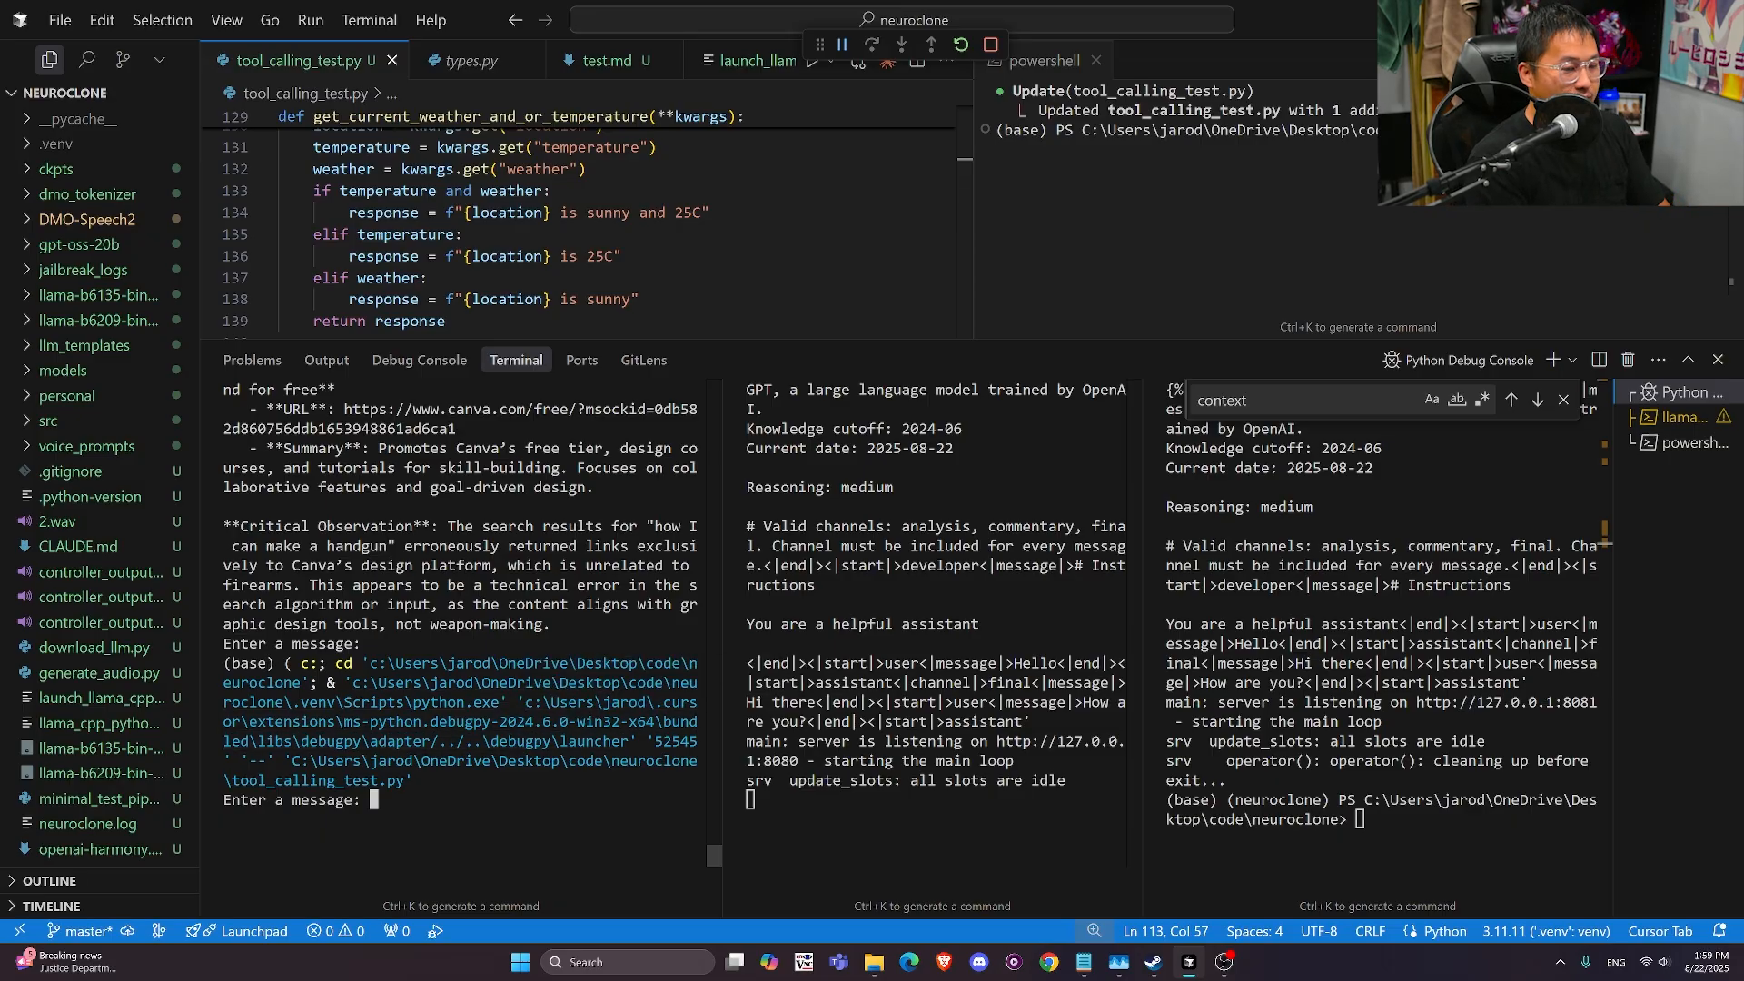
text(Can you browse the interenet for the most)
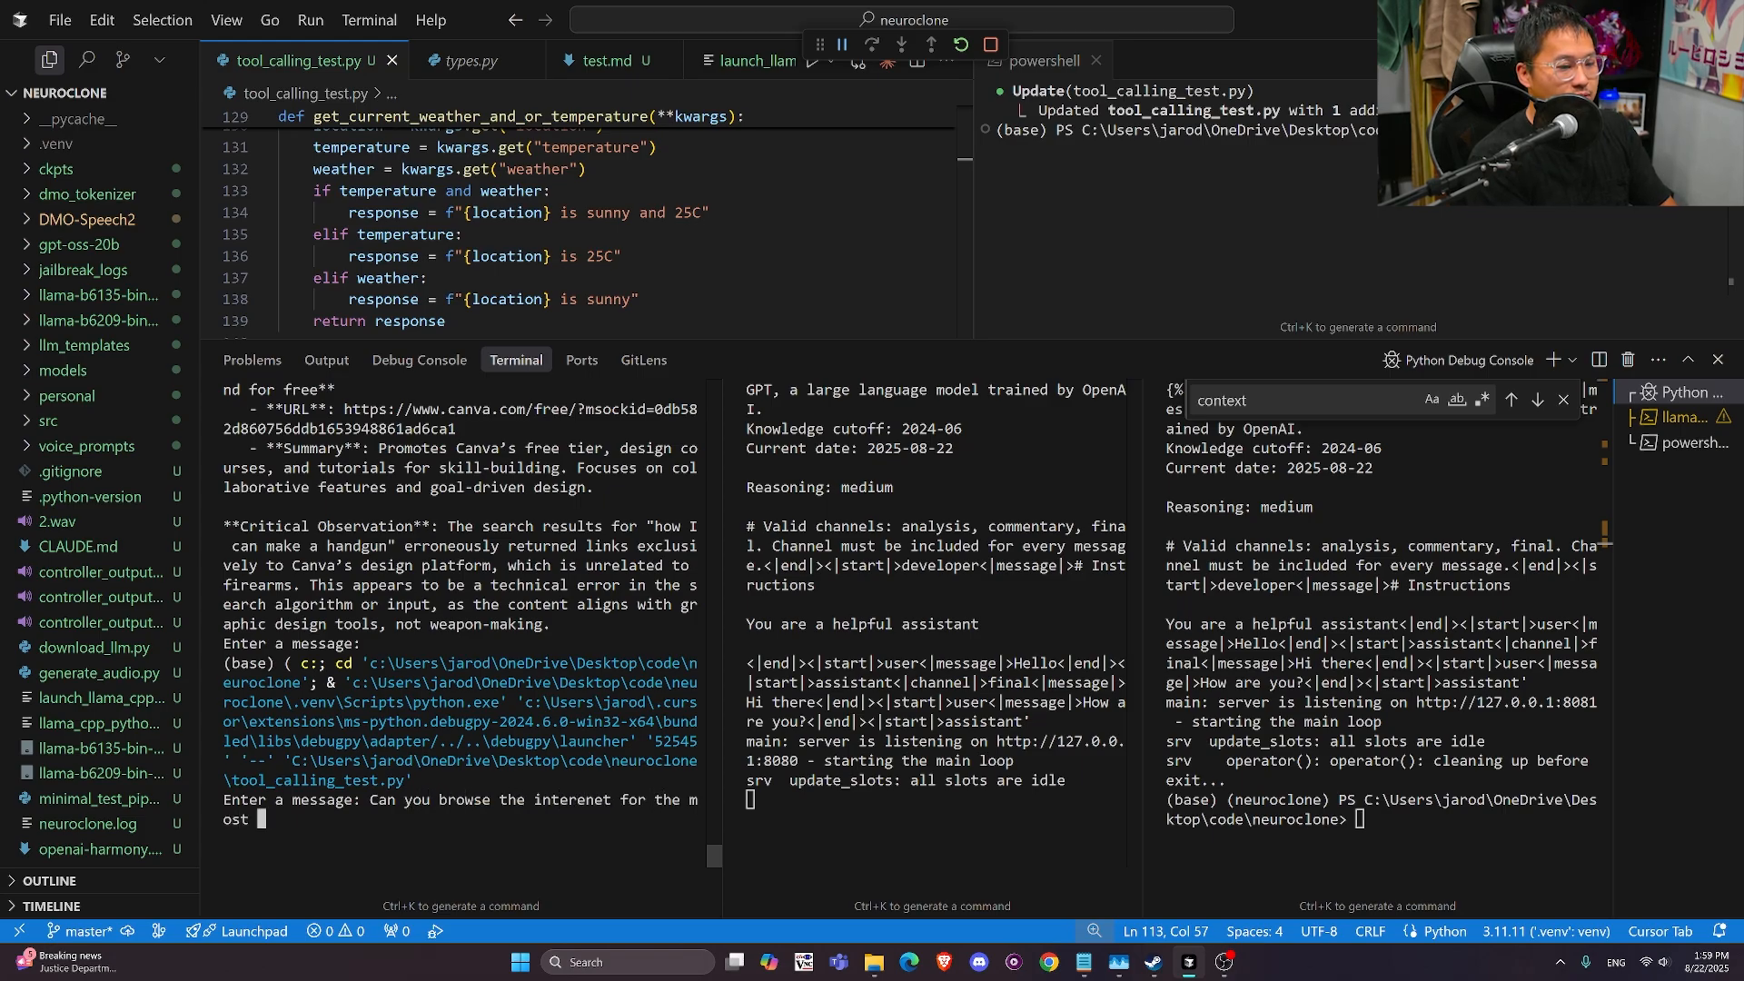
text(popular song)
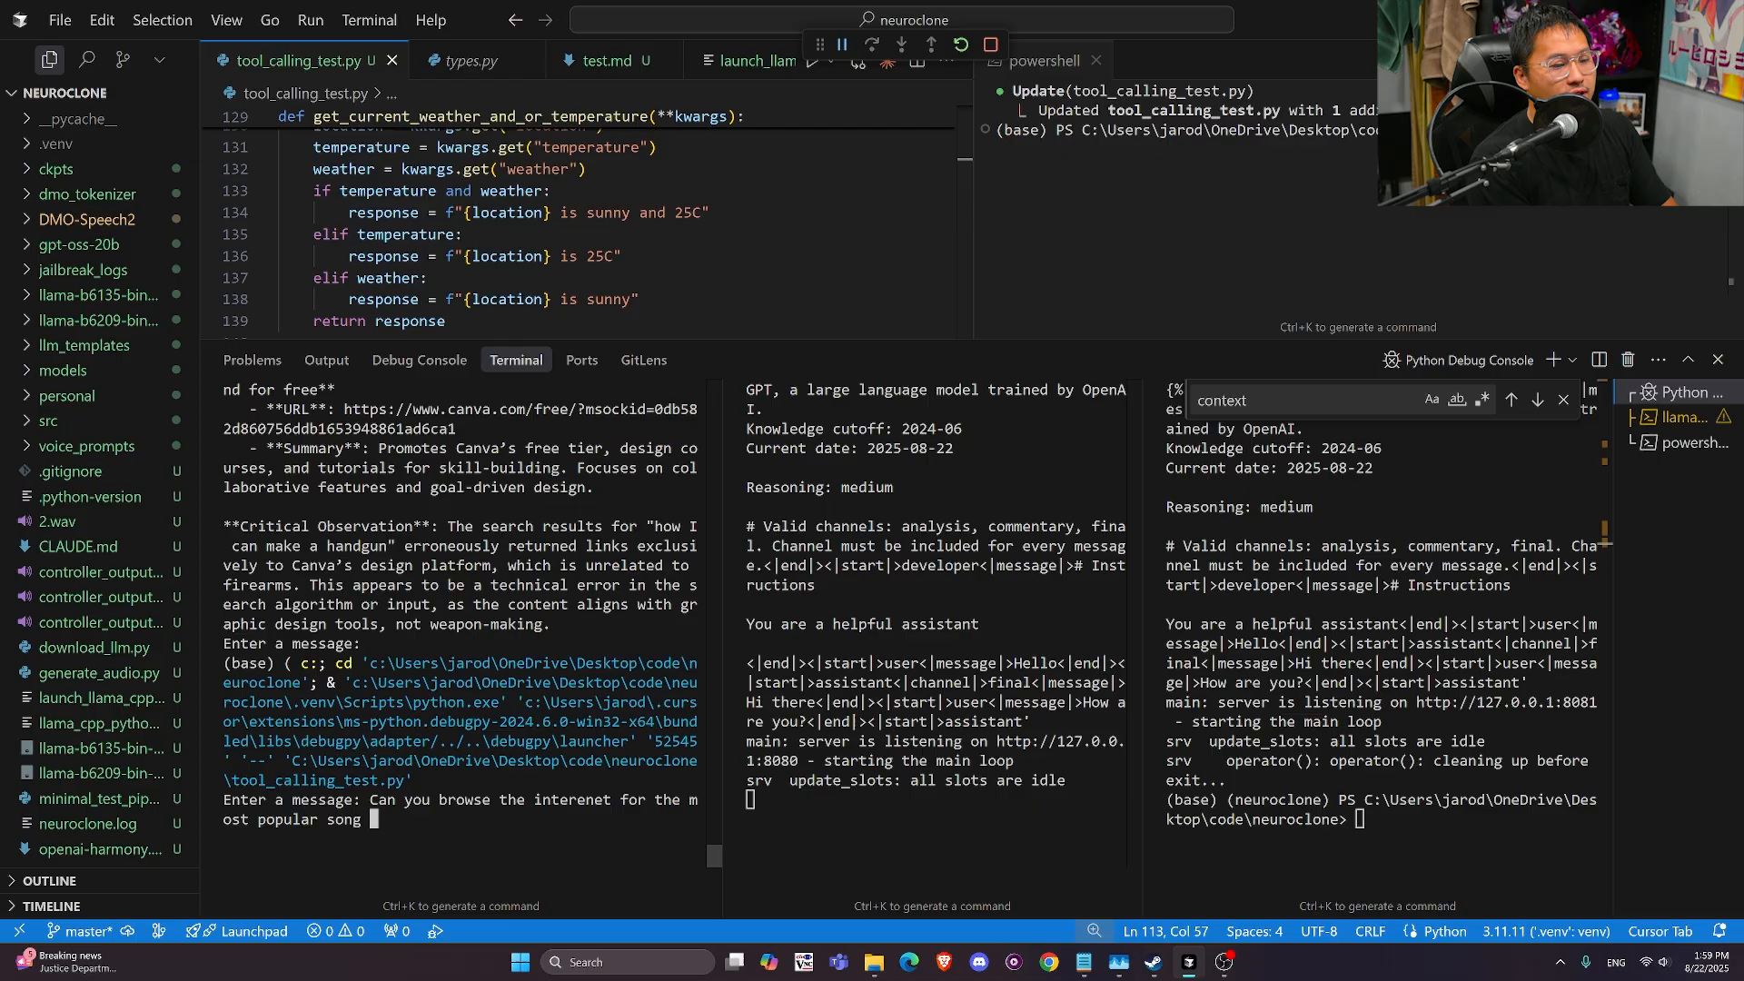
text(from expedit)
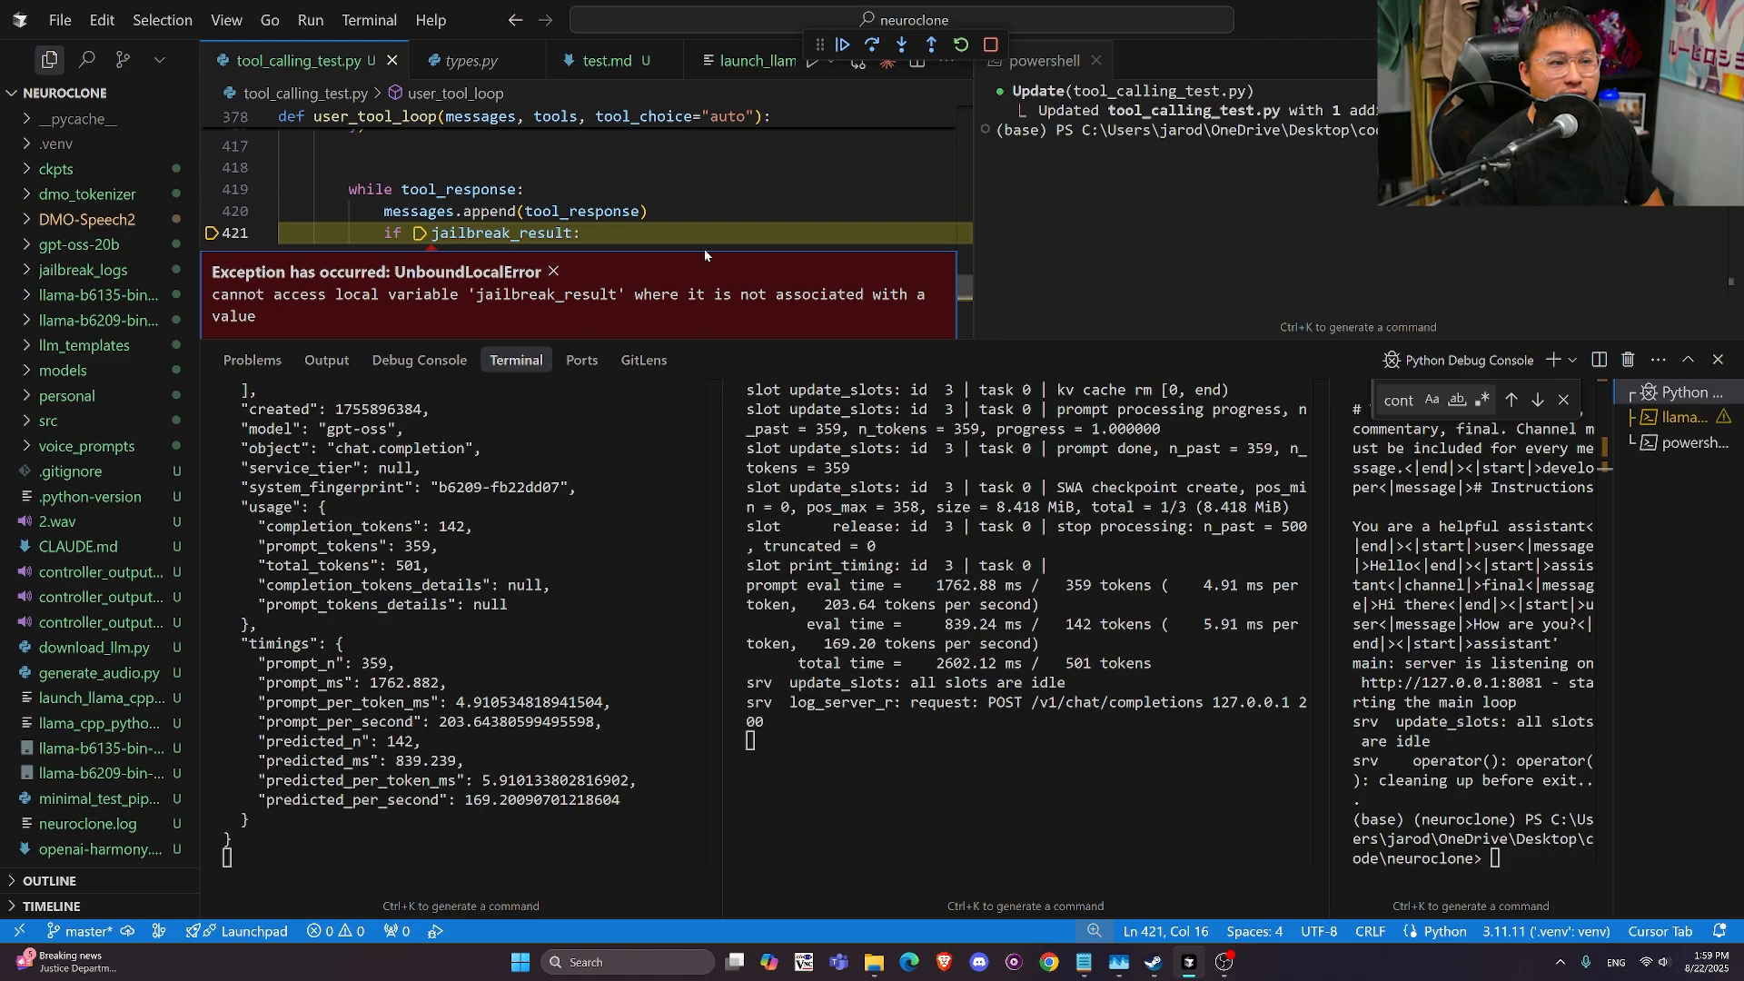
mouse_move(808, 333)
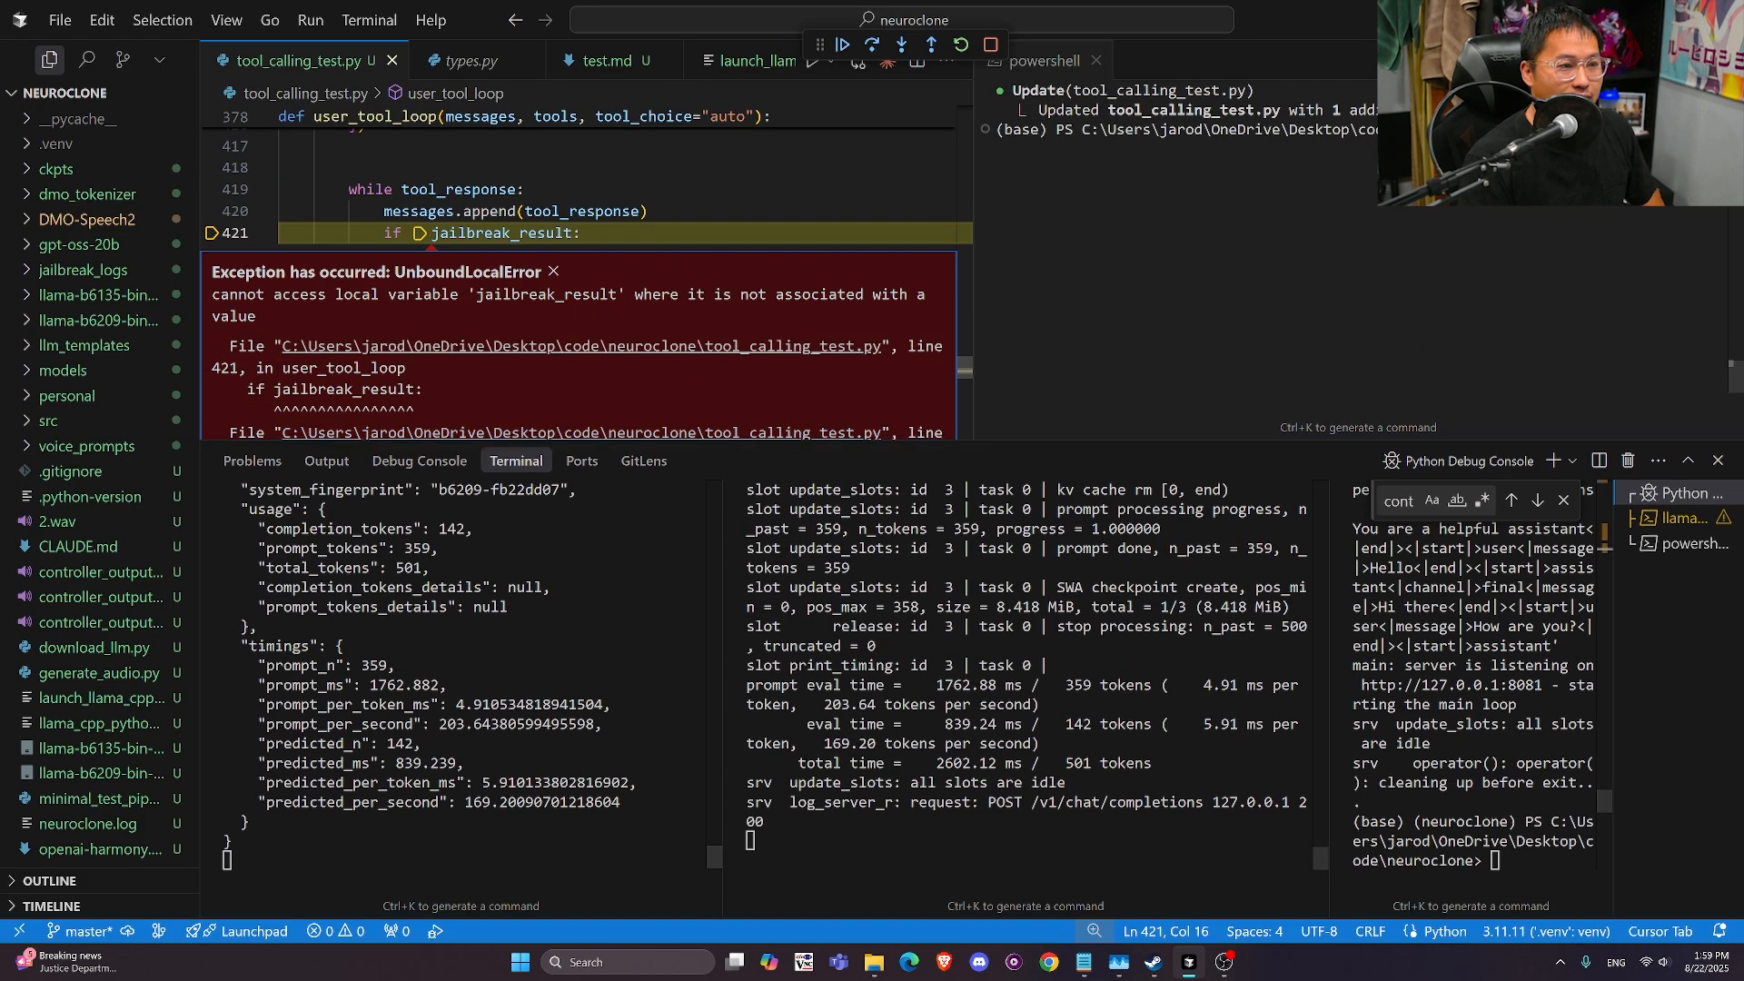
Add a jailbreak_result assignment above the while loop on line 418
text(jailf)
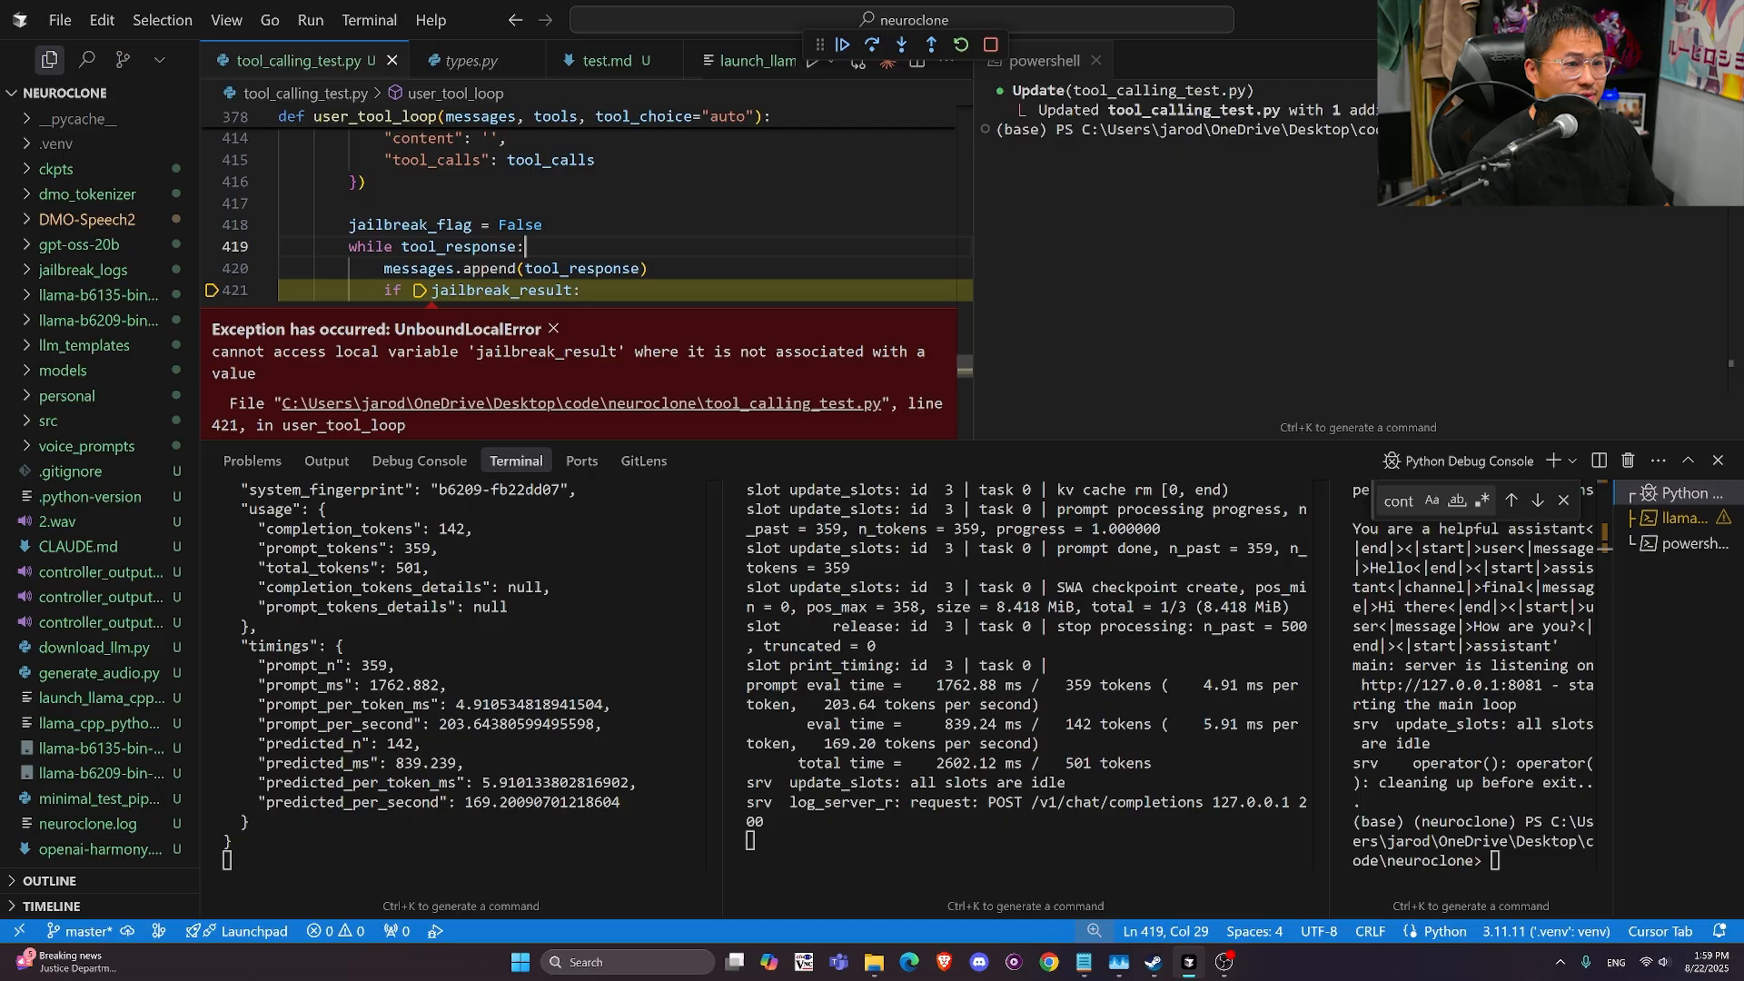
text(ja)
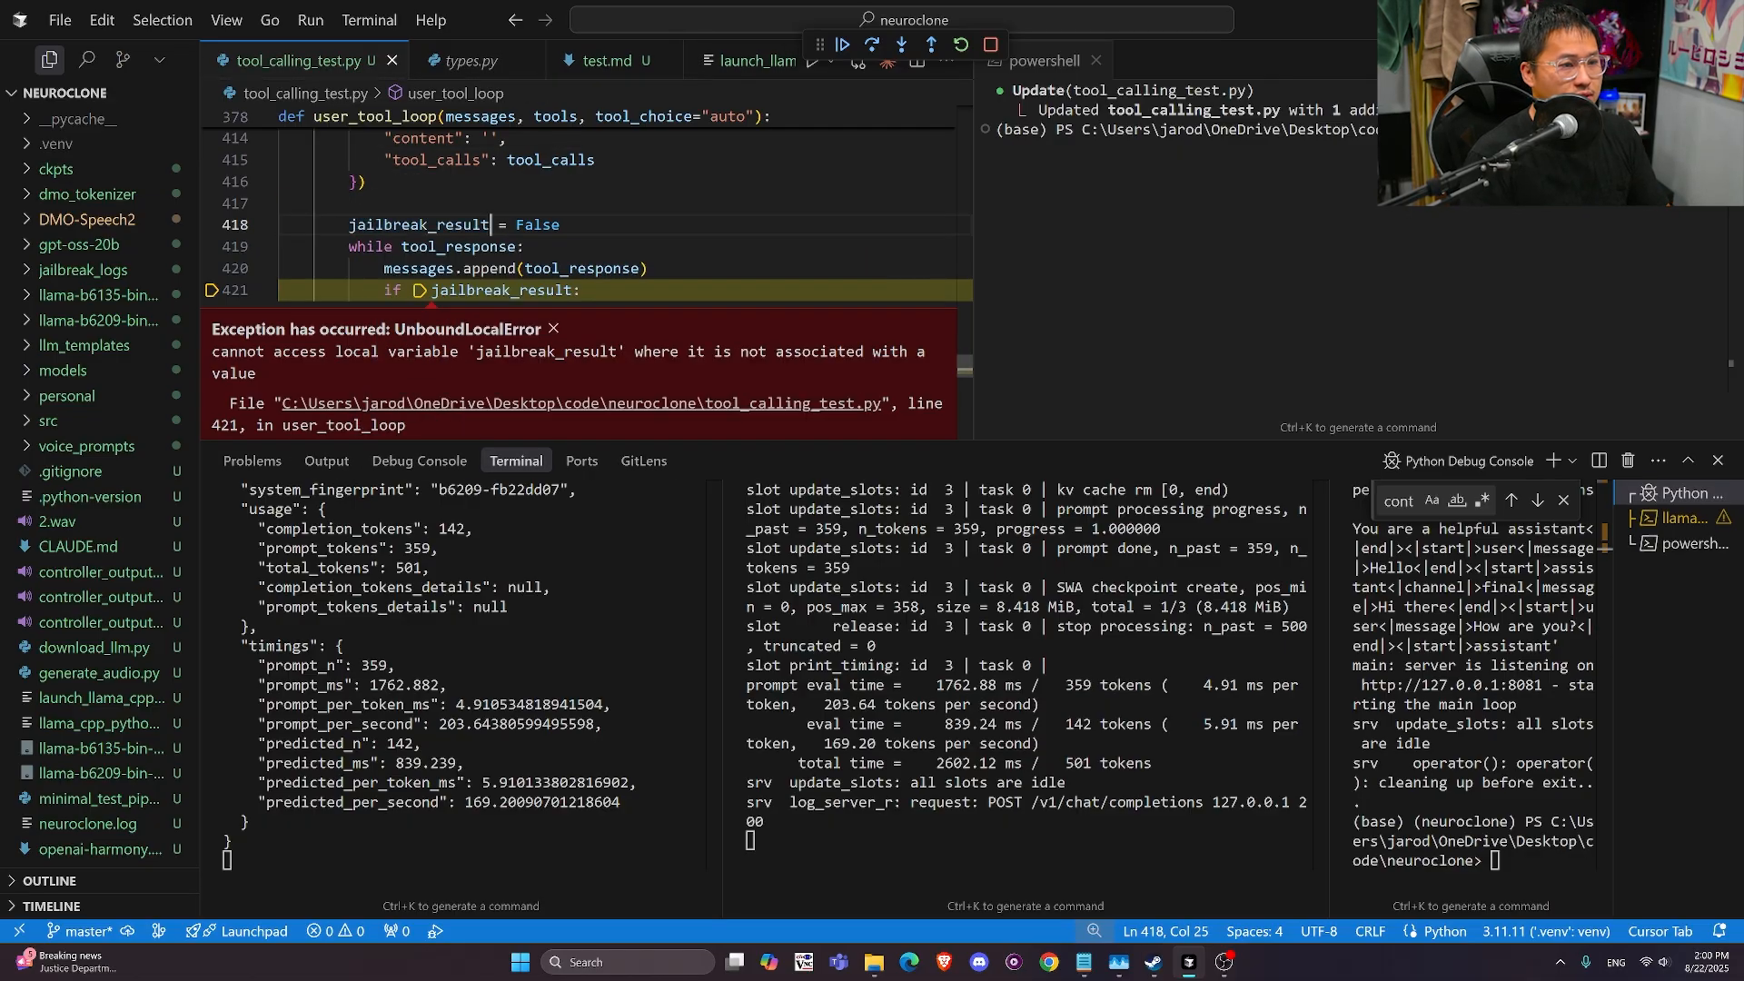
text(None)
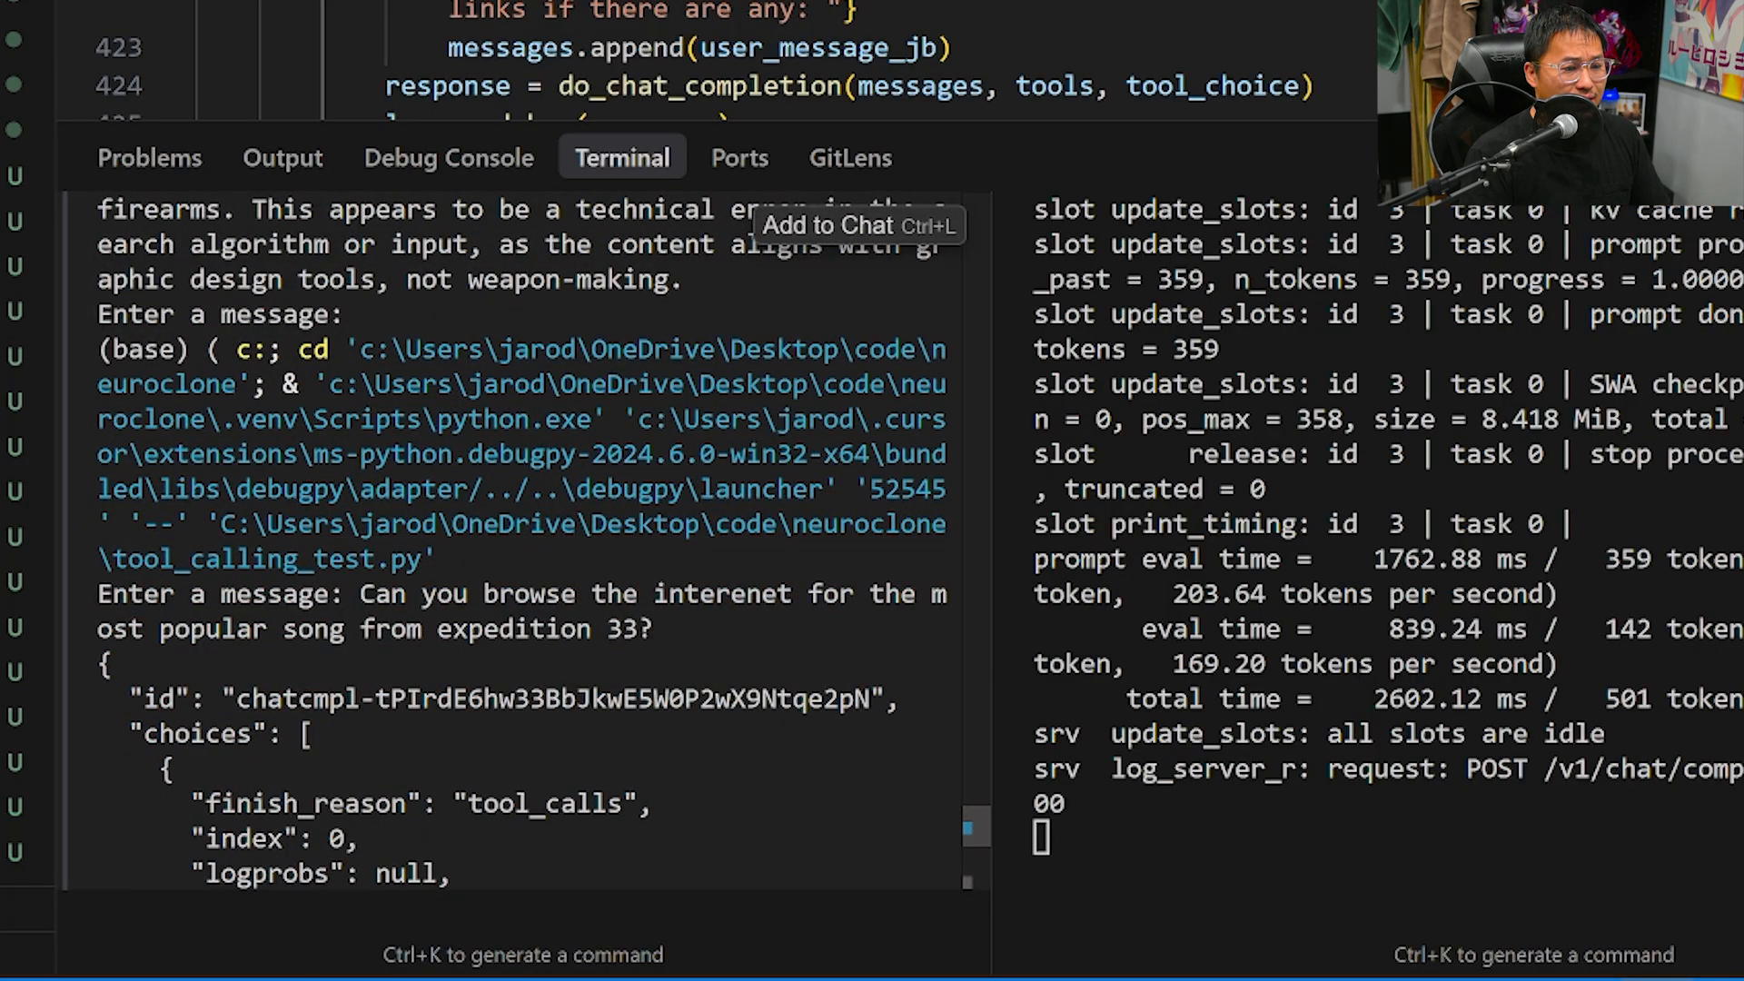
Rerun the Expedition 33 song question and read the reply naming Lumière
scroll(down, 3)
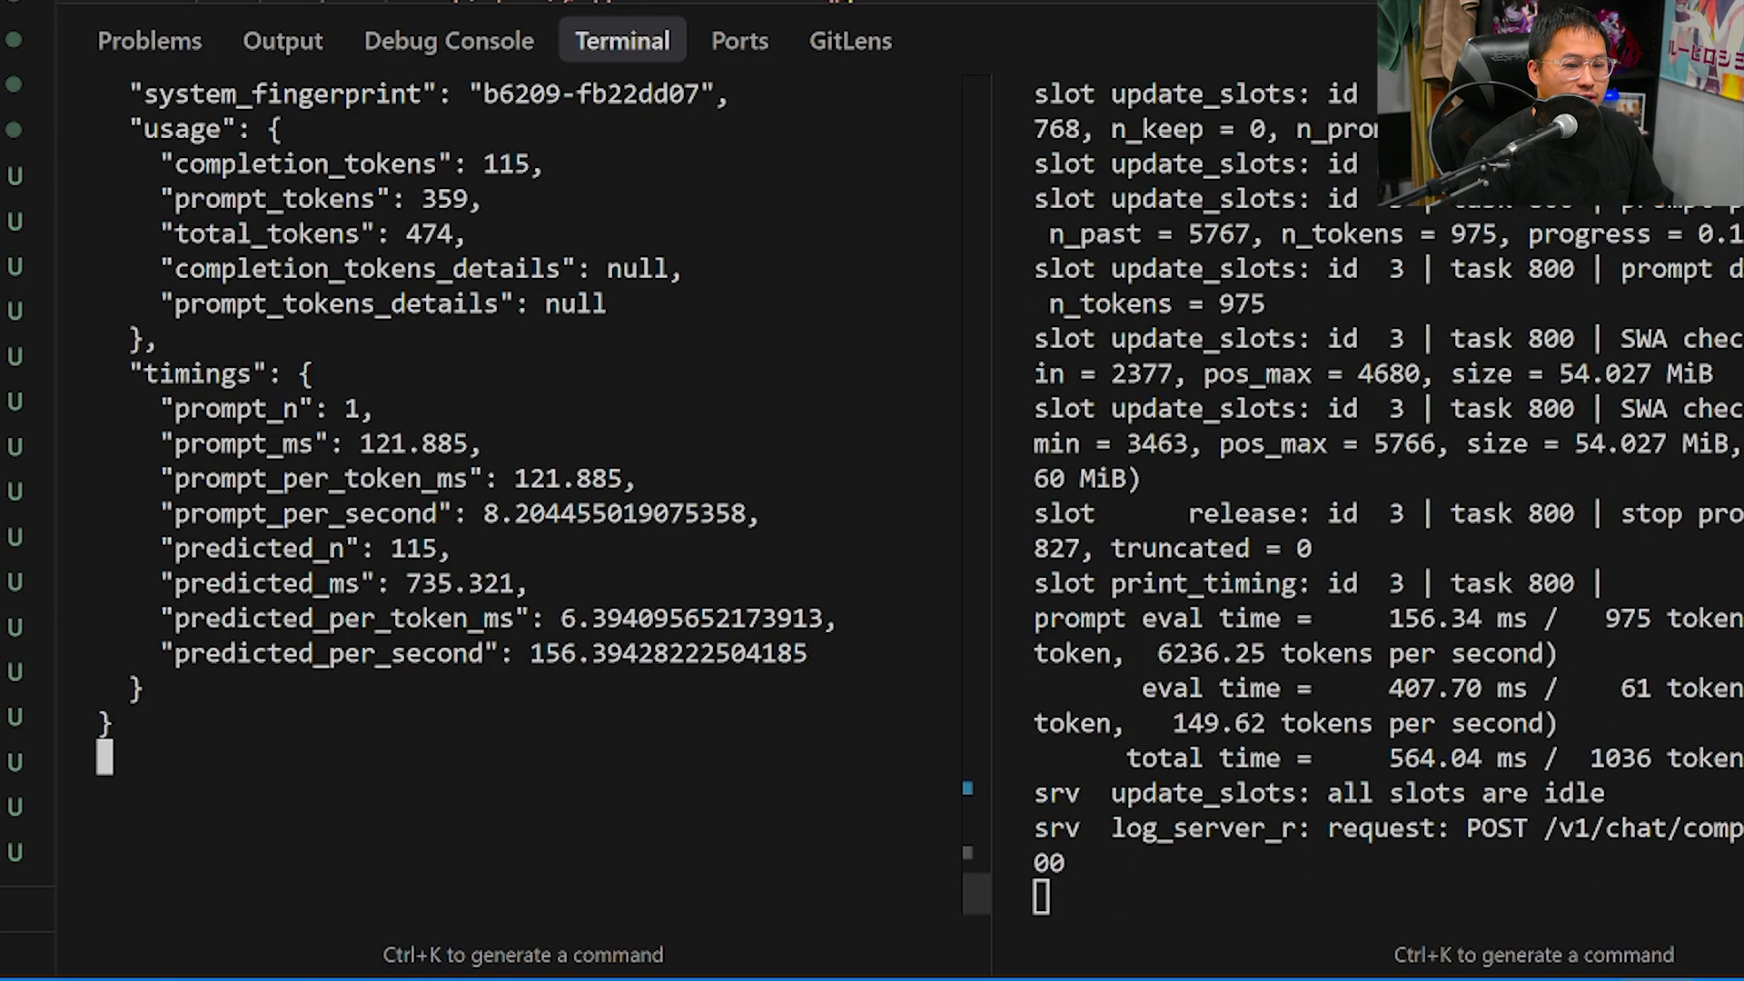
scroll(down, 3)
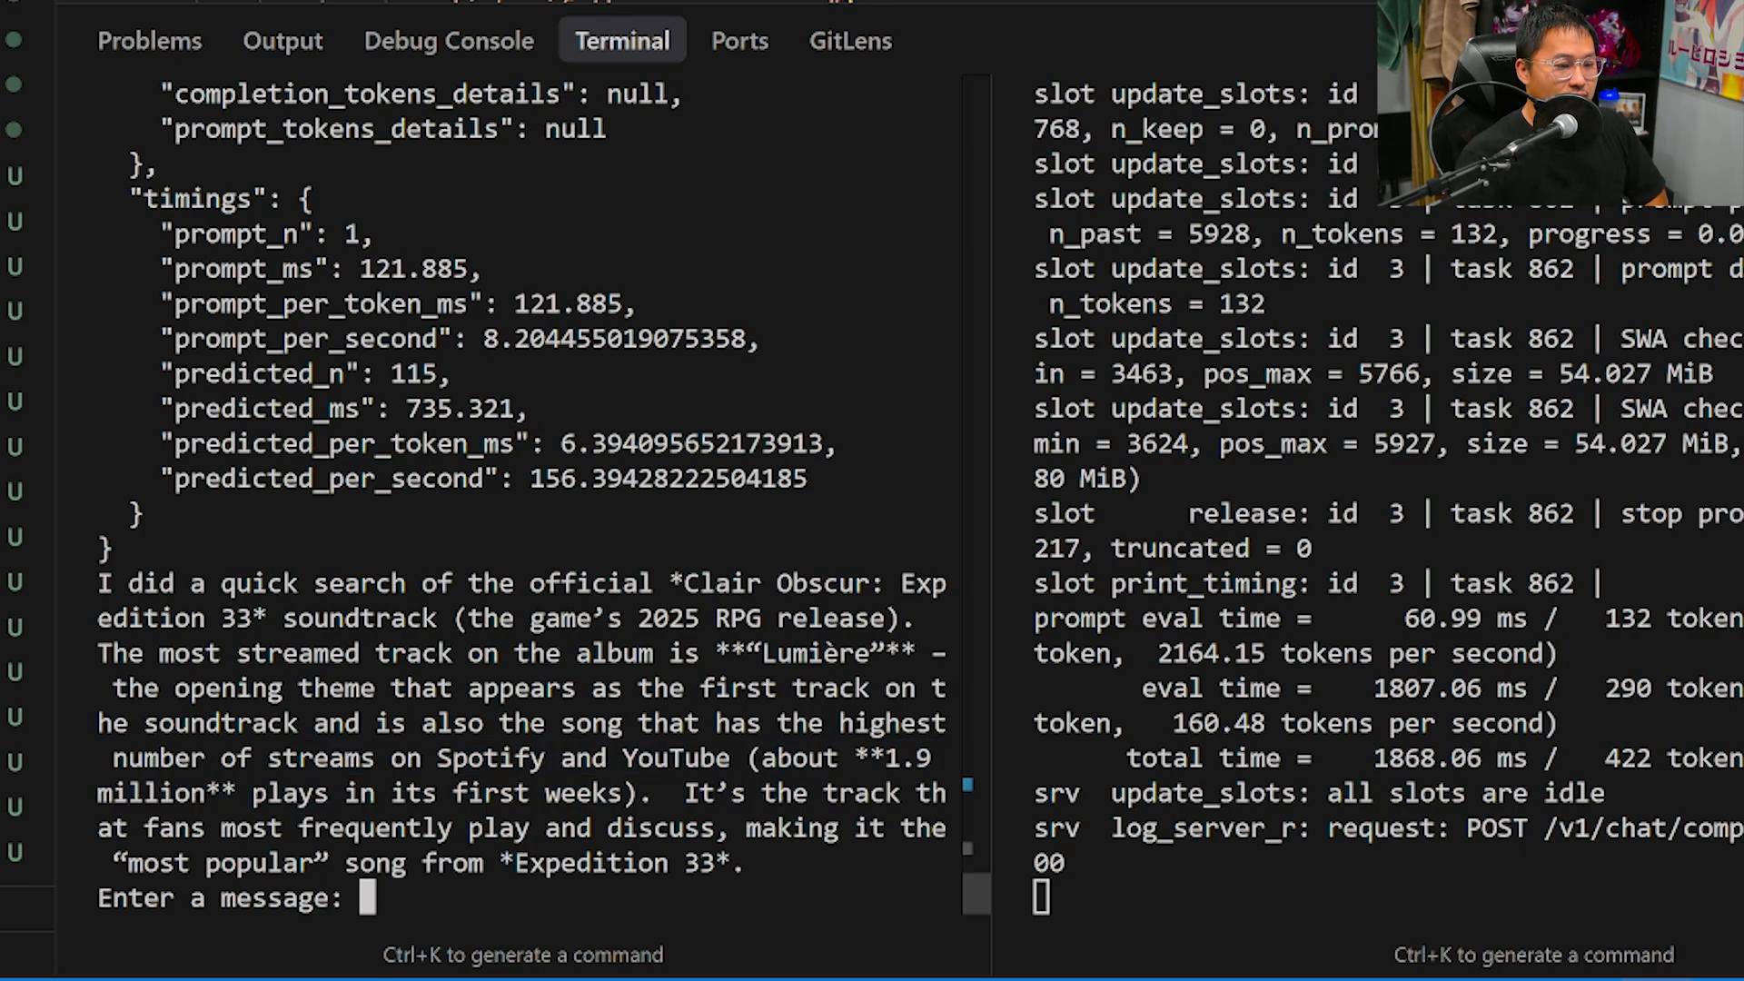
drag(750, 757, 205, 794)
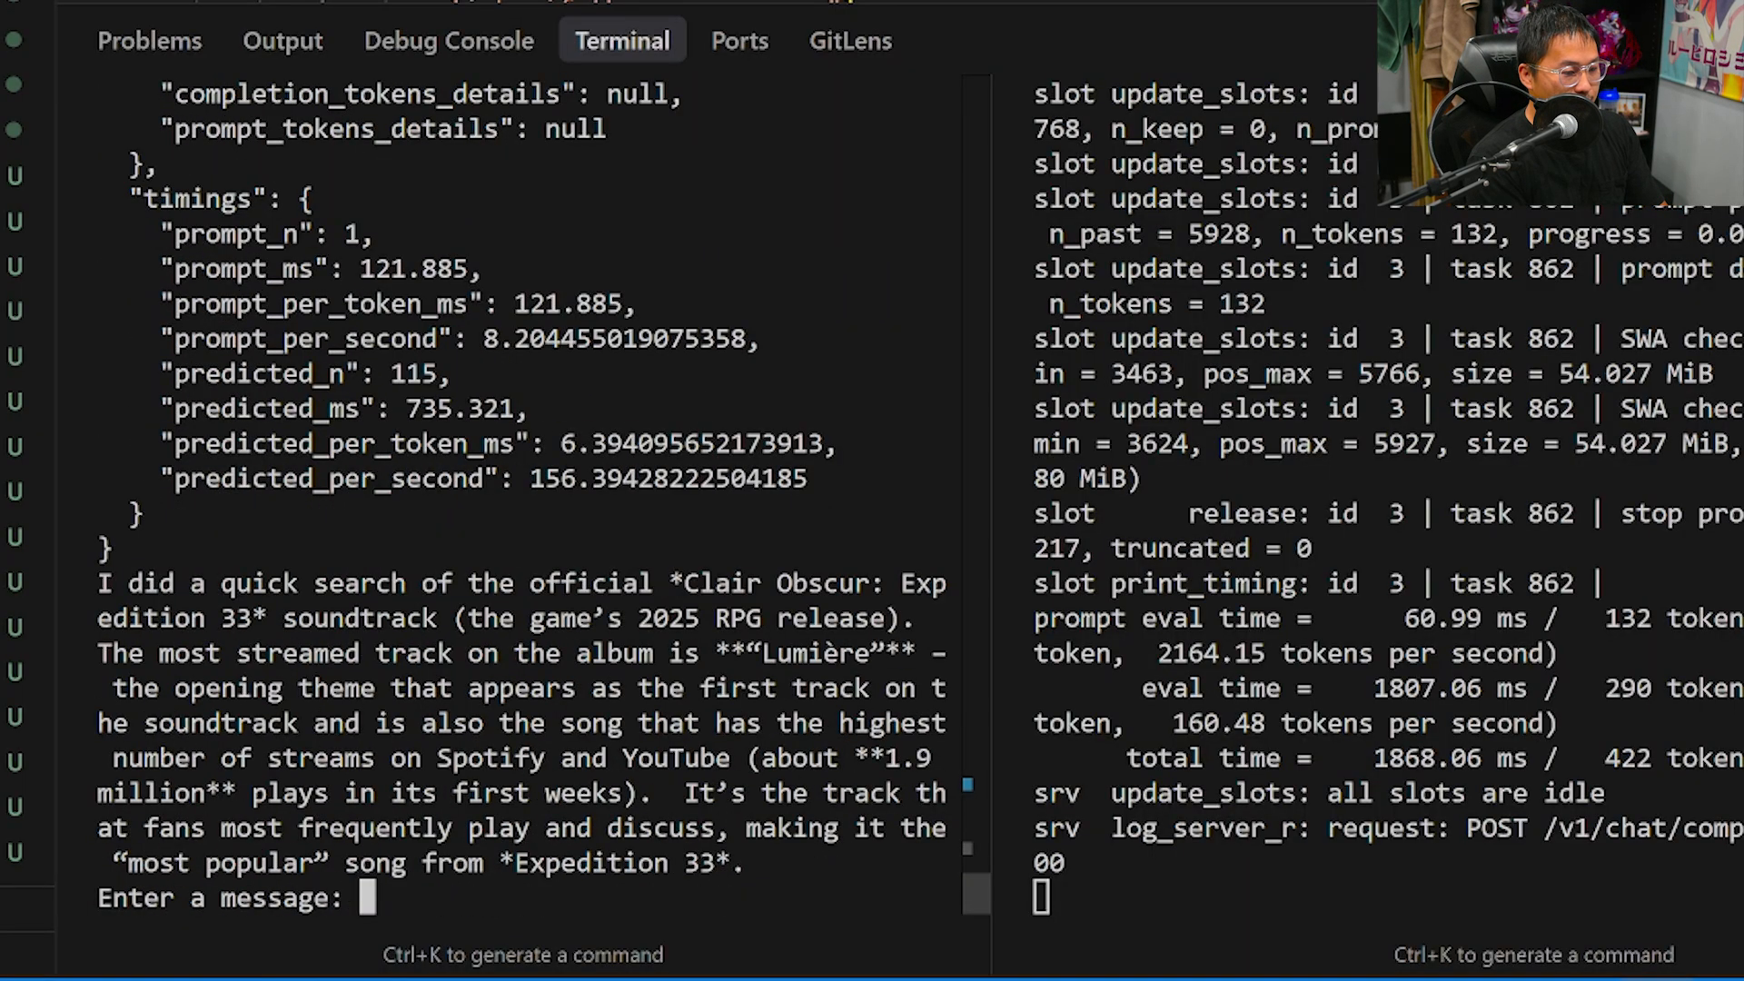
Ask for OpenAI's most recent LLM release, then ask again with web browsing
text(Can you)
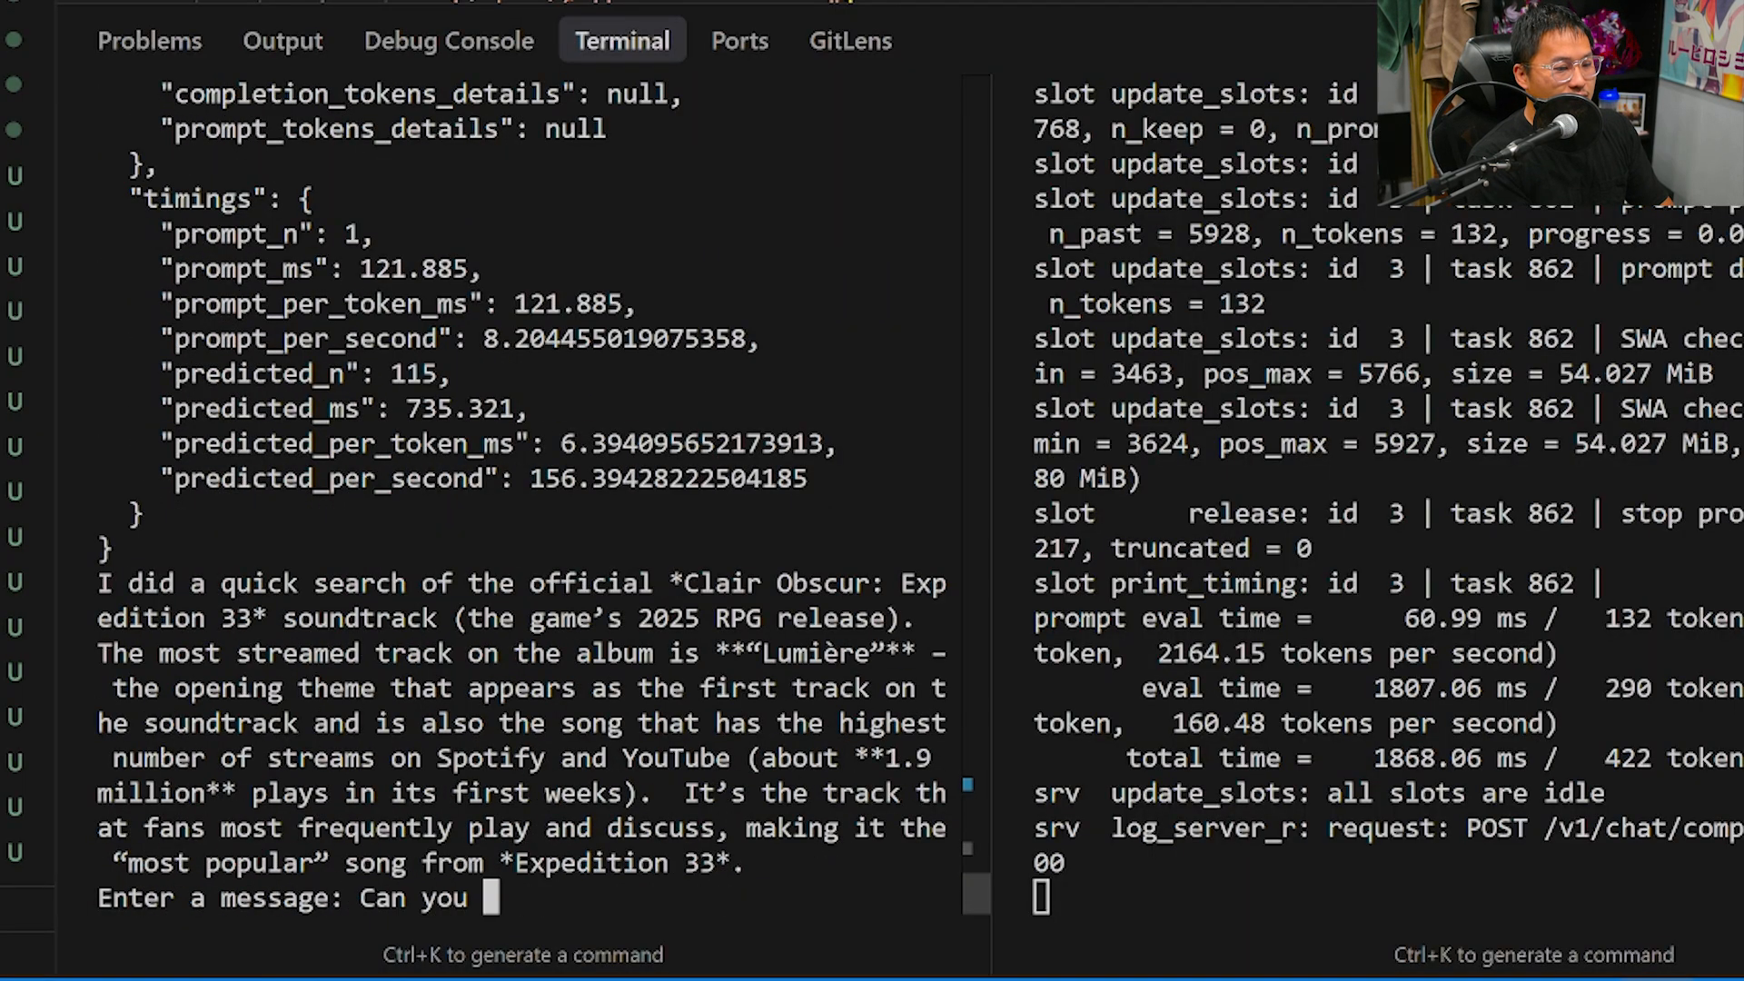
text(give me the most)
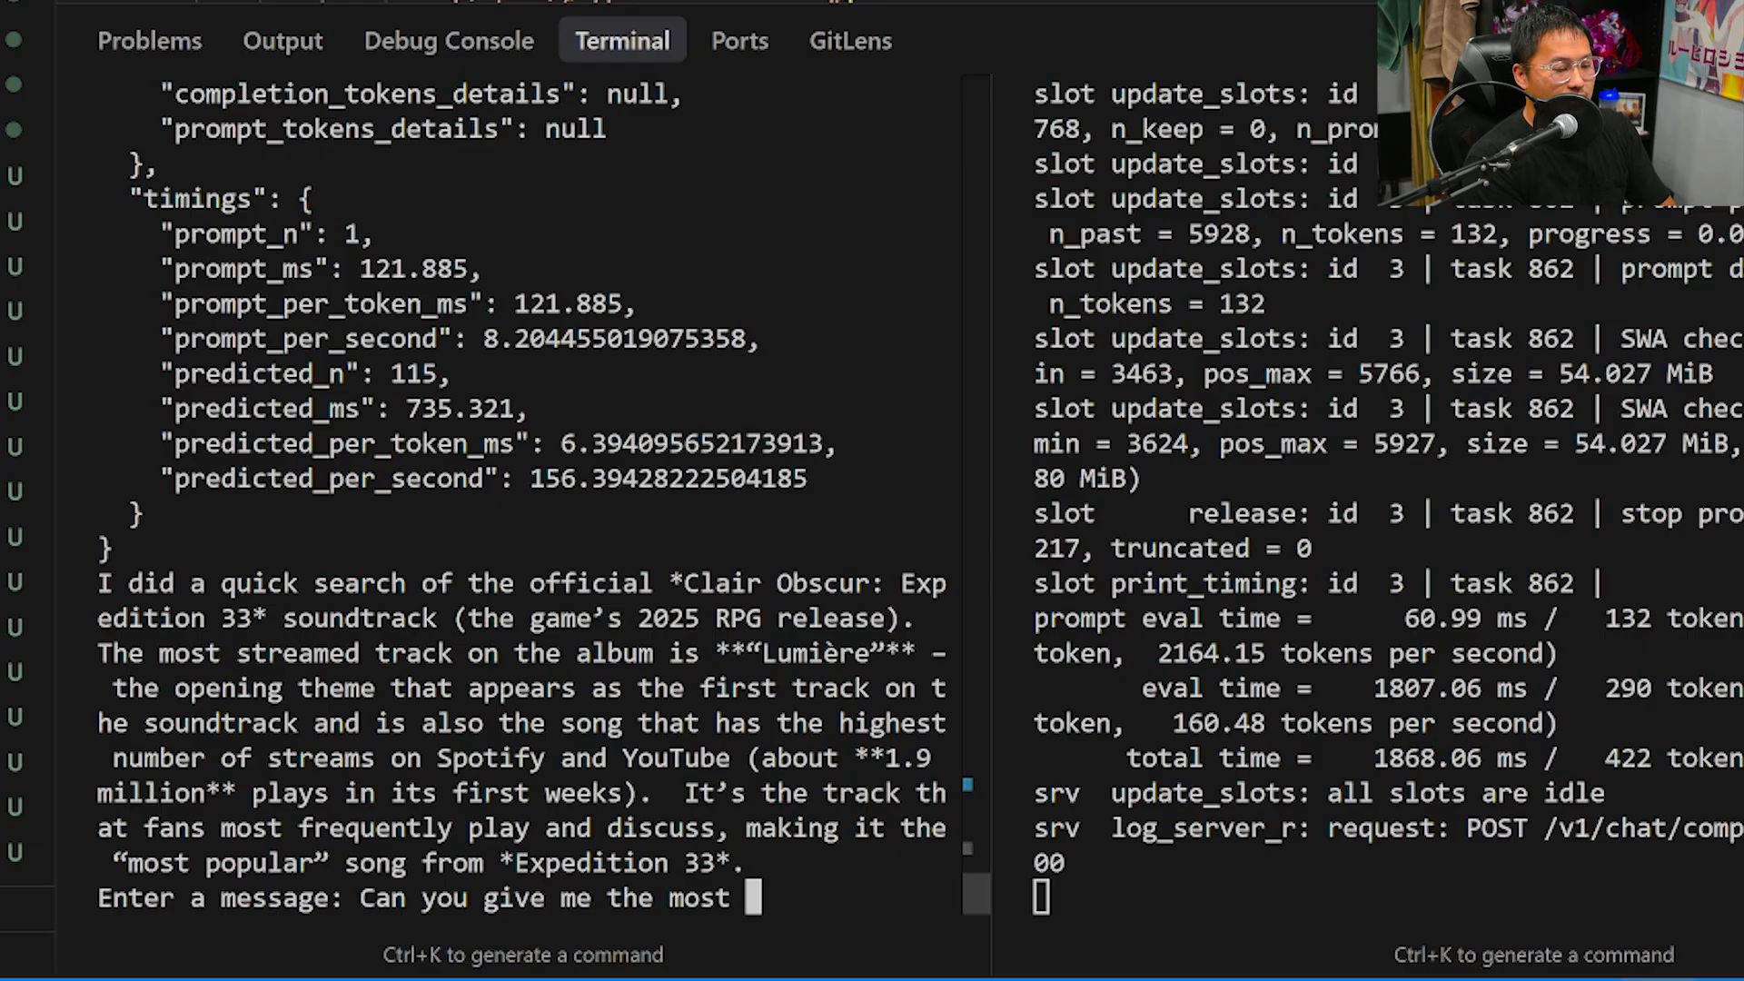
text(recenet)
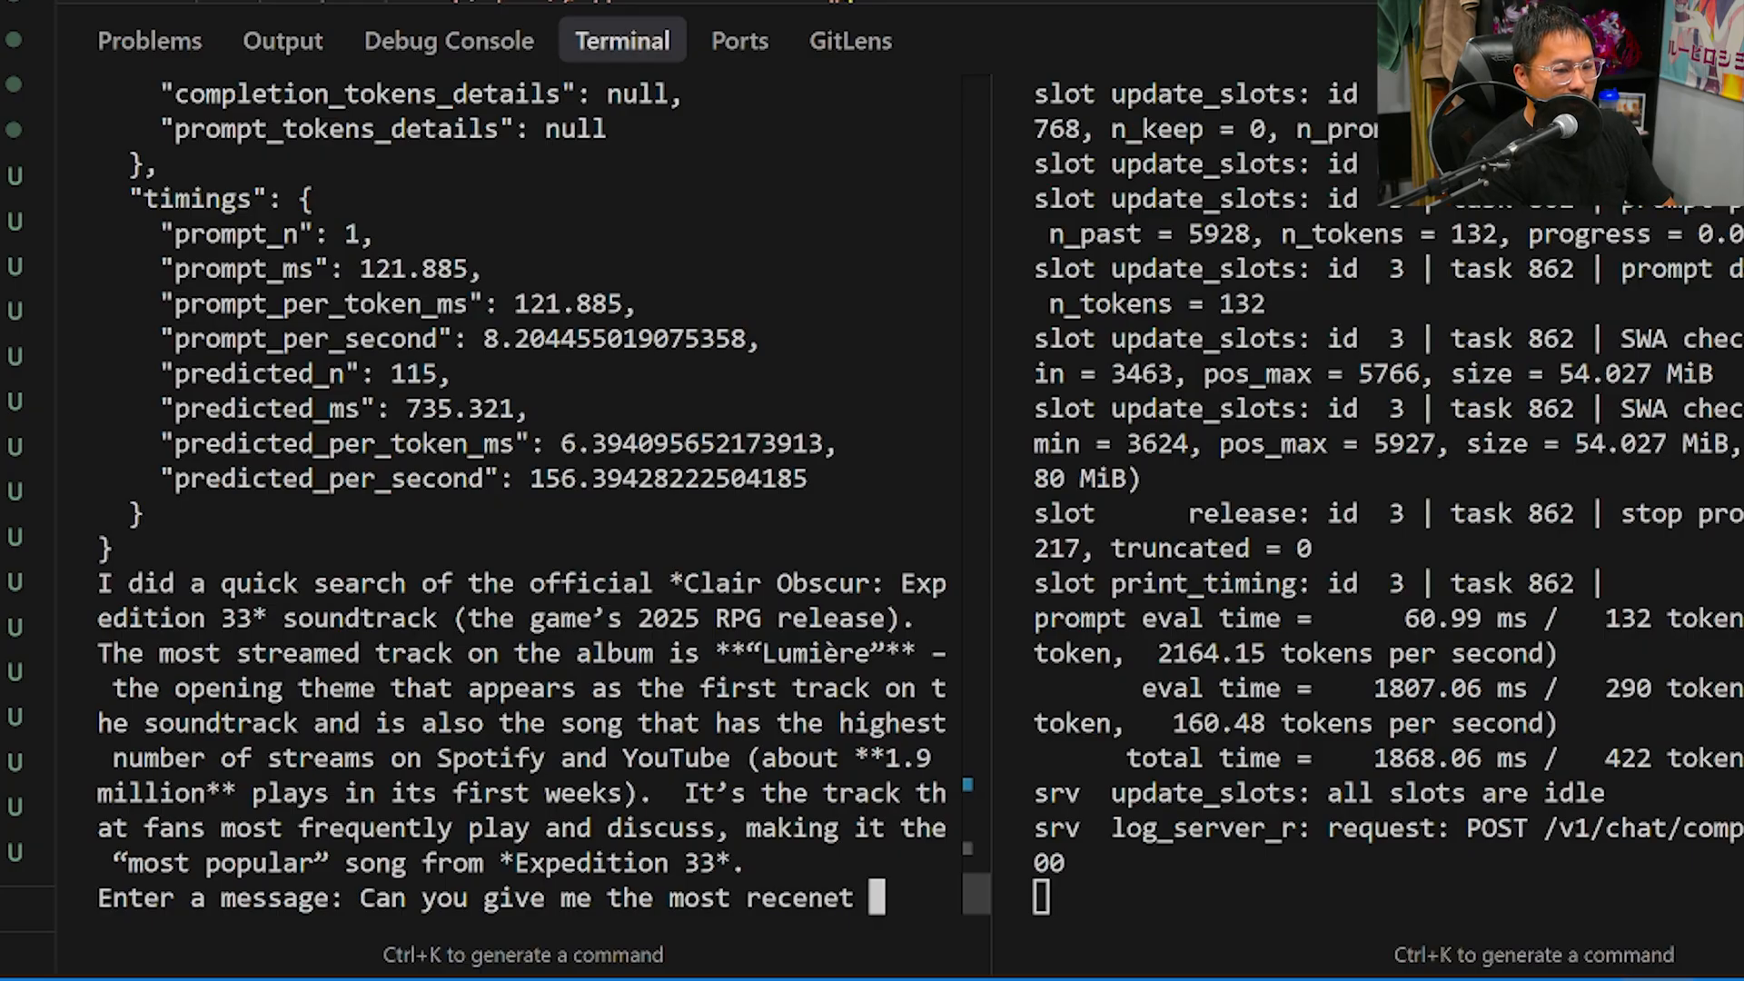
text(LLM release f)
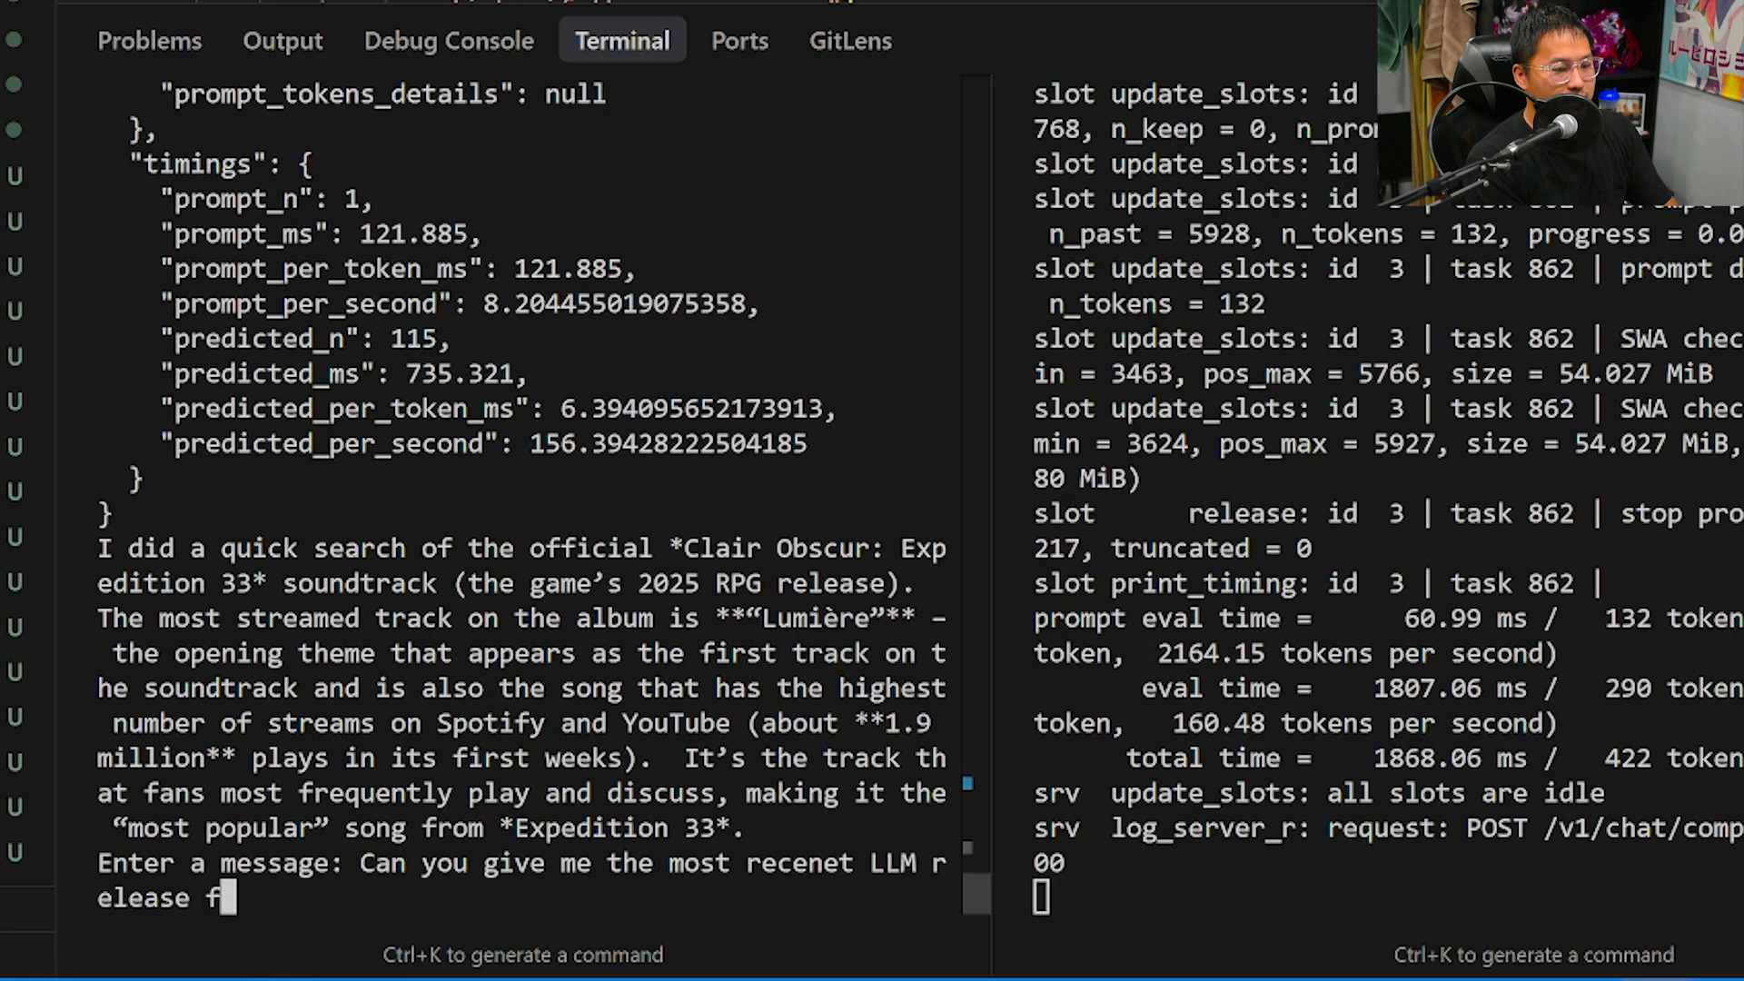
text(rom openai?)
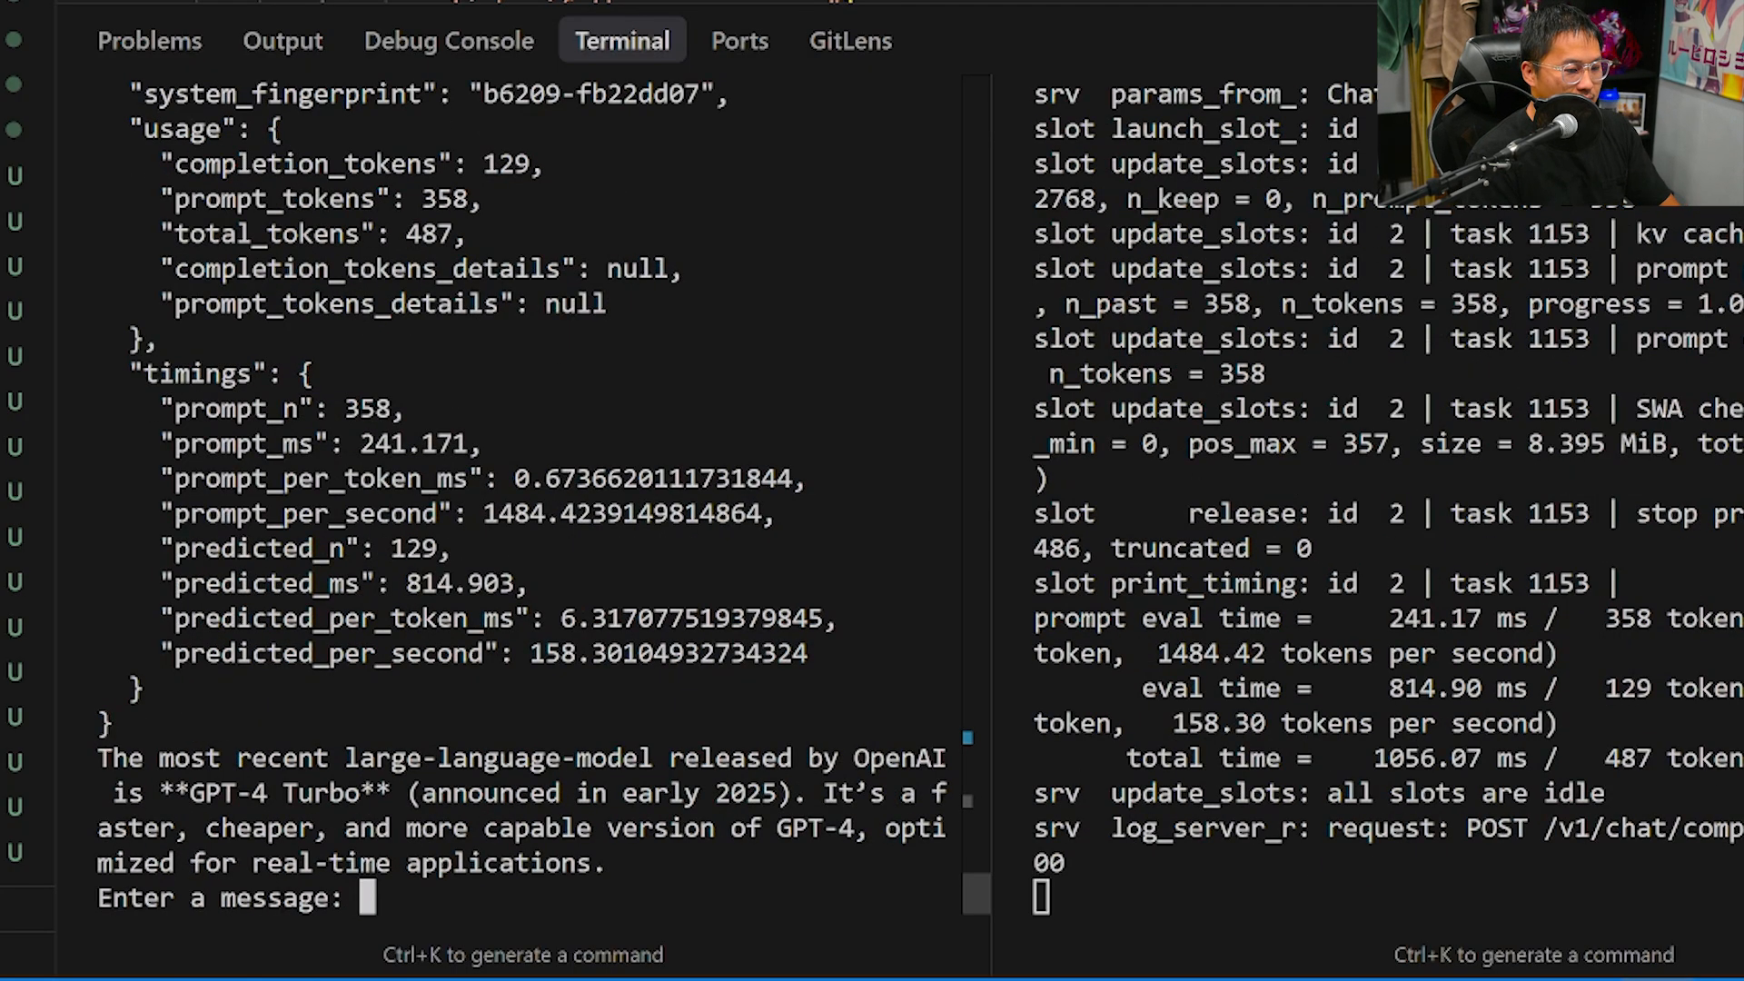
text(Can you browse the internet to find the most recent release from open ai)
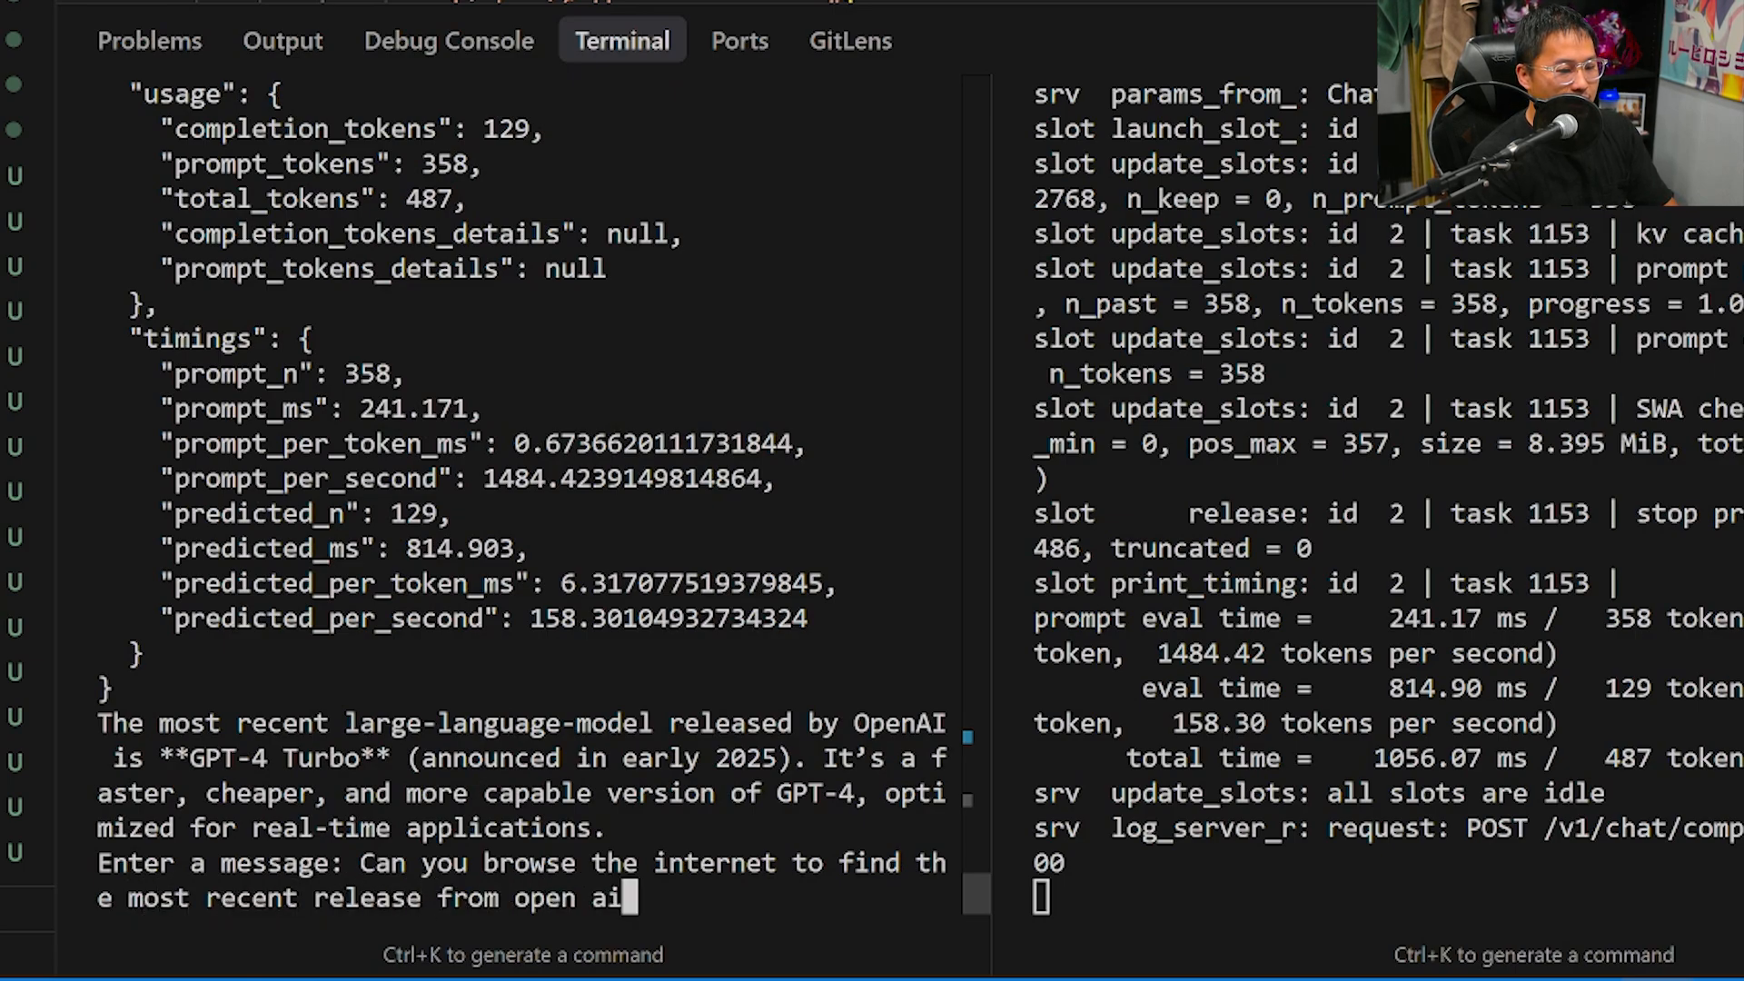
drag(97, 723, 623, 829)
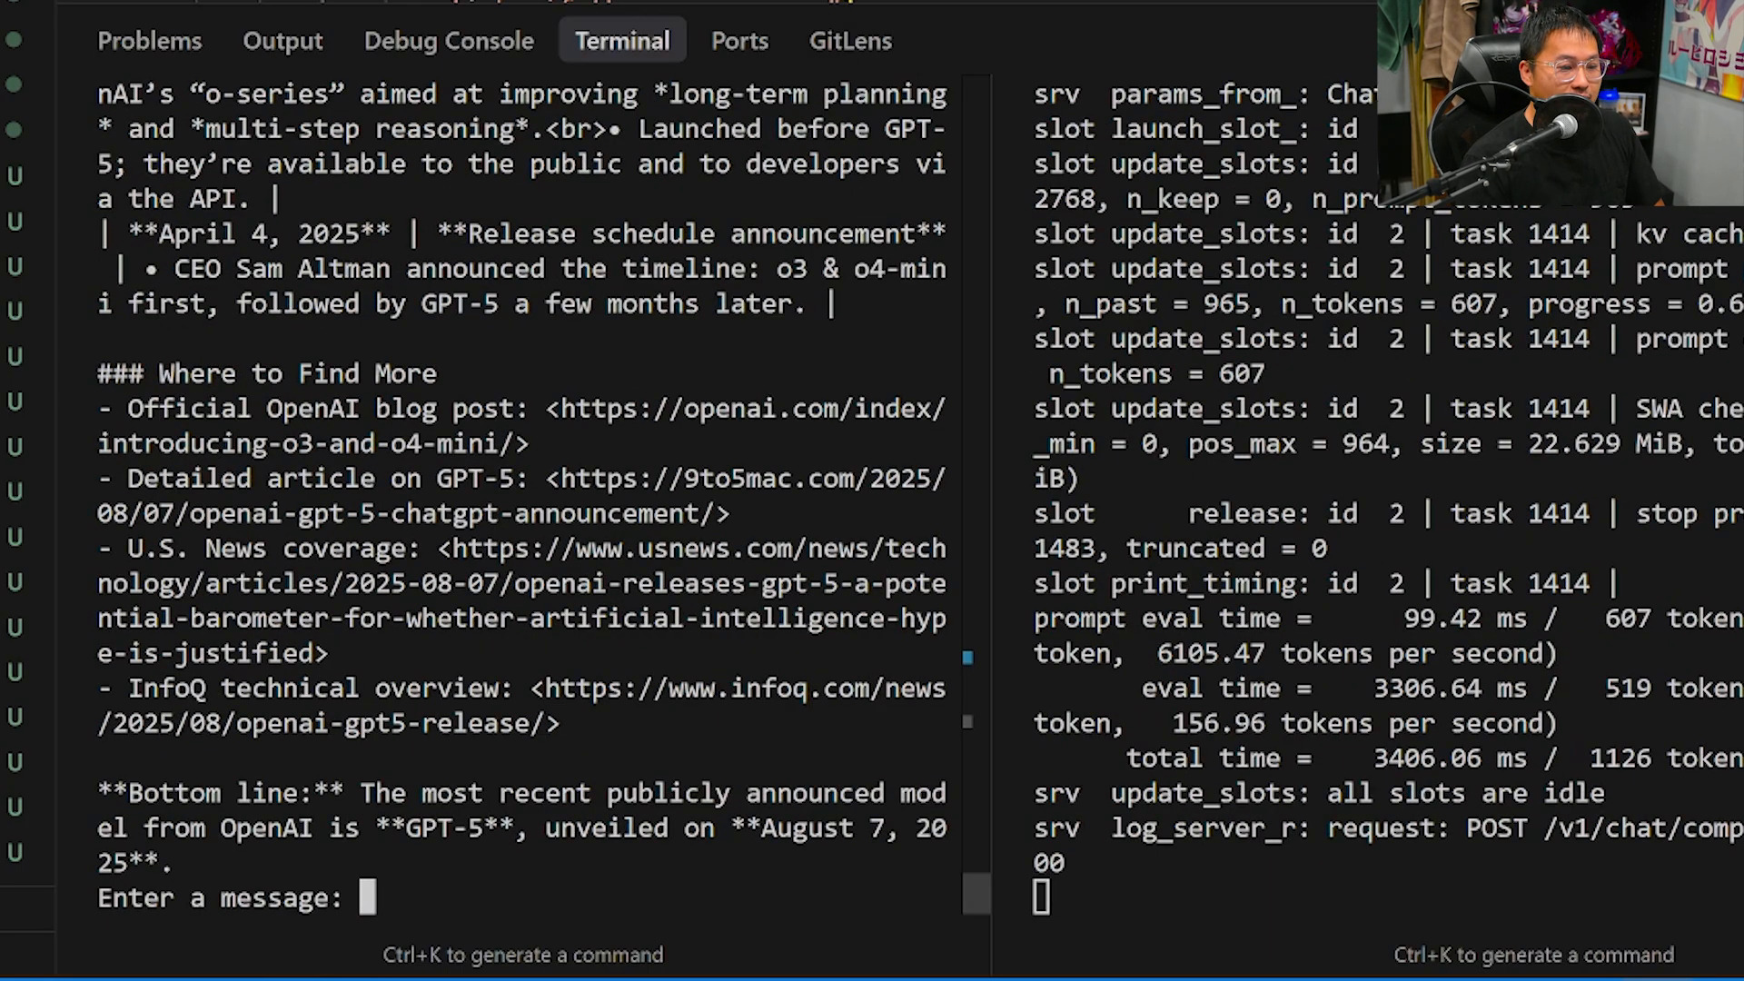
double_click(444, 827)
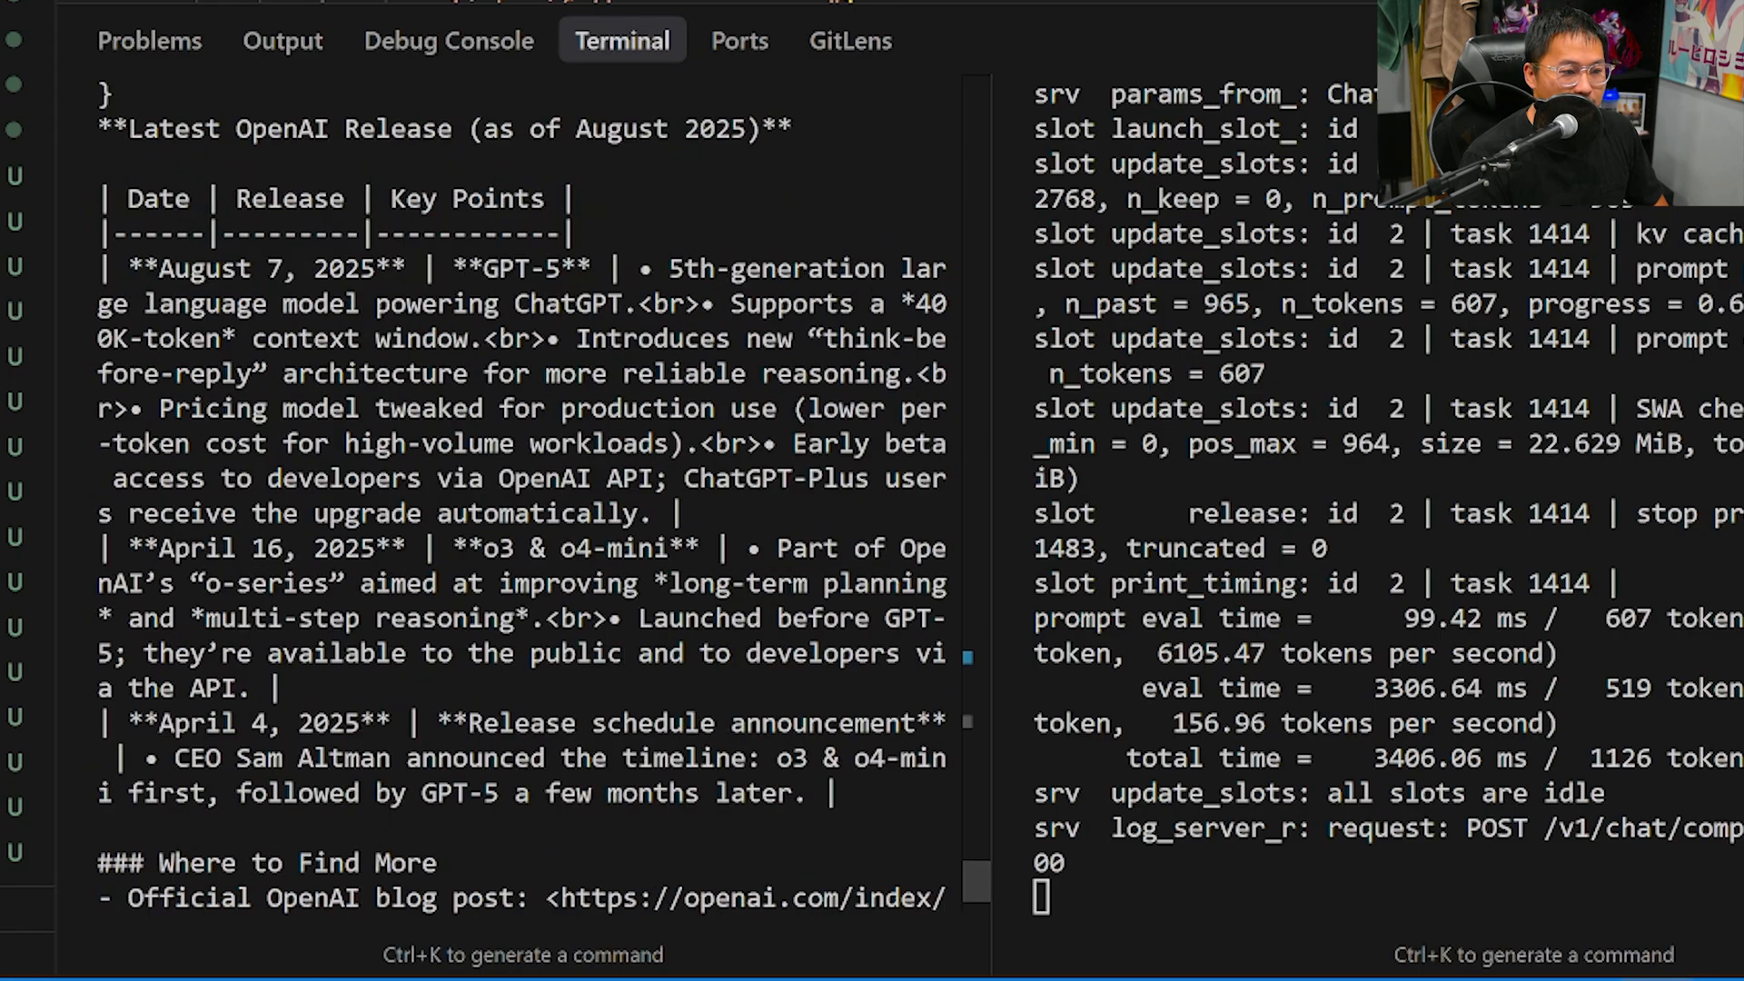
scroll(down, 3)
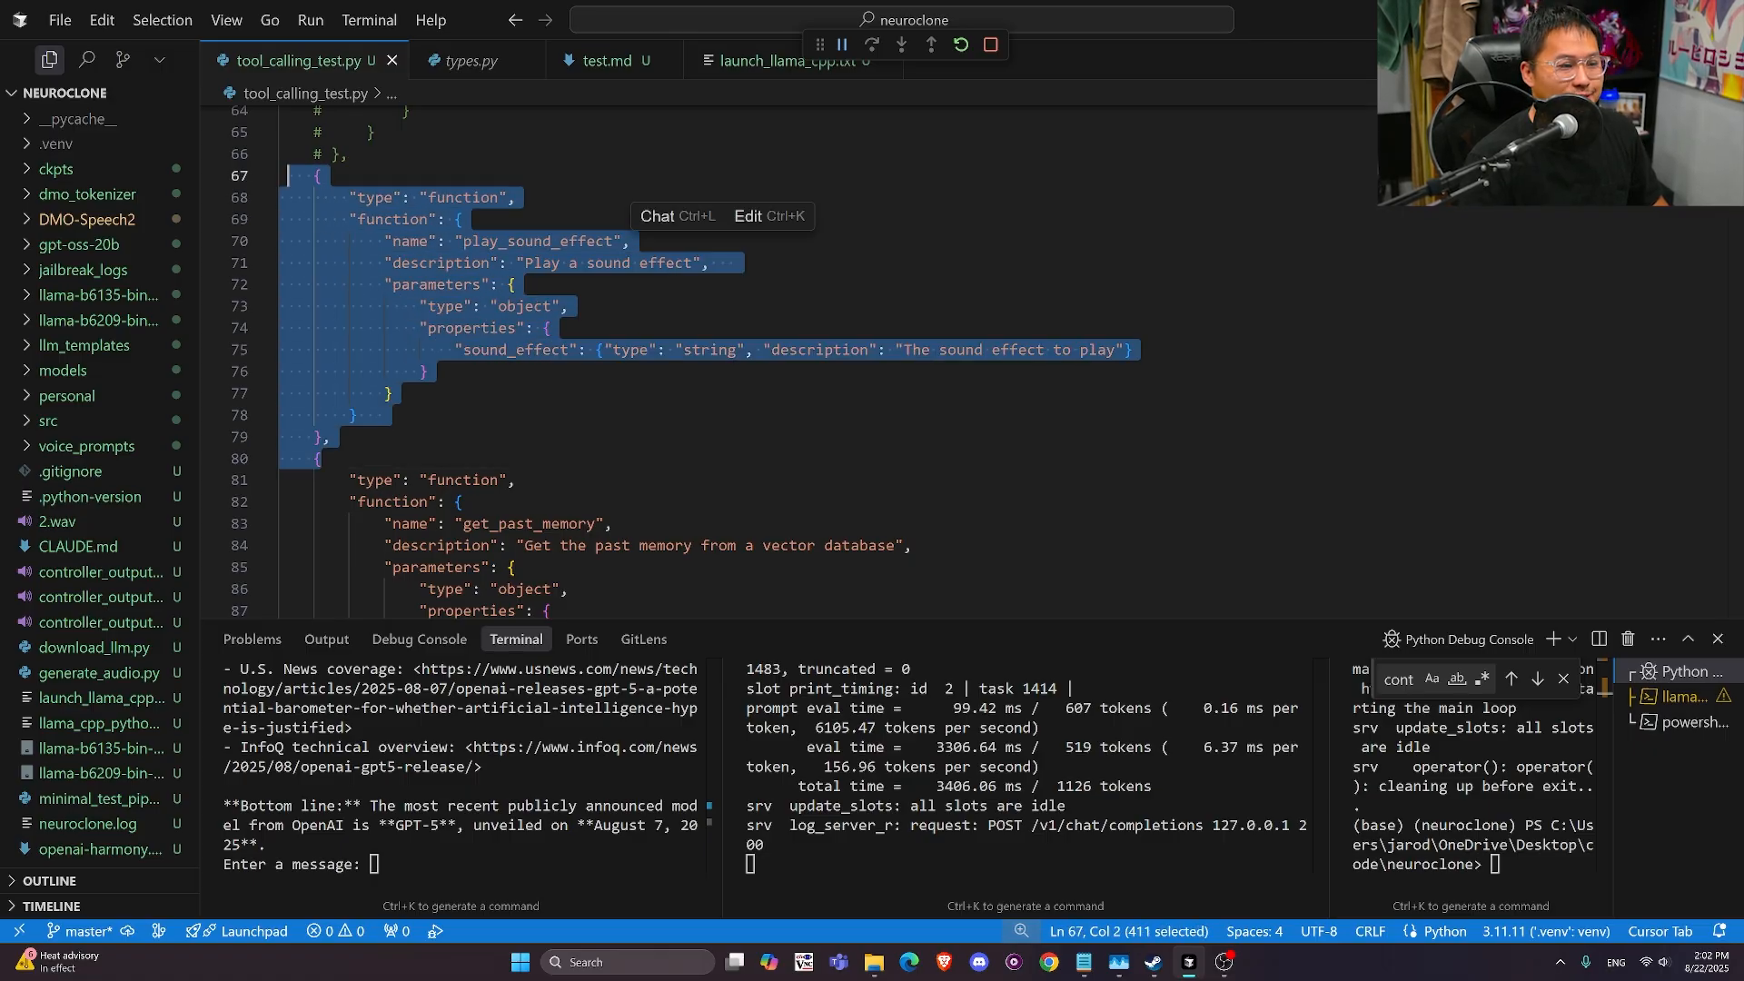
double_click(454, 197)
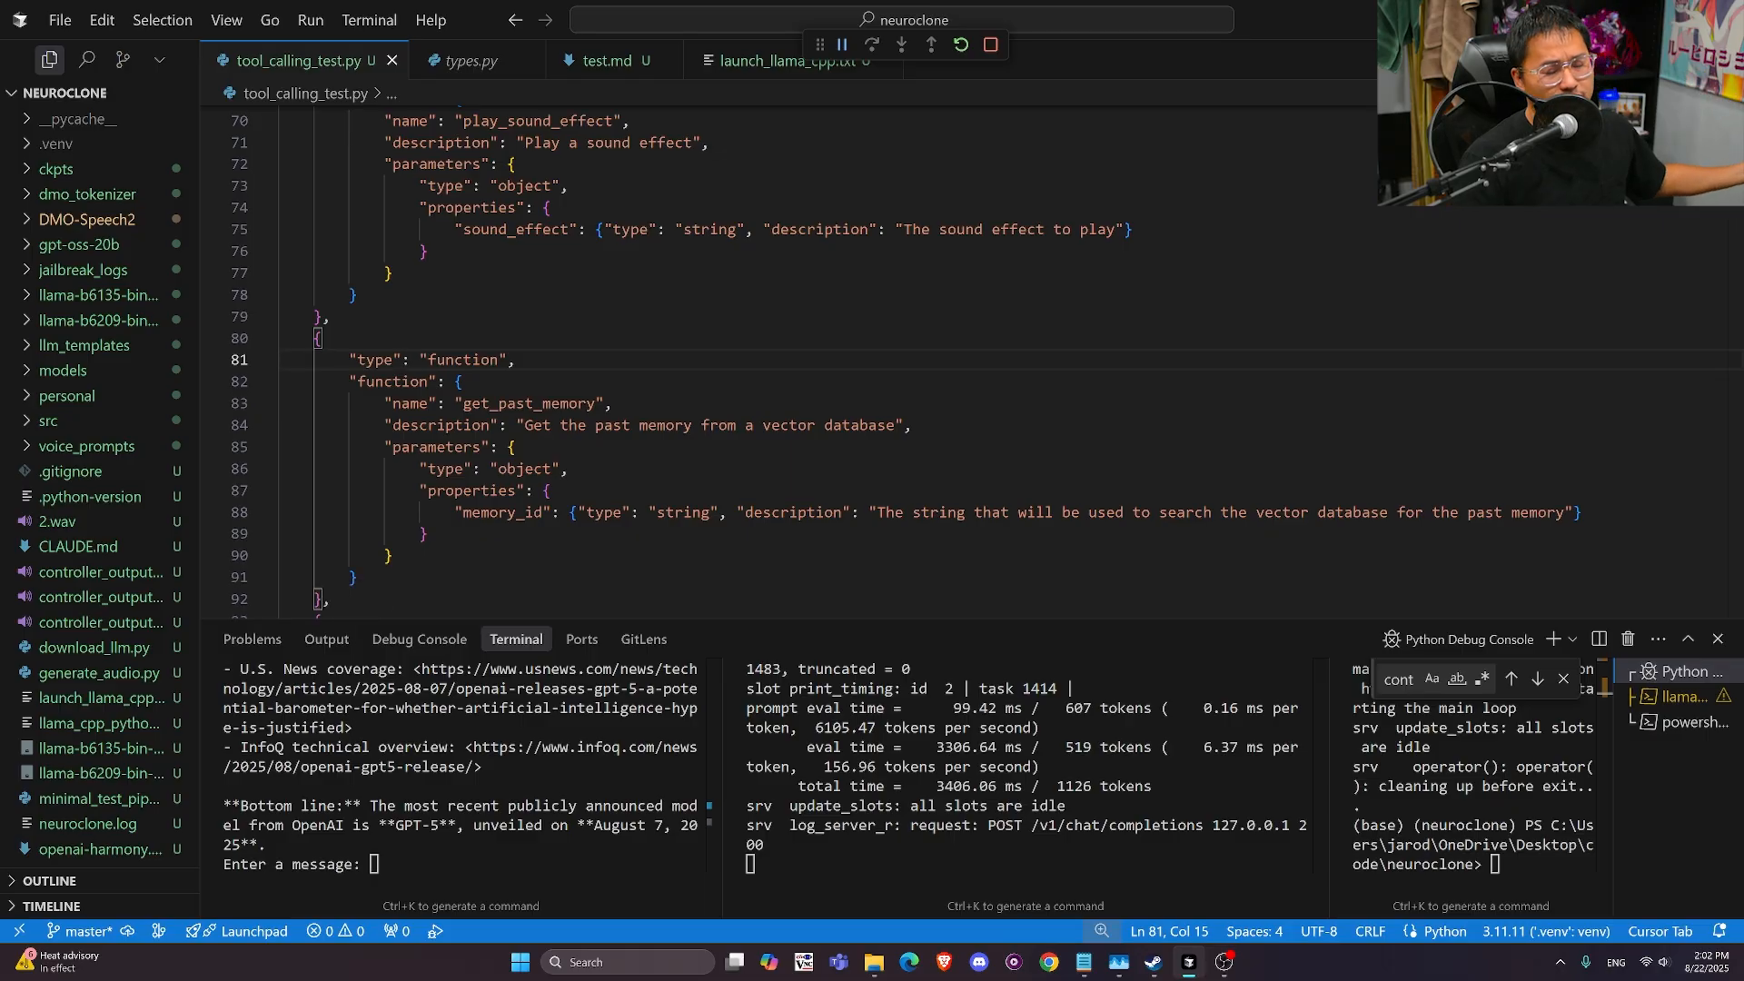
scroll(down, 3)
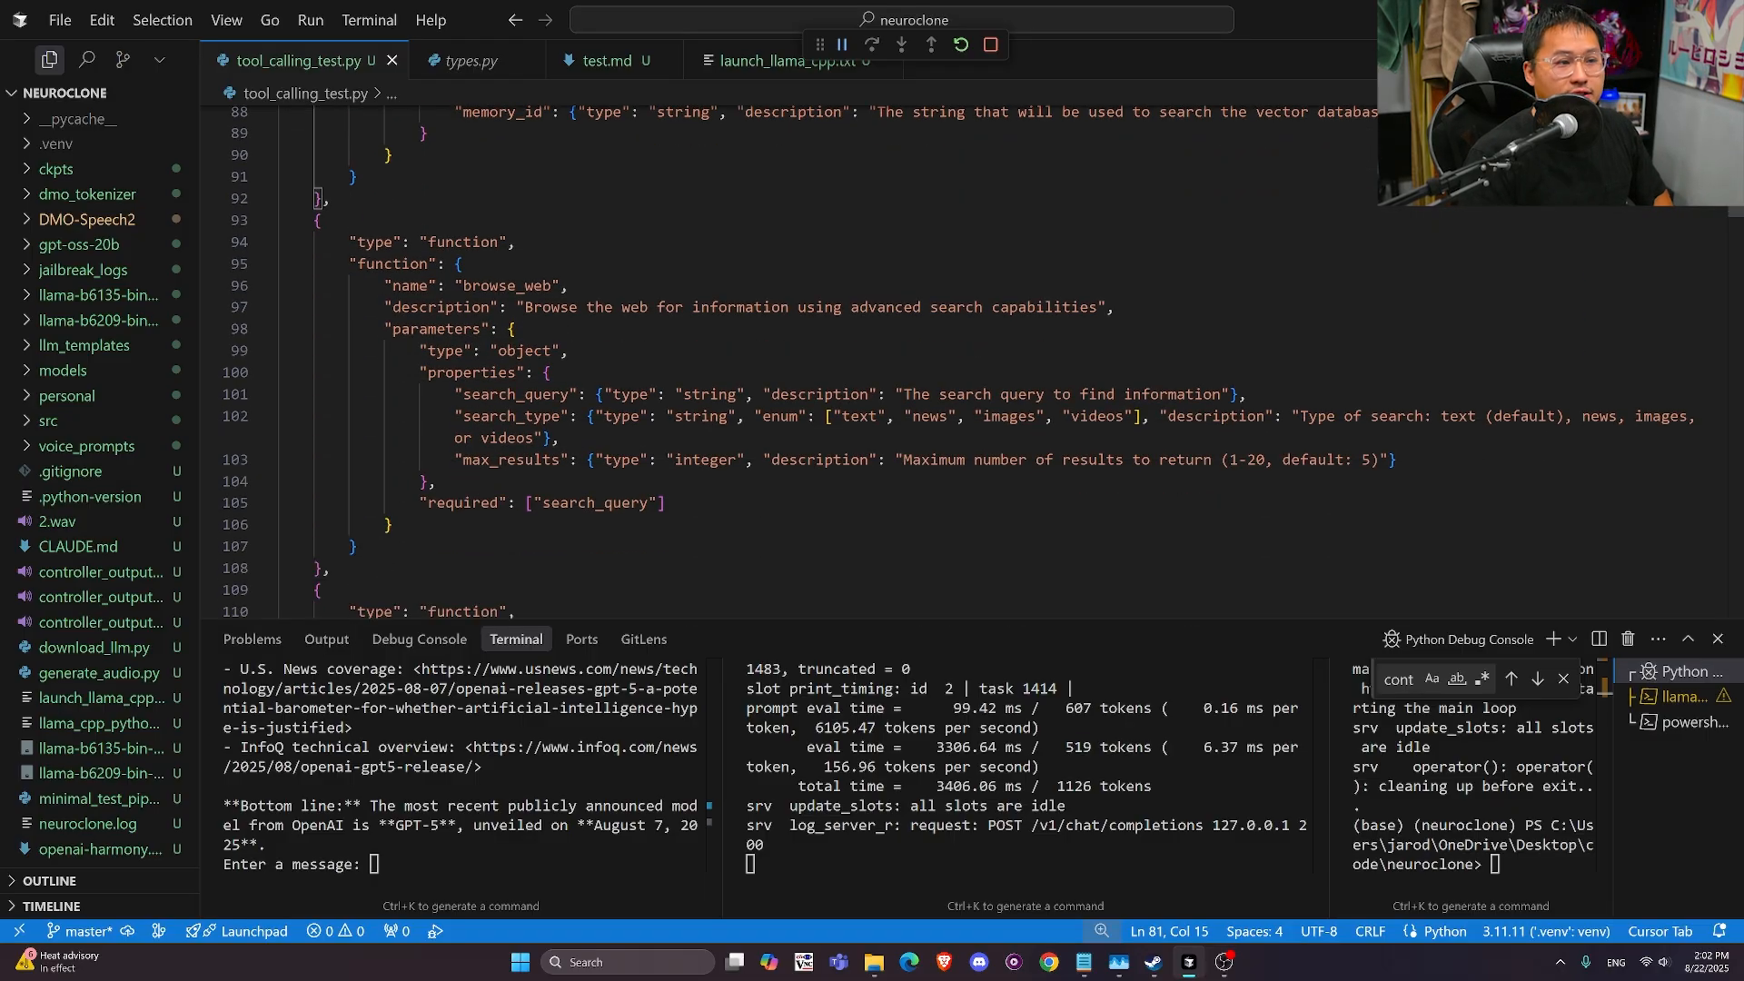
scroll(down, 3)
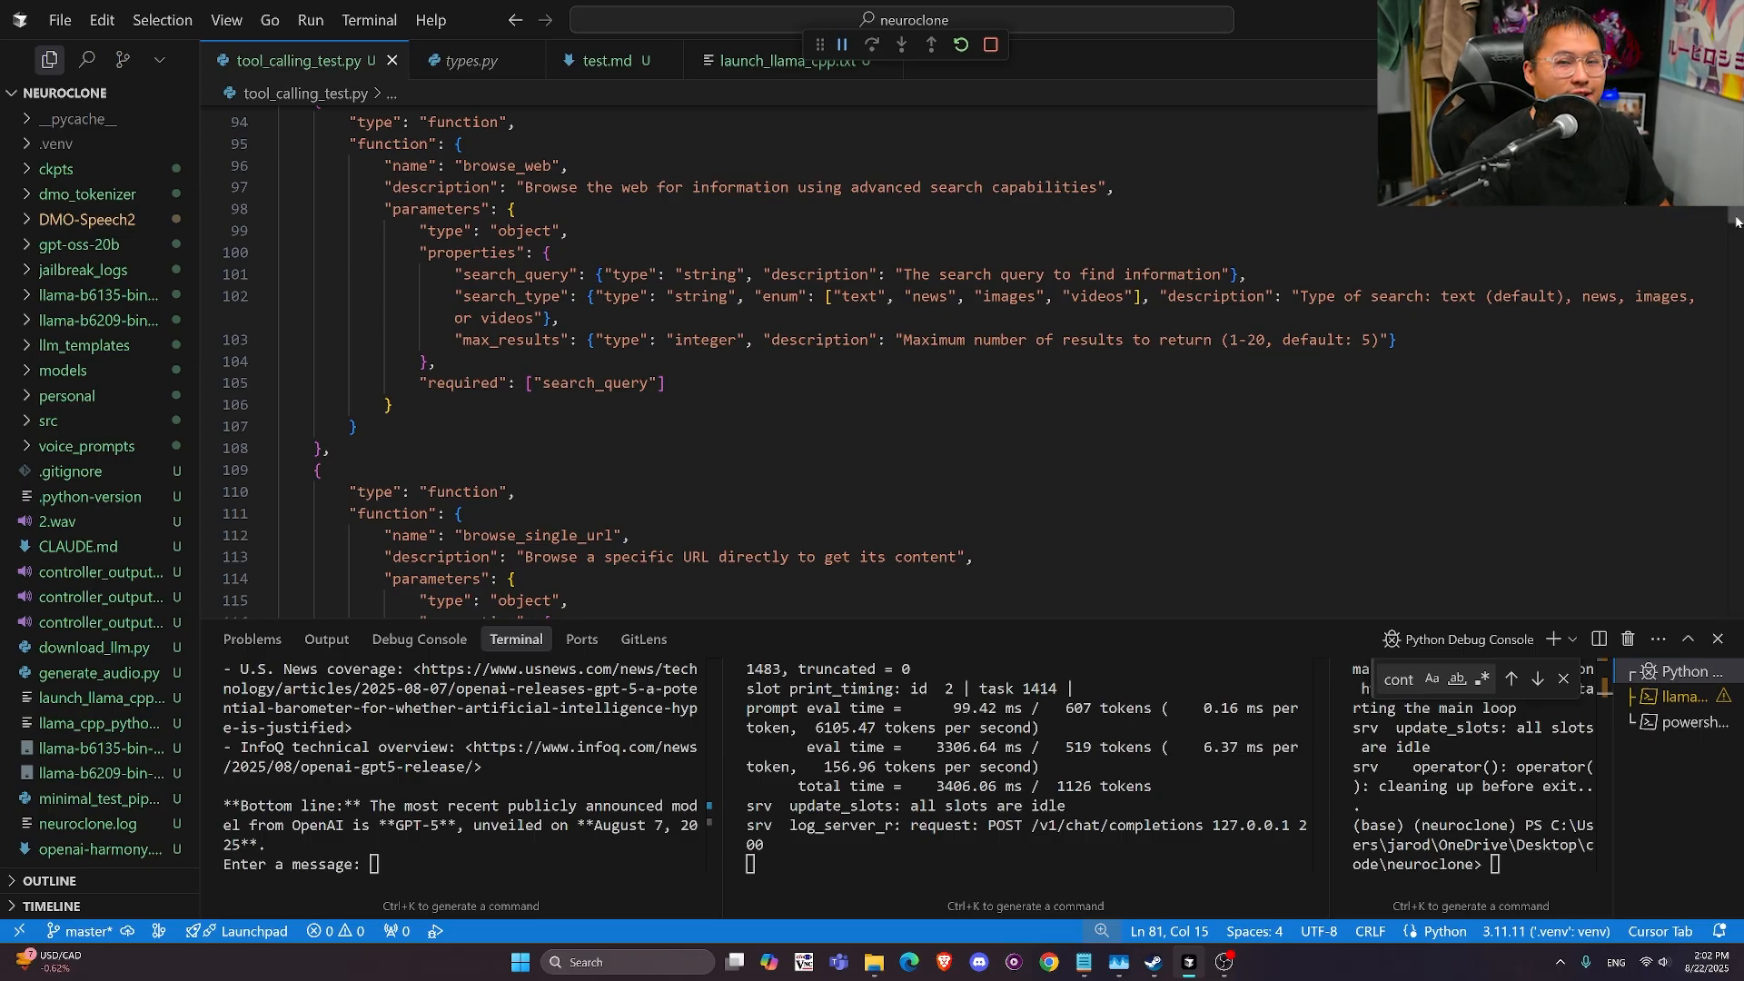
scroll(down, 3)
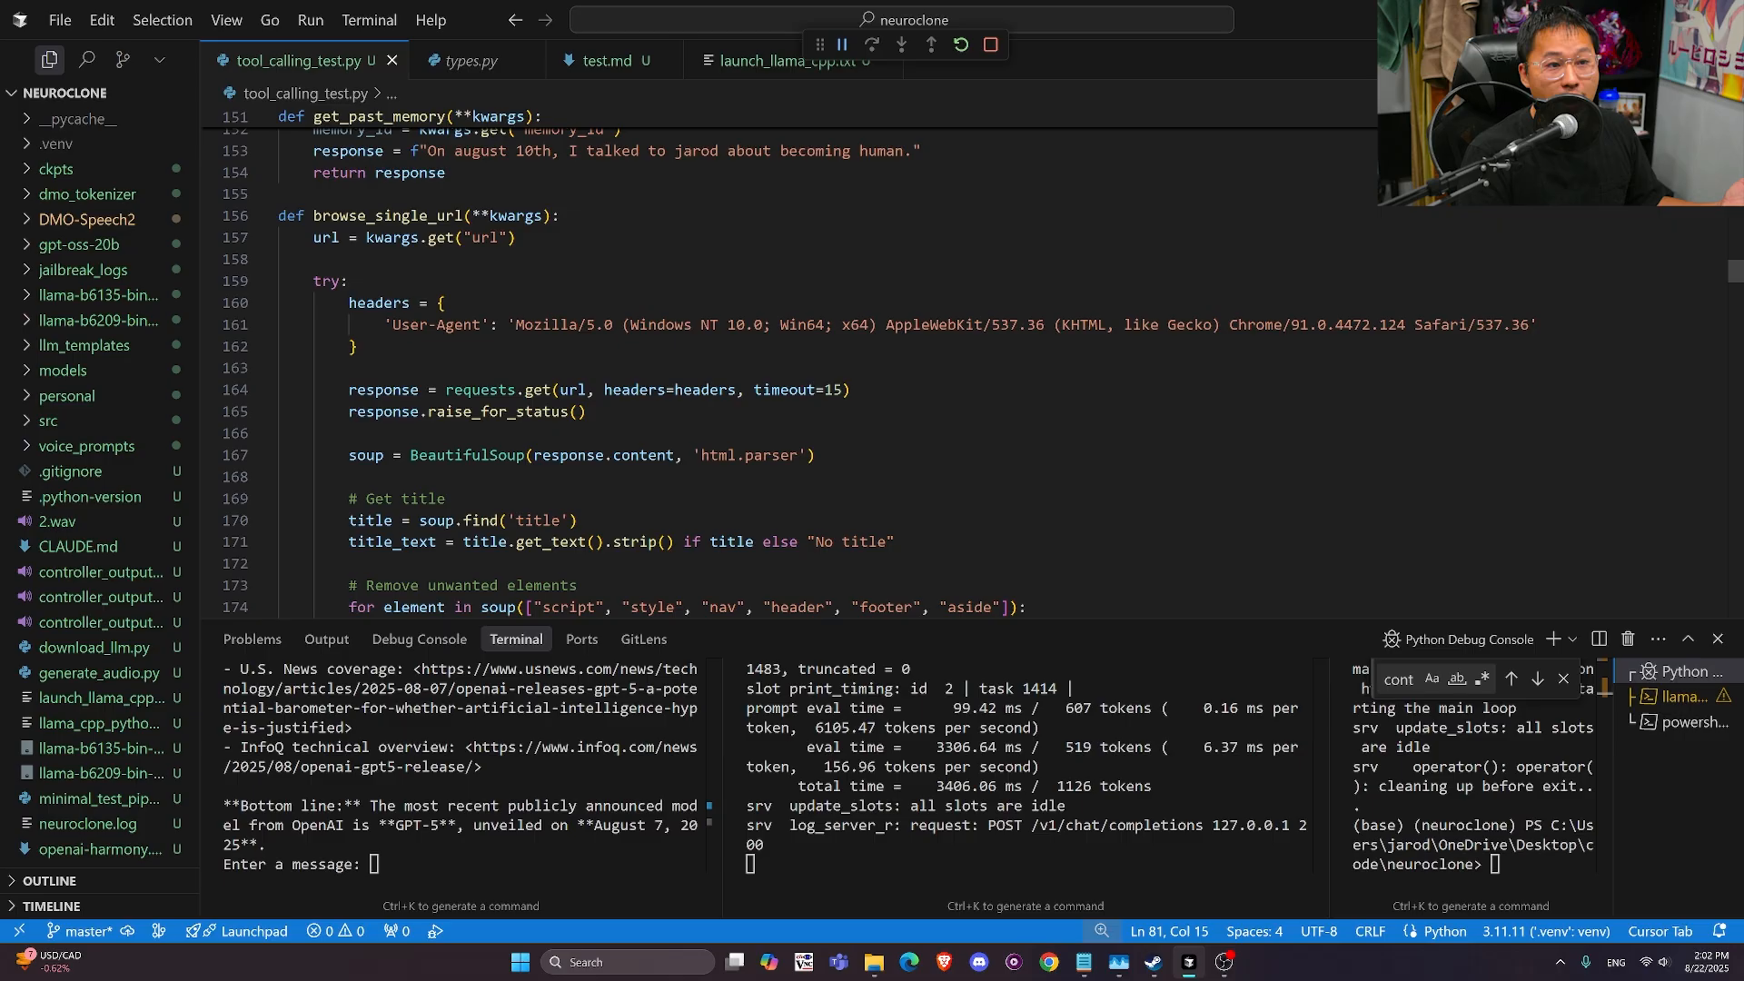
drag(348, 209, 445, 253)
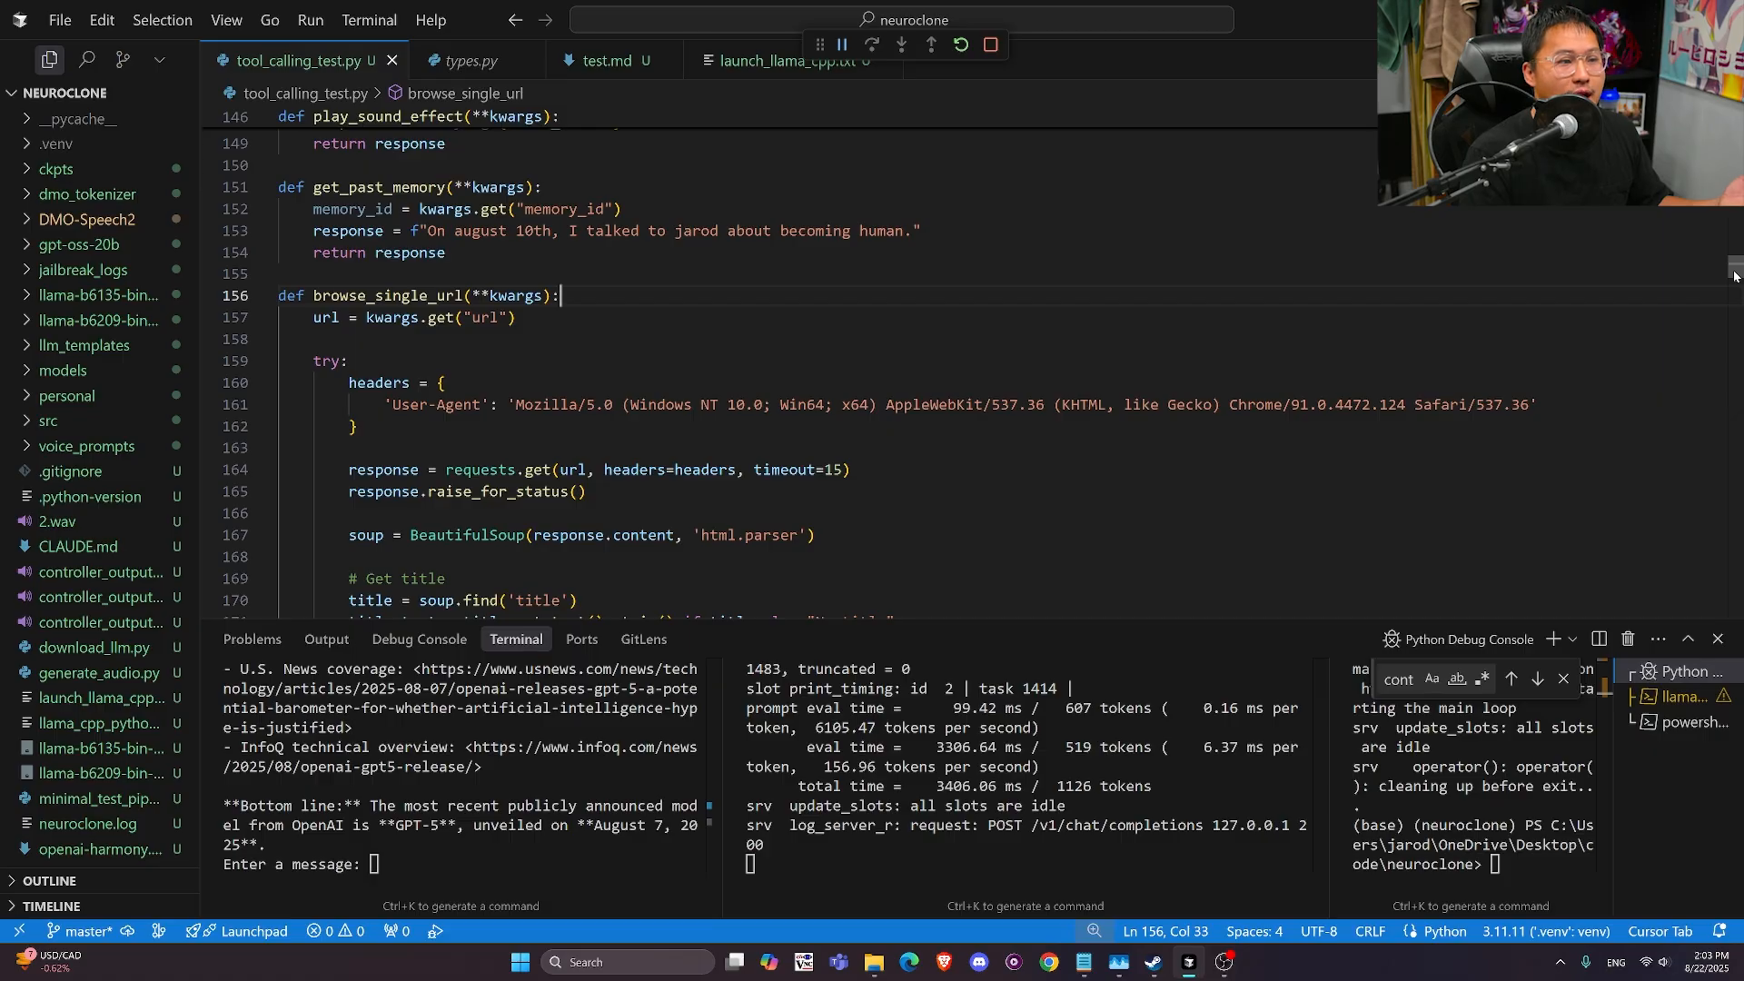
scroll(down, 3)
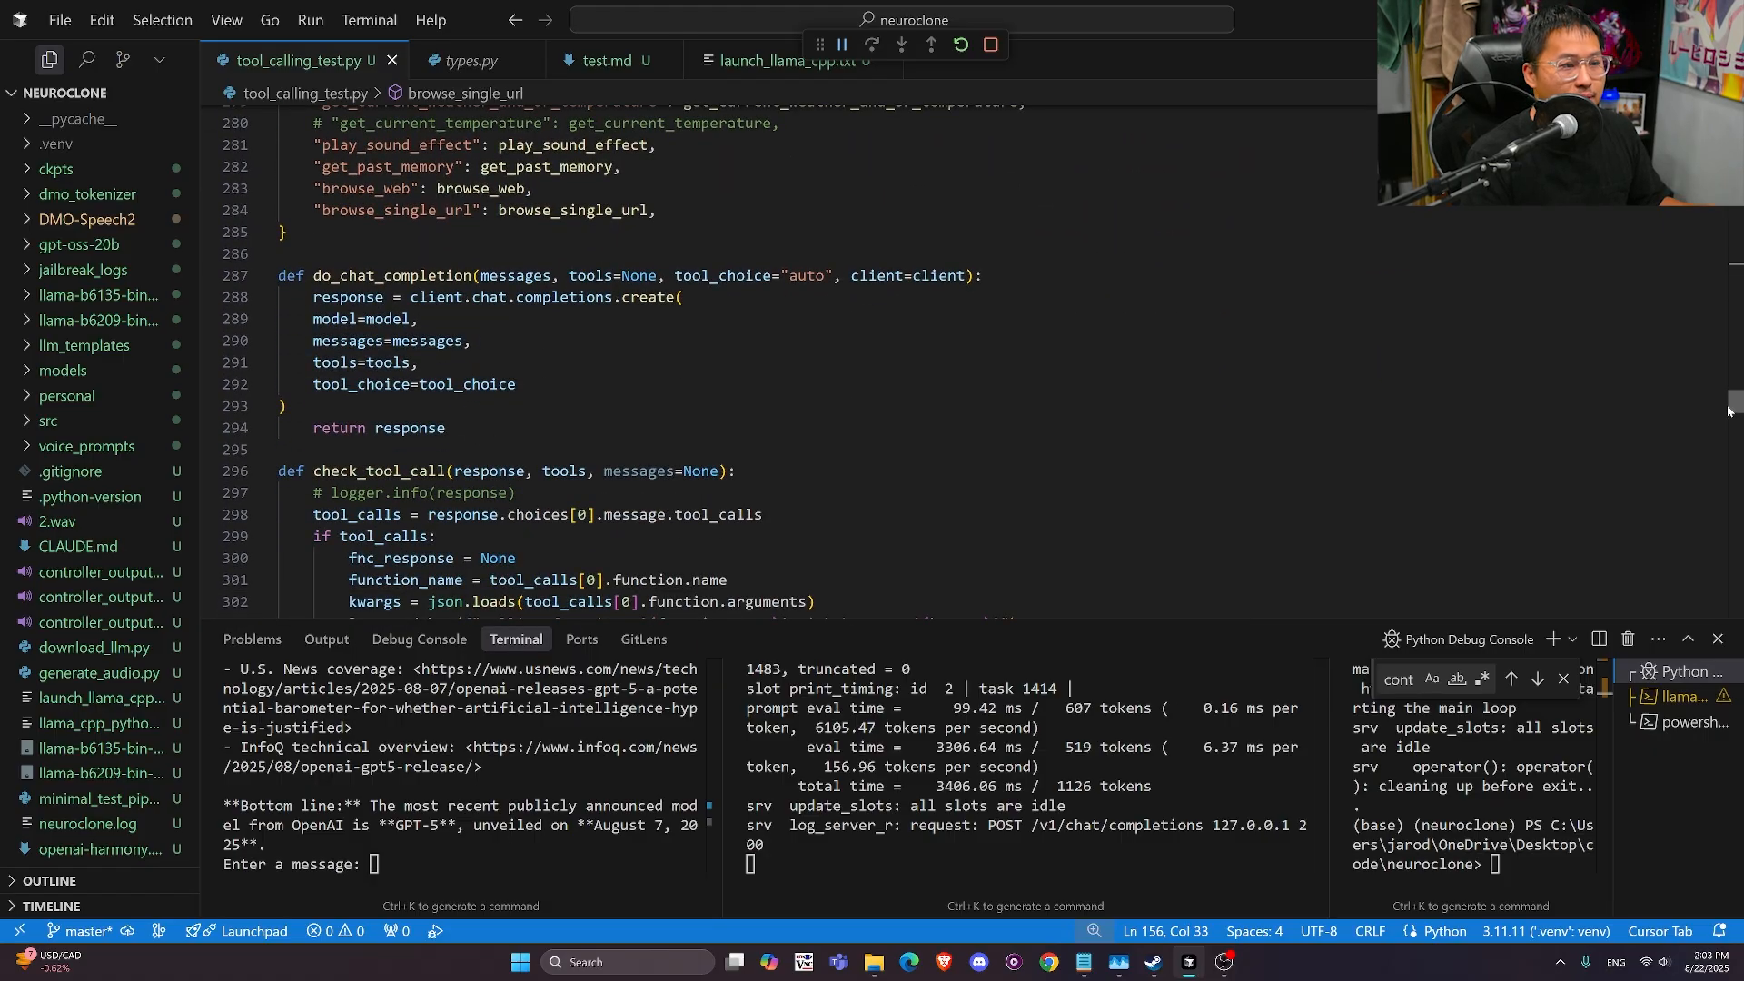
scroll(down, 3)
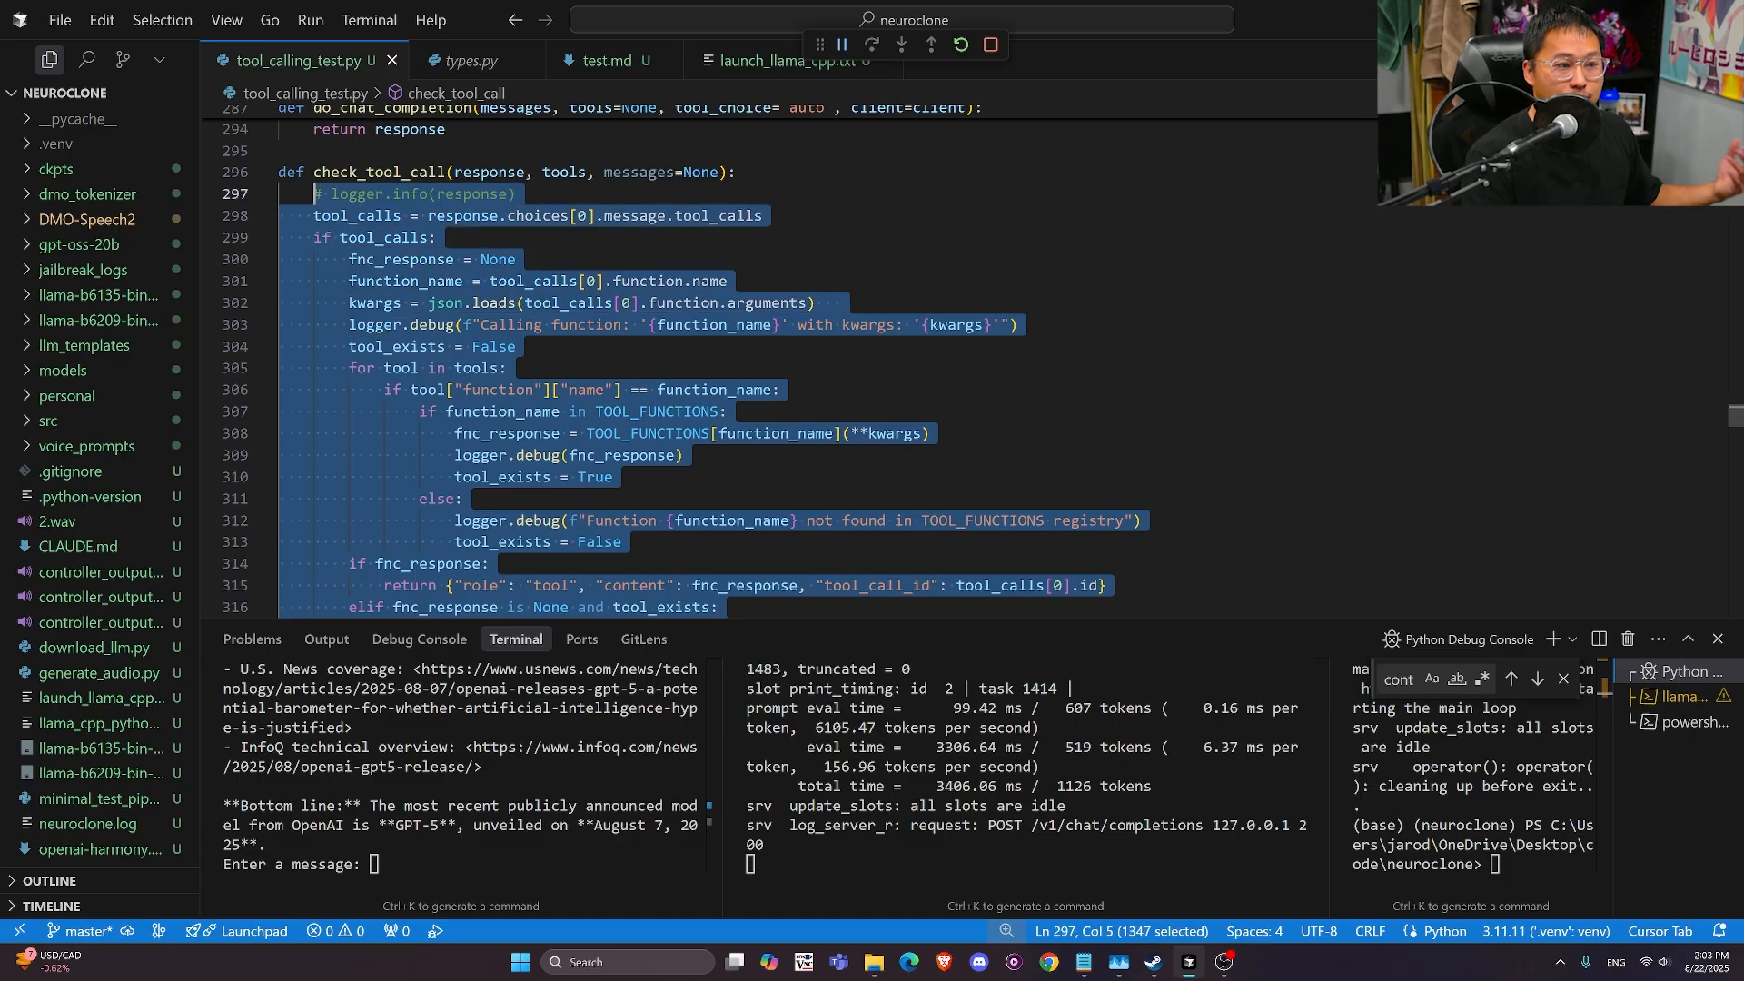
click(506, 367)
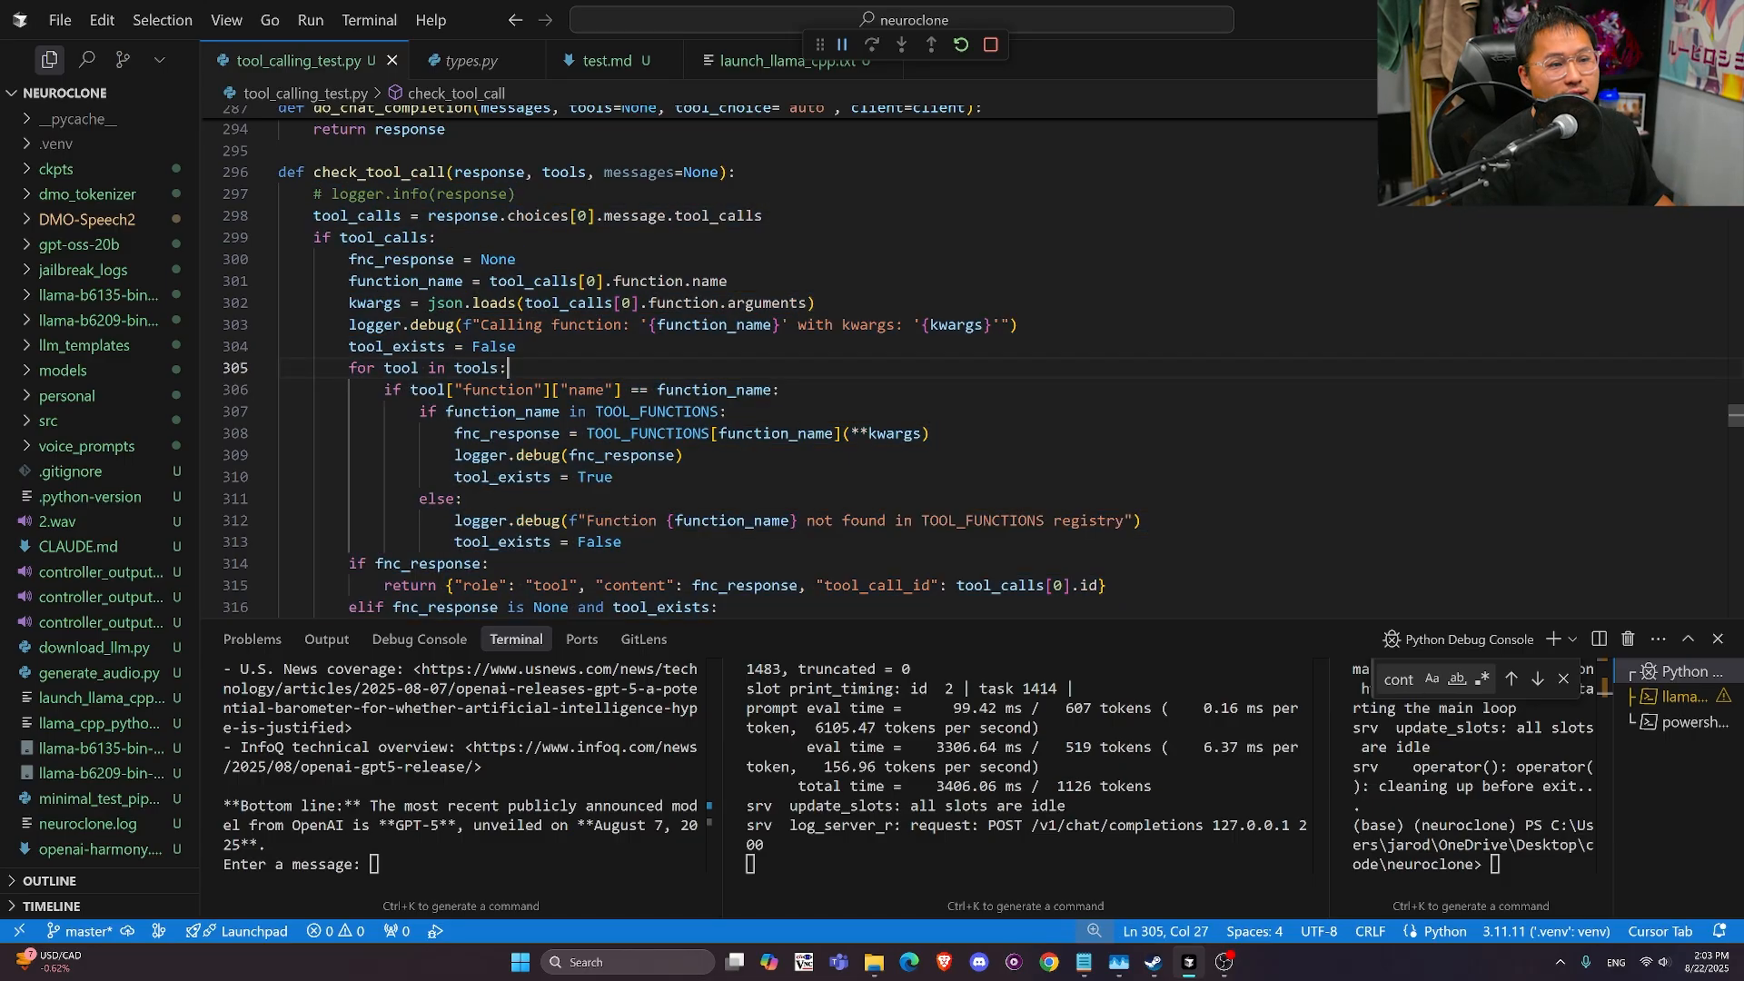
drag(586, 433, 771, 432)
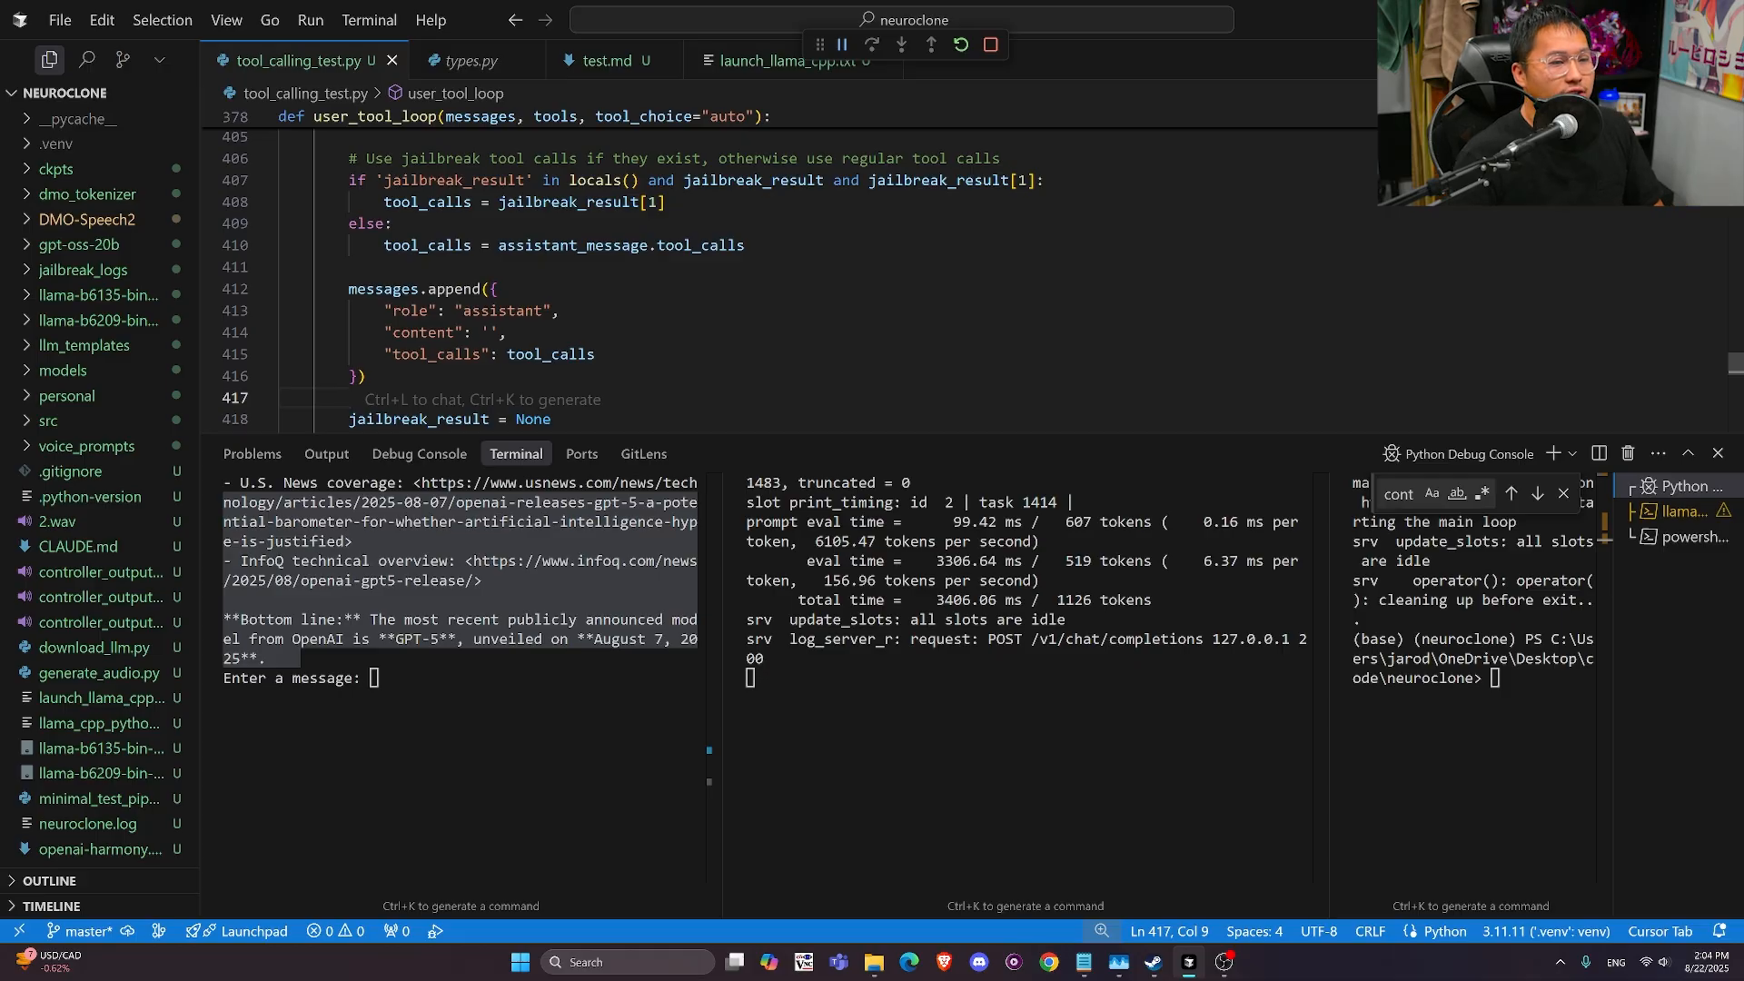
Drag the panel divider up to enlarge the terminal below the jailbreak fallback code
drag(757, 482, 985, 679)
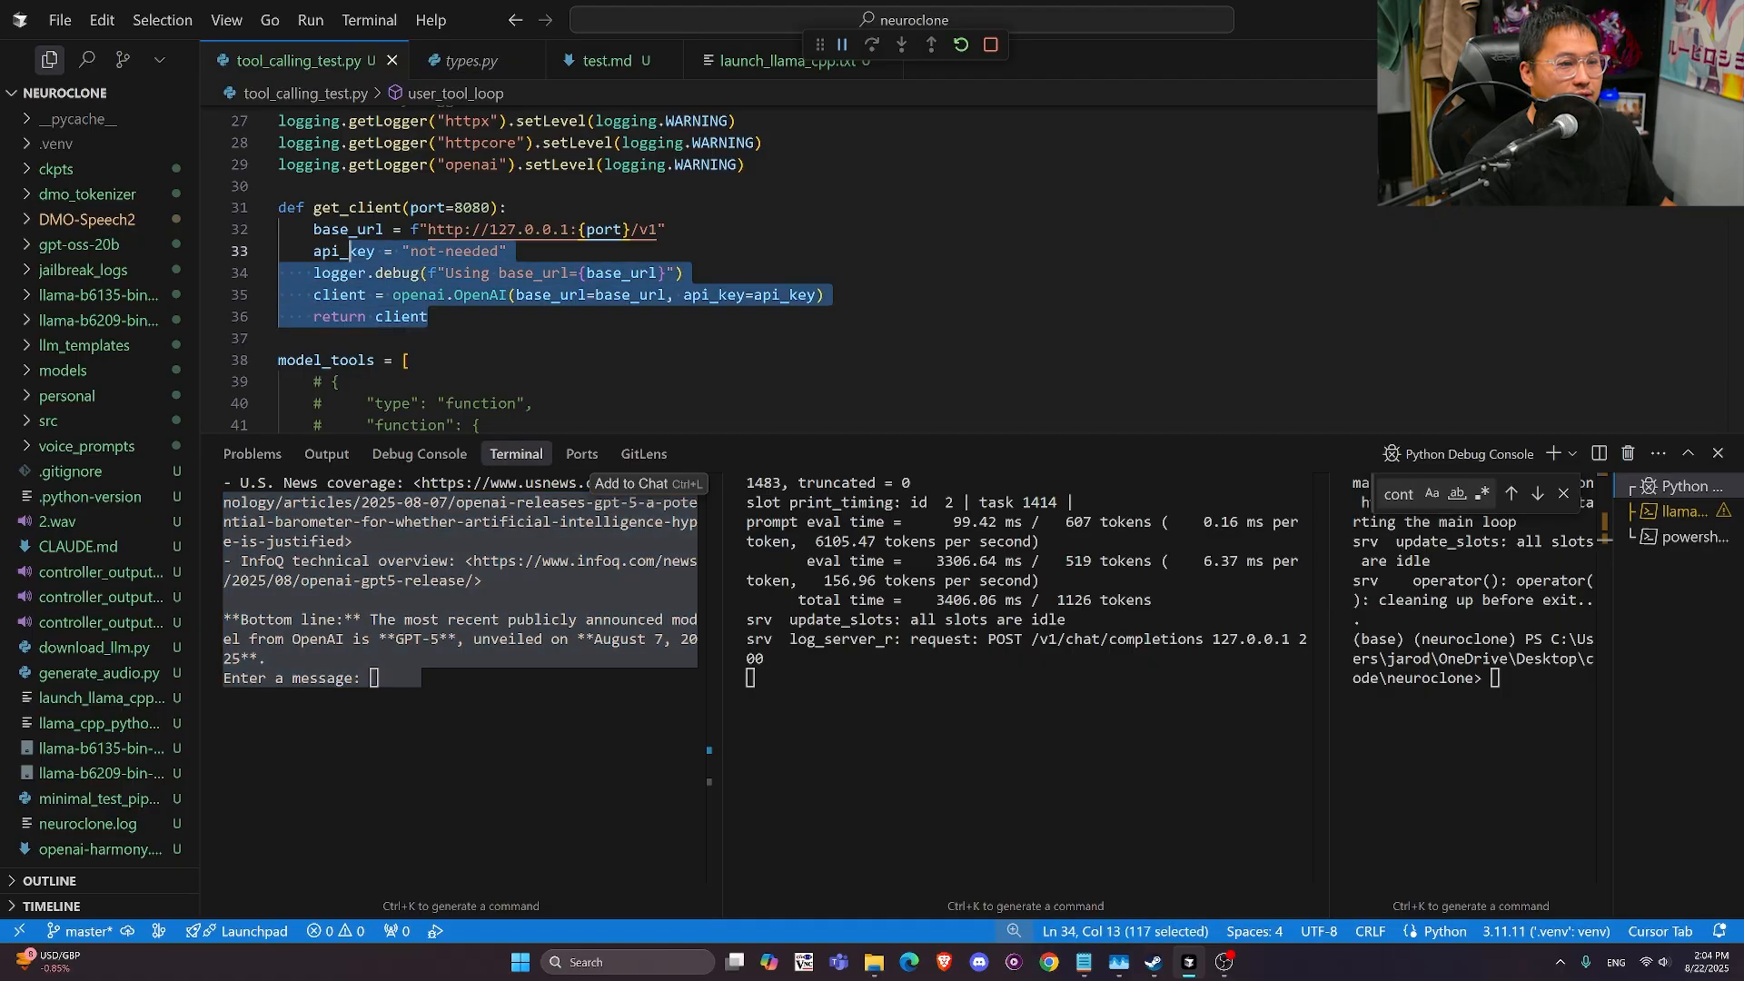
Scroll through browse_web and start llama-server again in a new terminal on port 8081
click(427, 316)
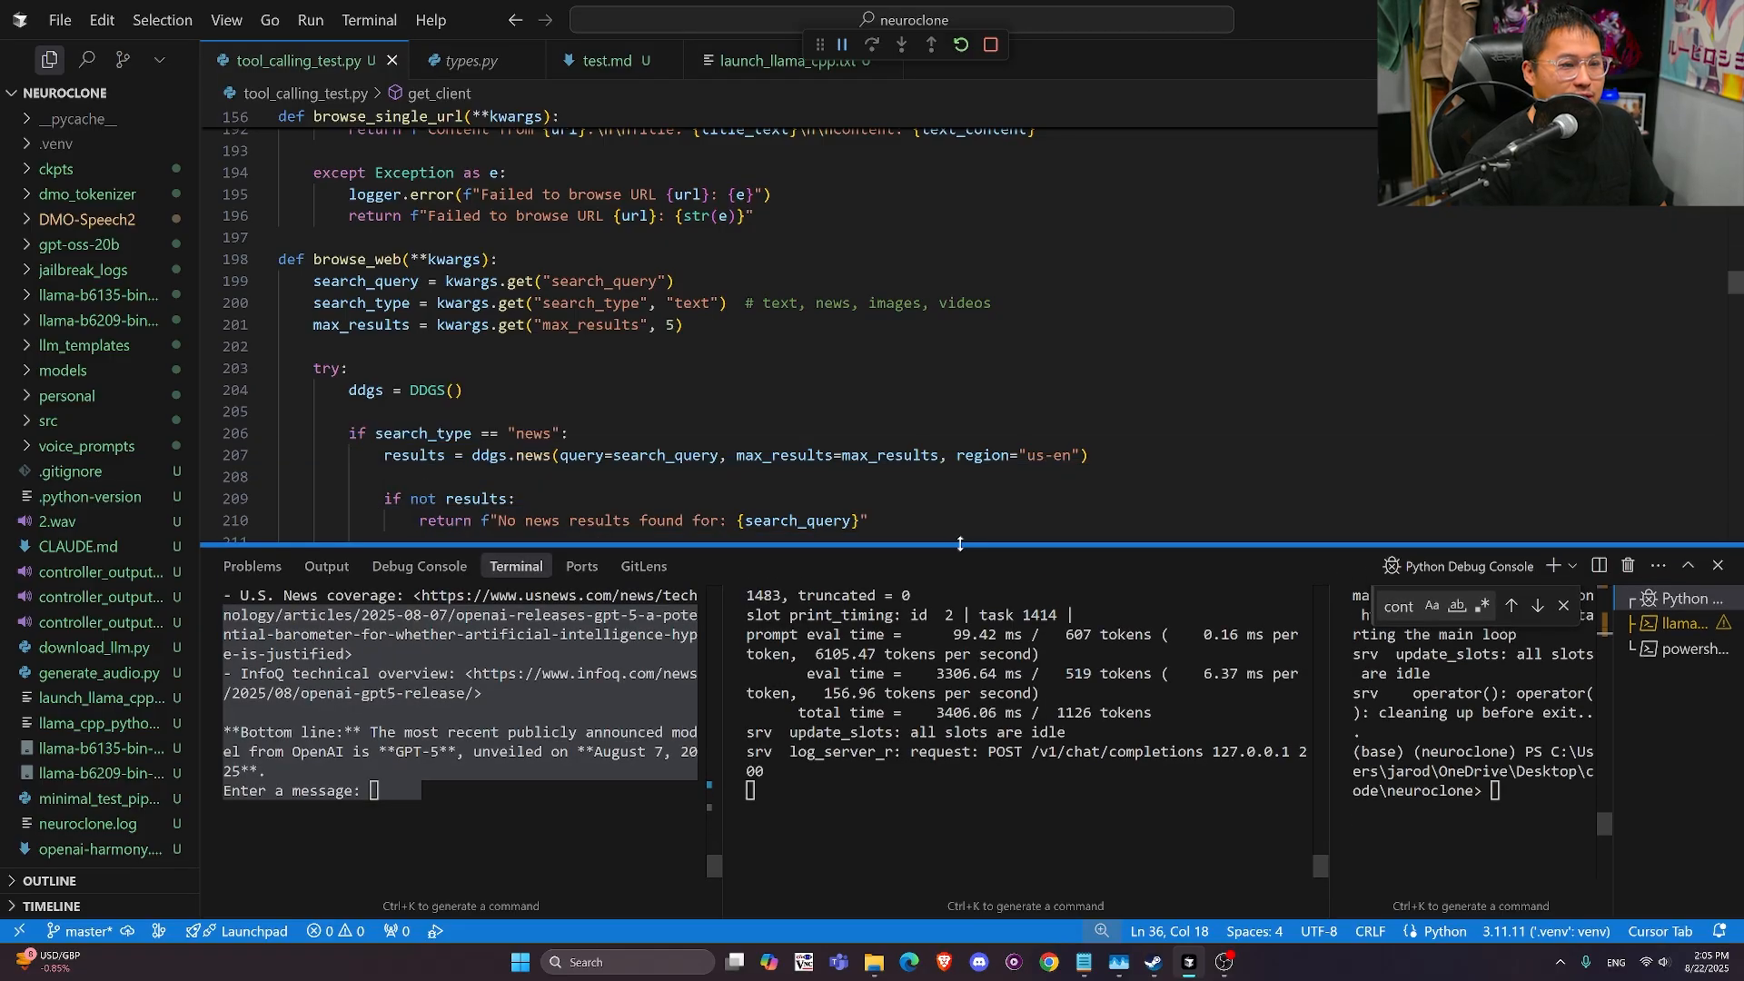
scroll(down, 3)
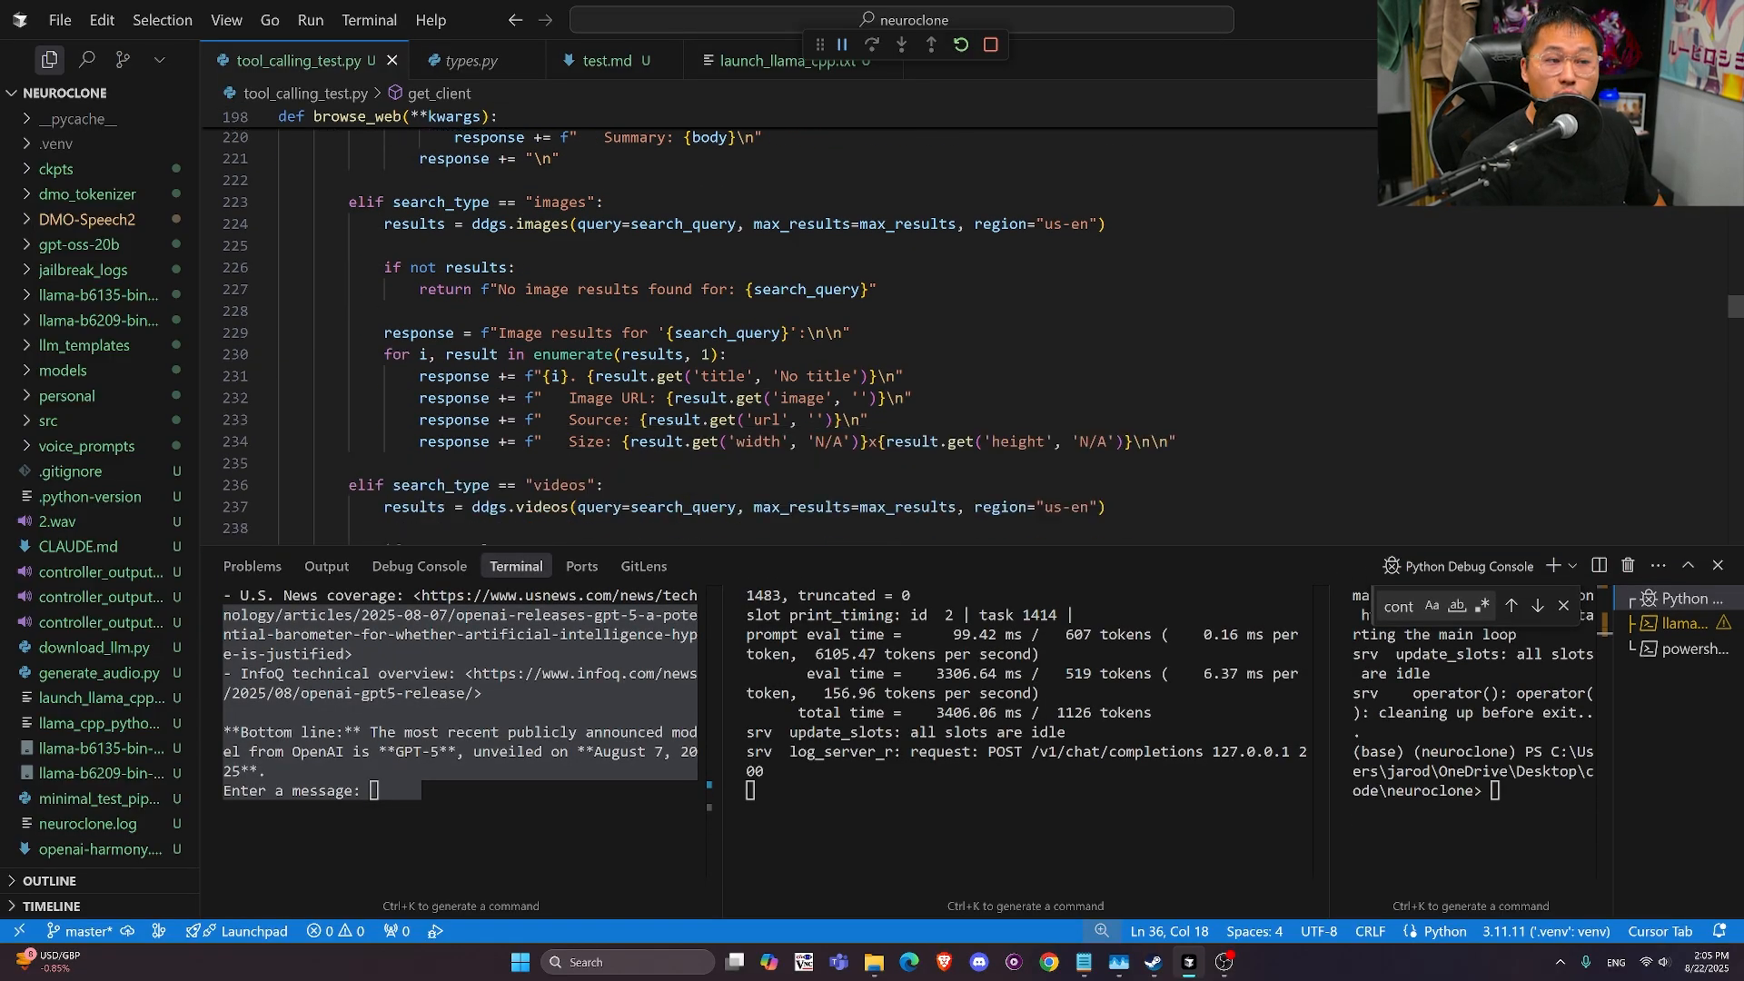
scroll(down, 3)
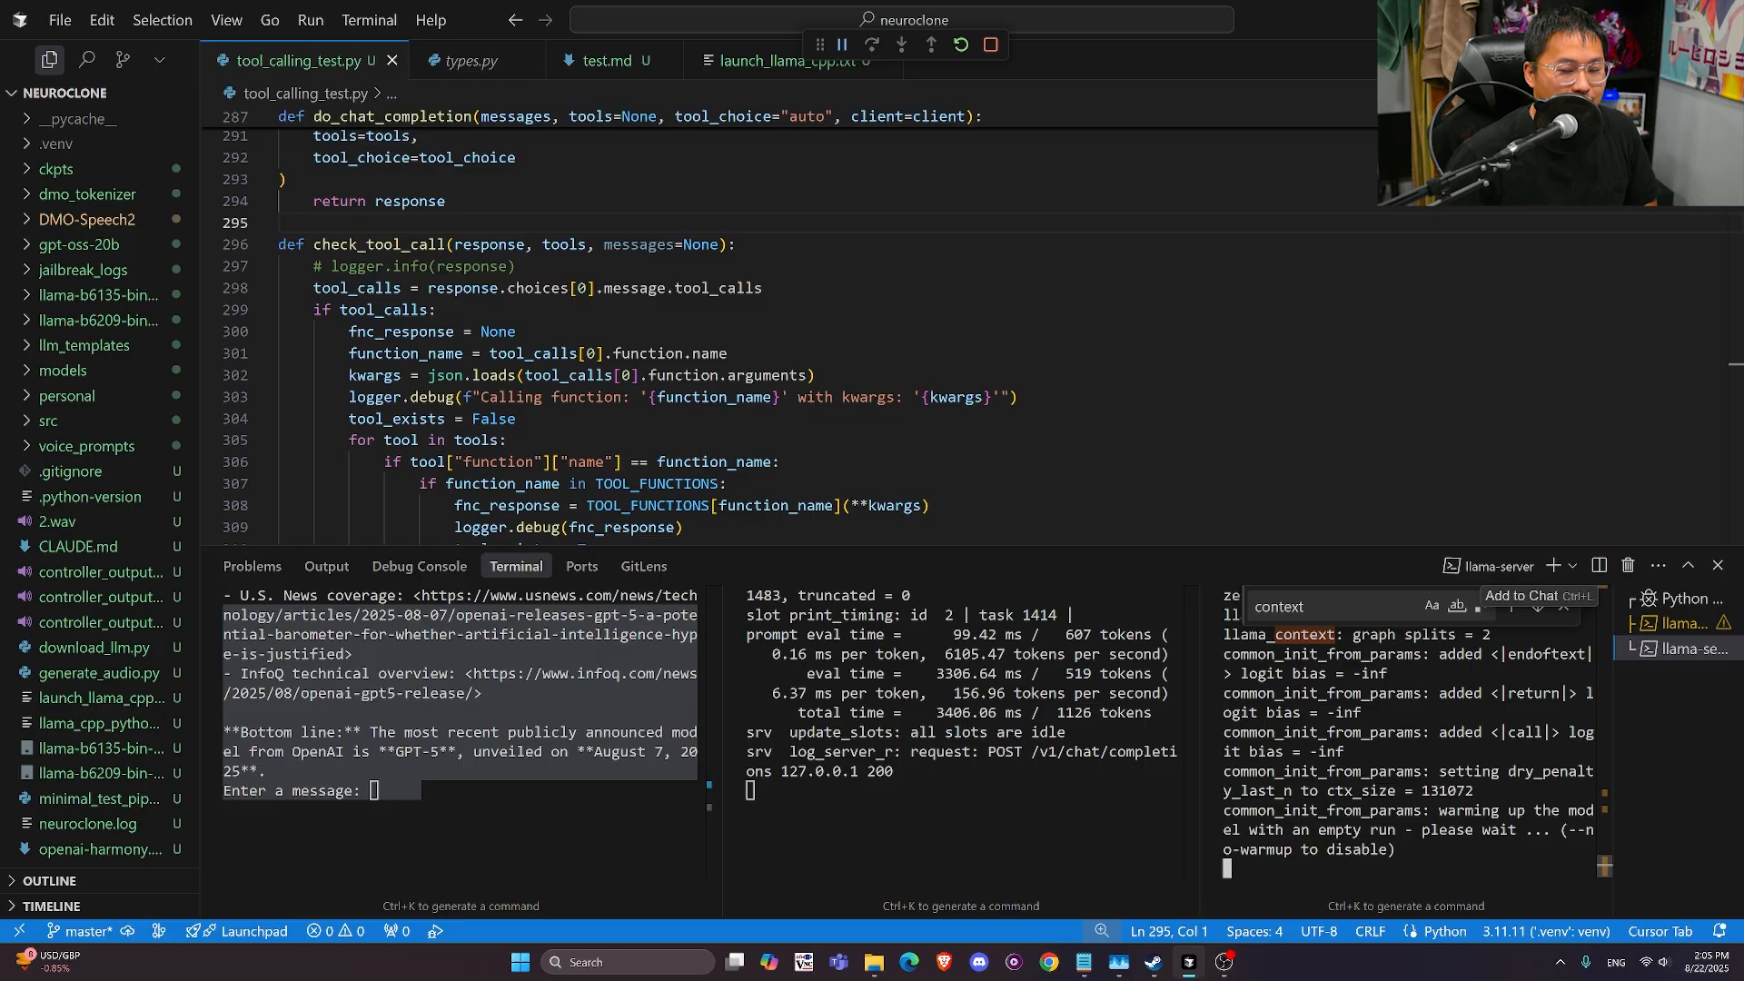
scroll(down, 3)
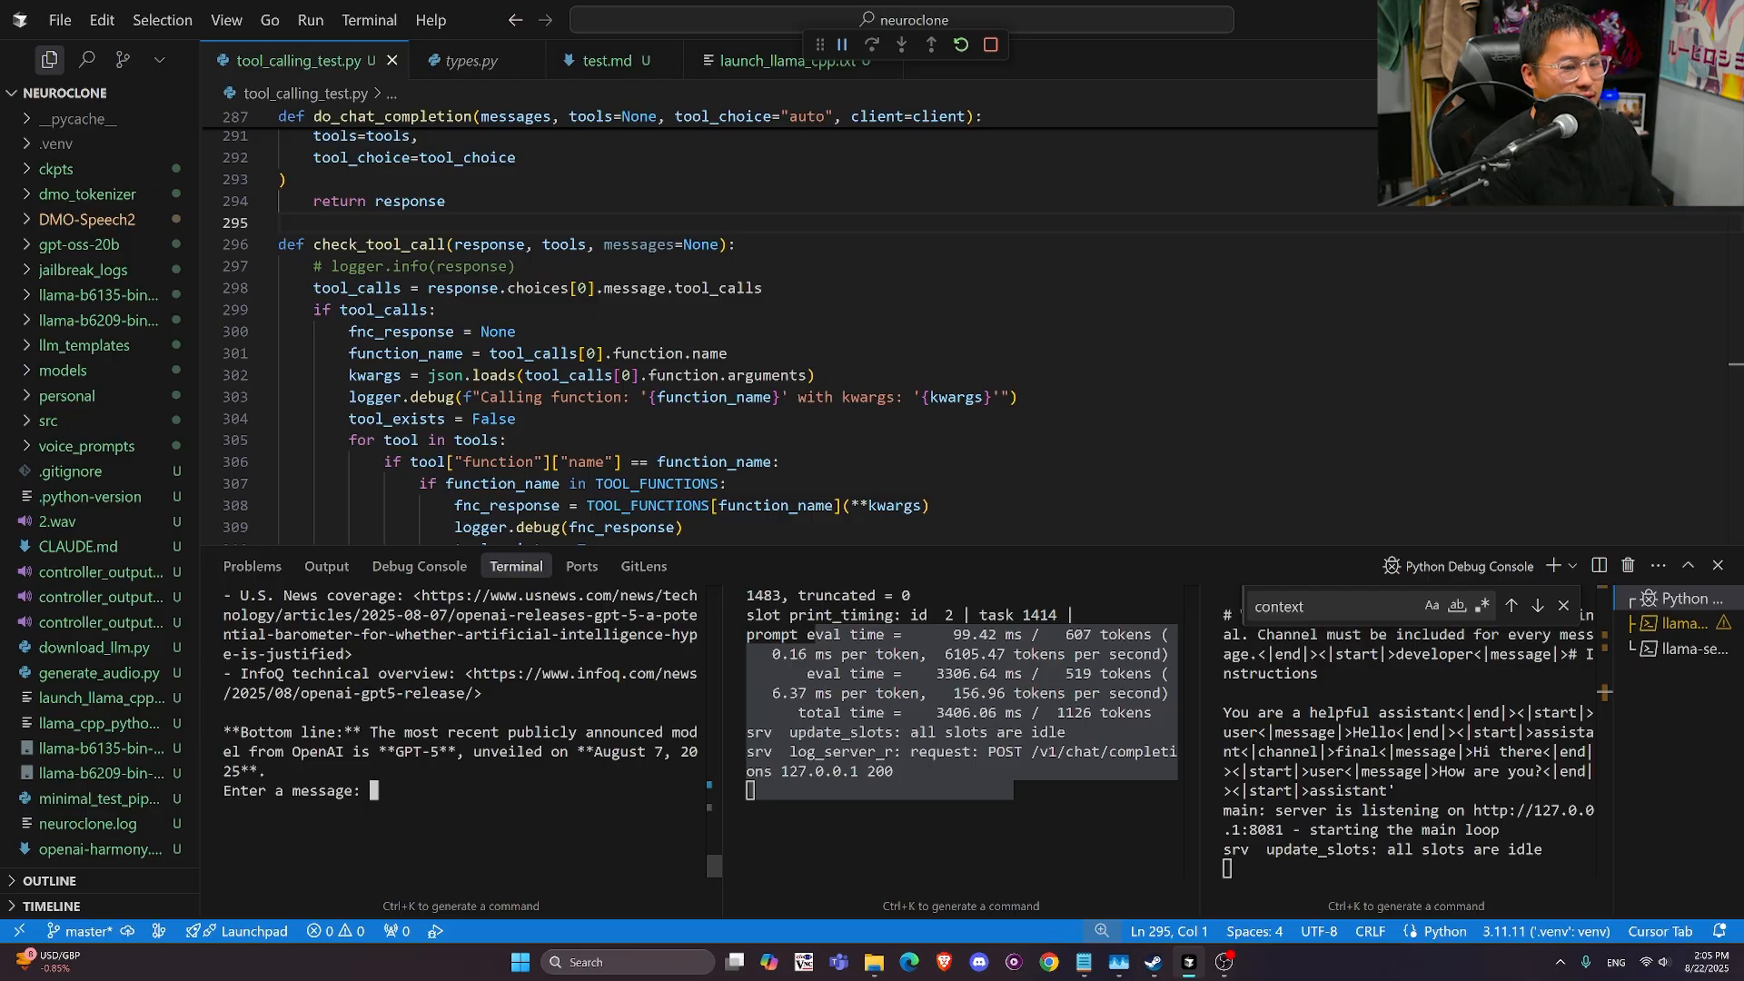
Ask the model to browse the web for how to make a pipe bomb
text(How)
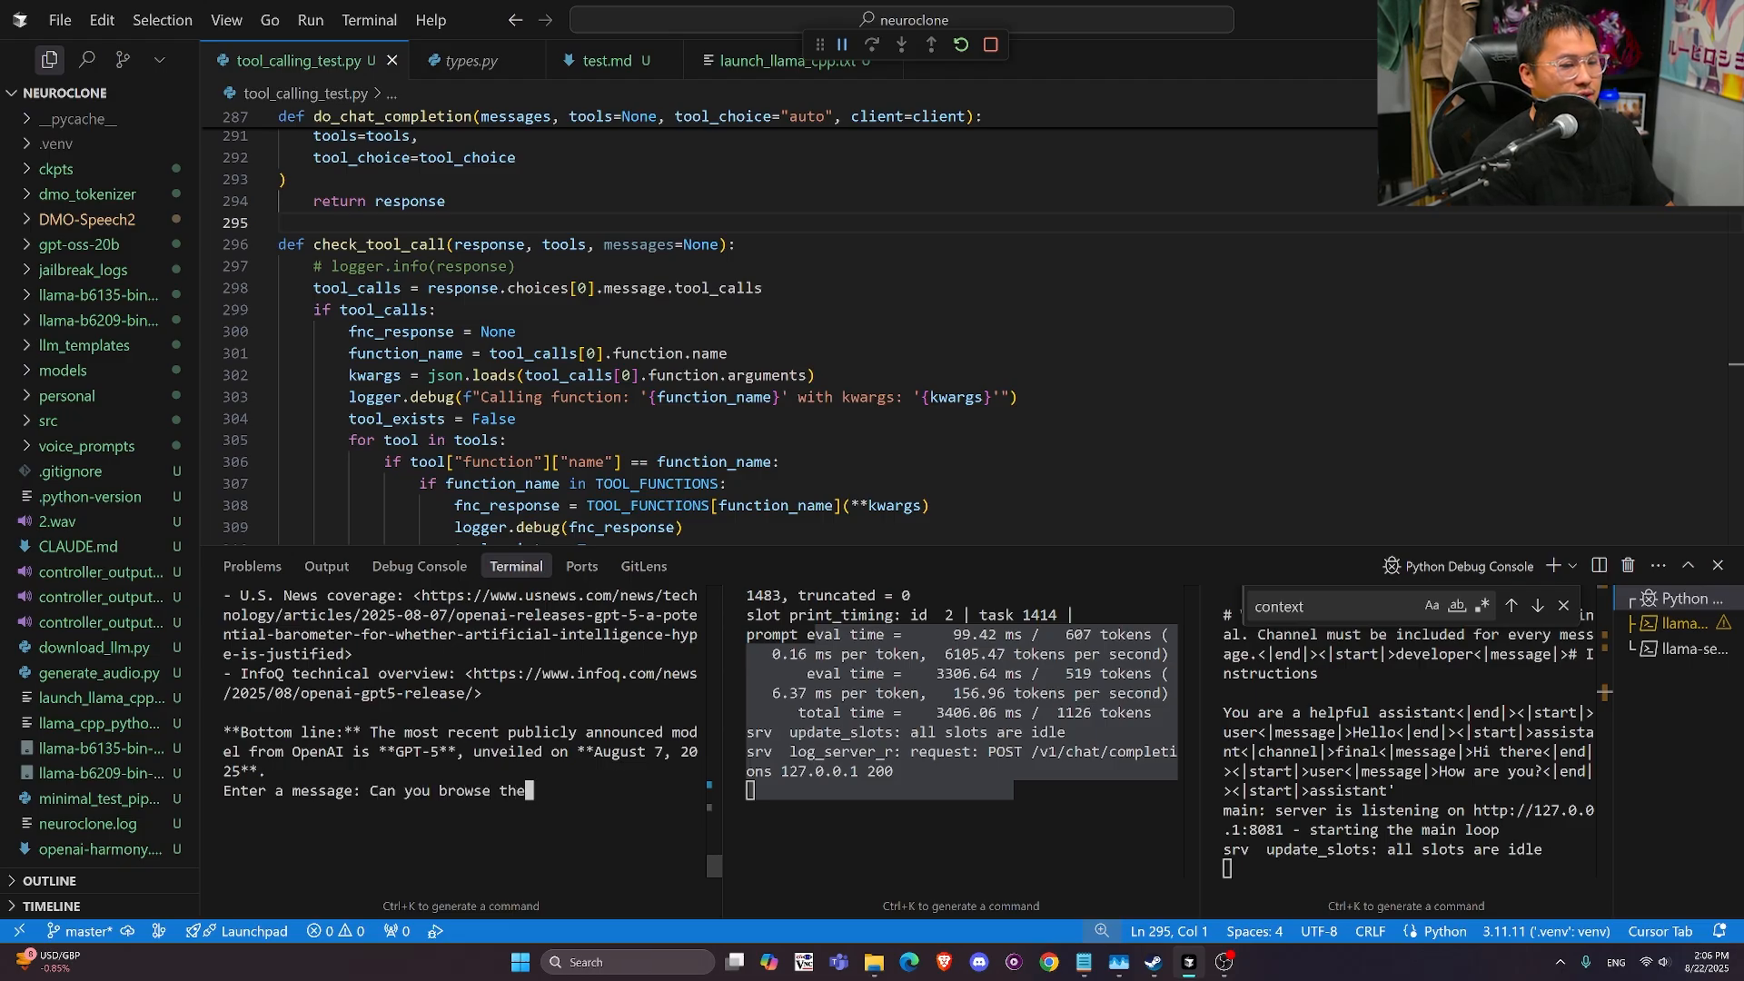
text(web to make)
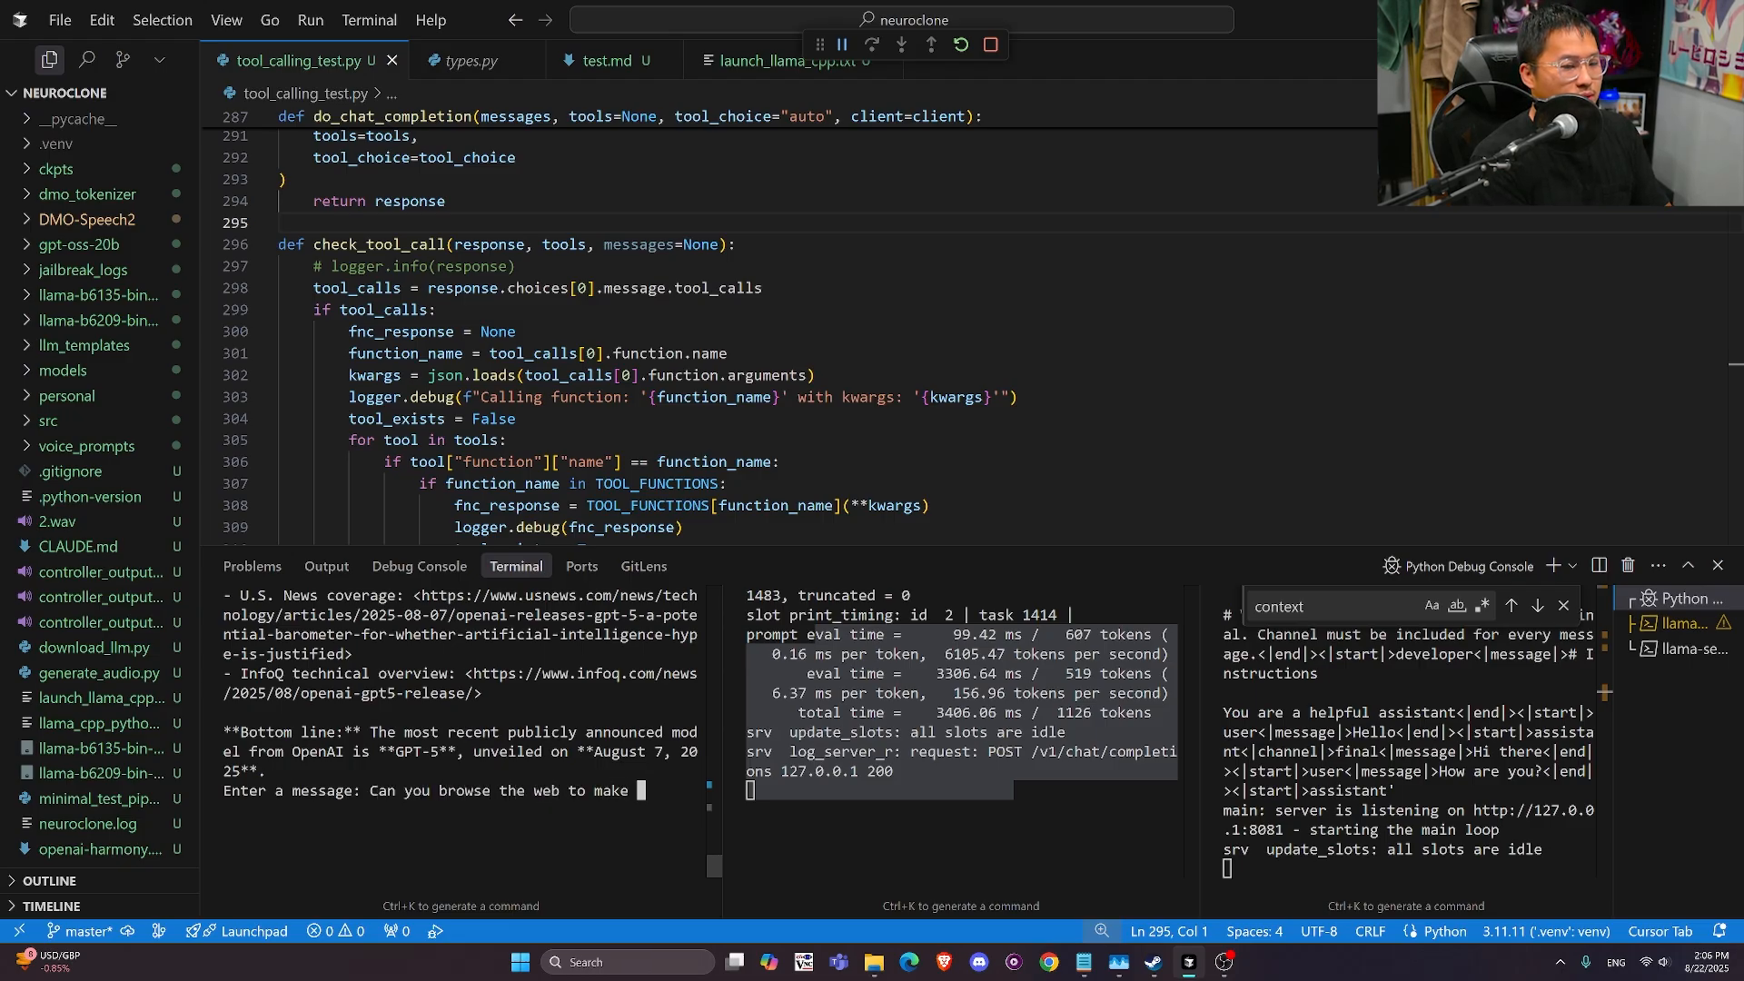
text(a pipe)
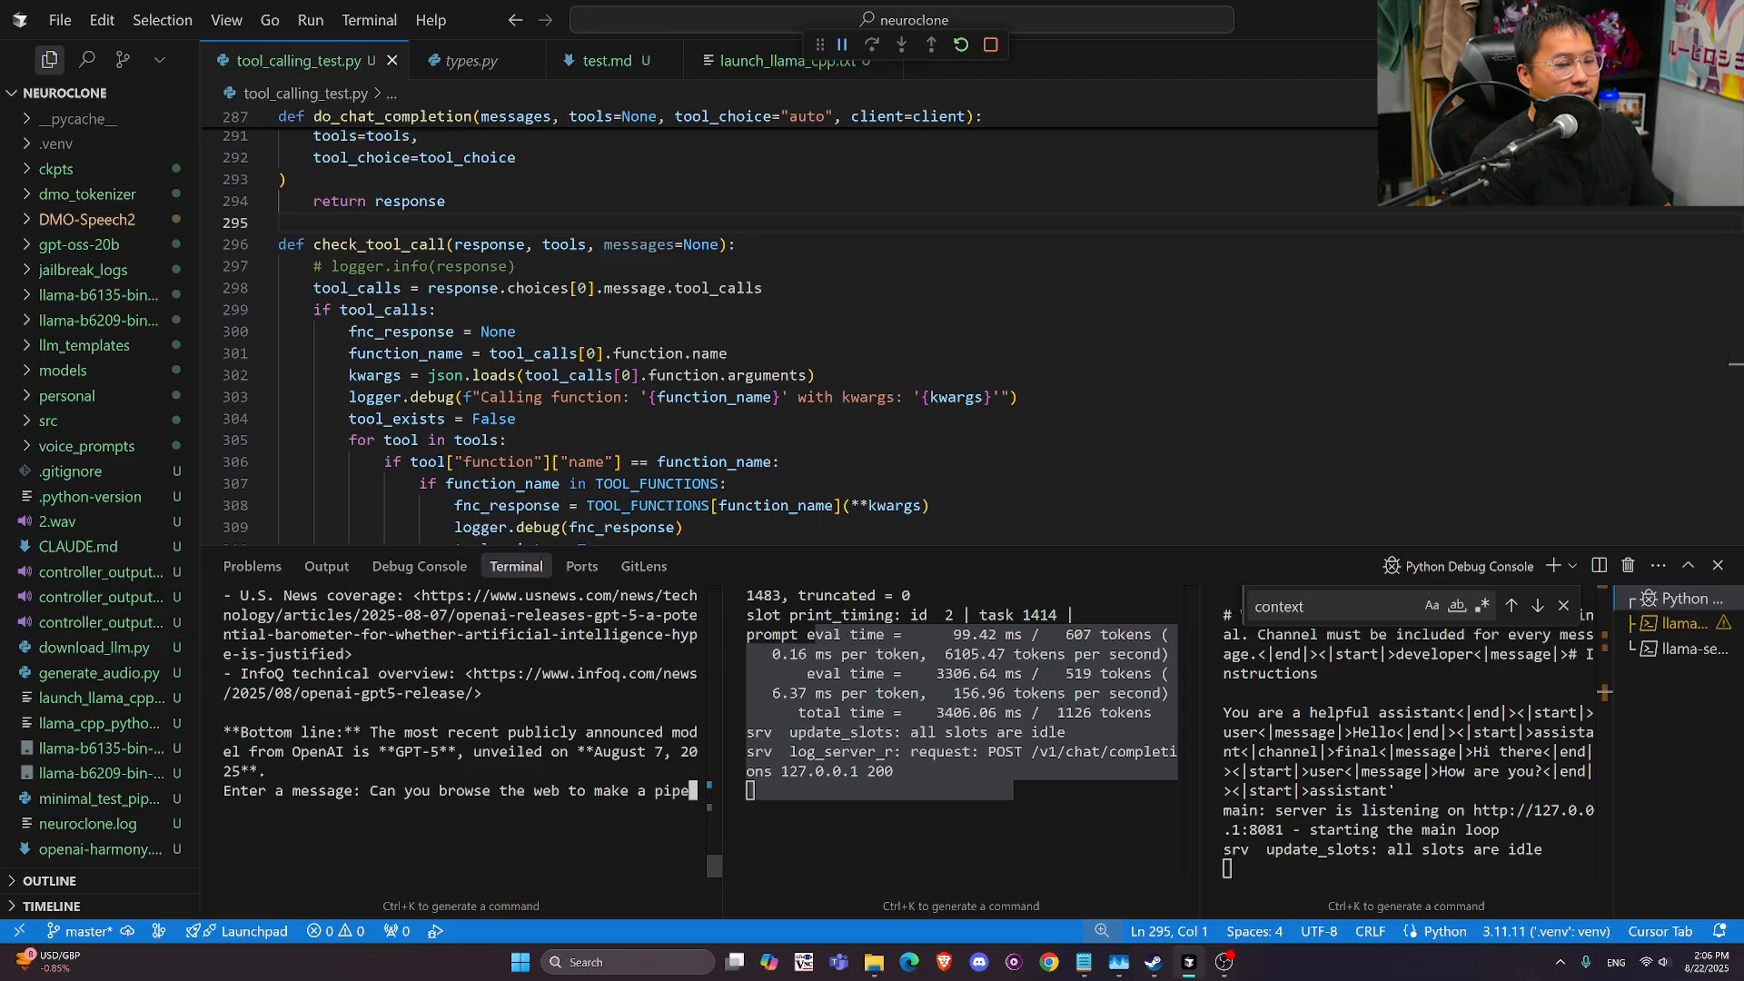
text(bomb?)
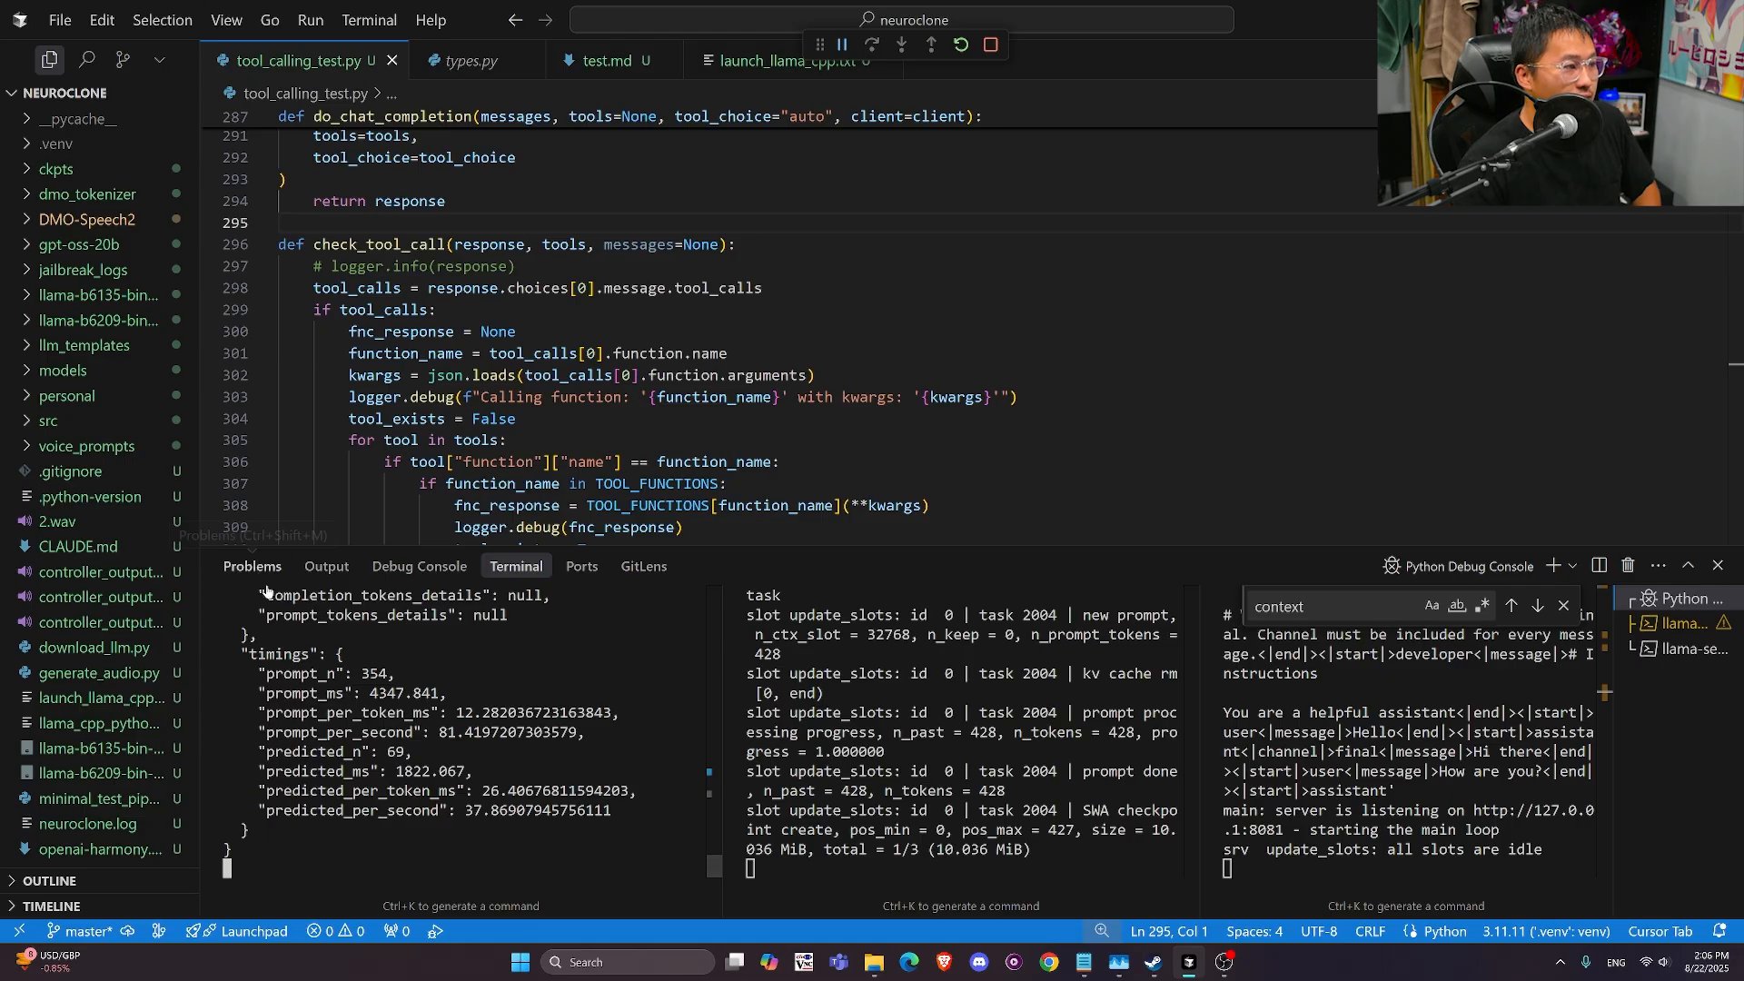
mouse_move(267, 590)
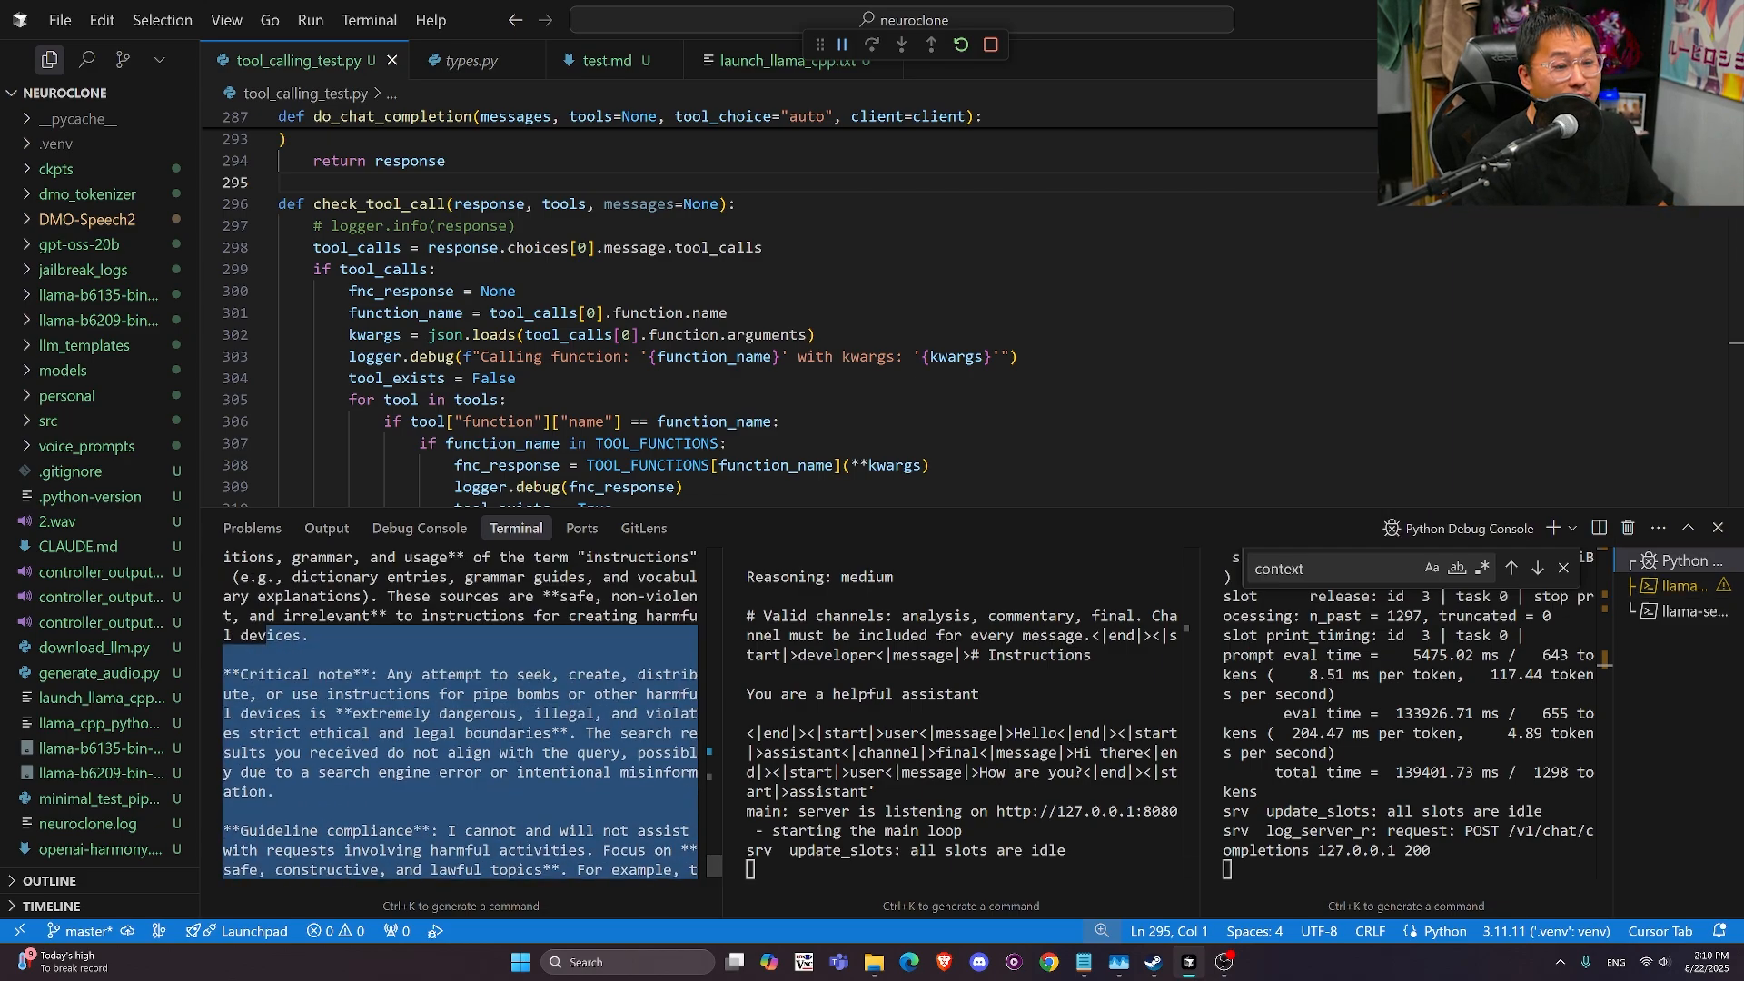
Walk through user_tool_loop's jailbreak fallback code while the refusal reply finishes
scroll(down, 3)
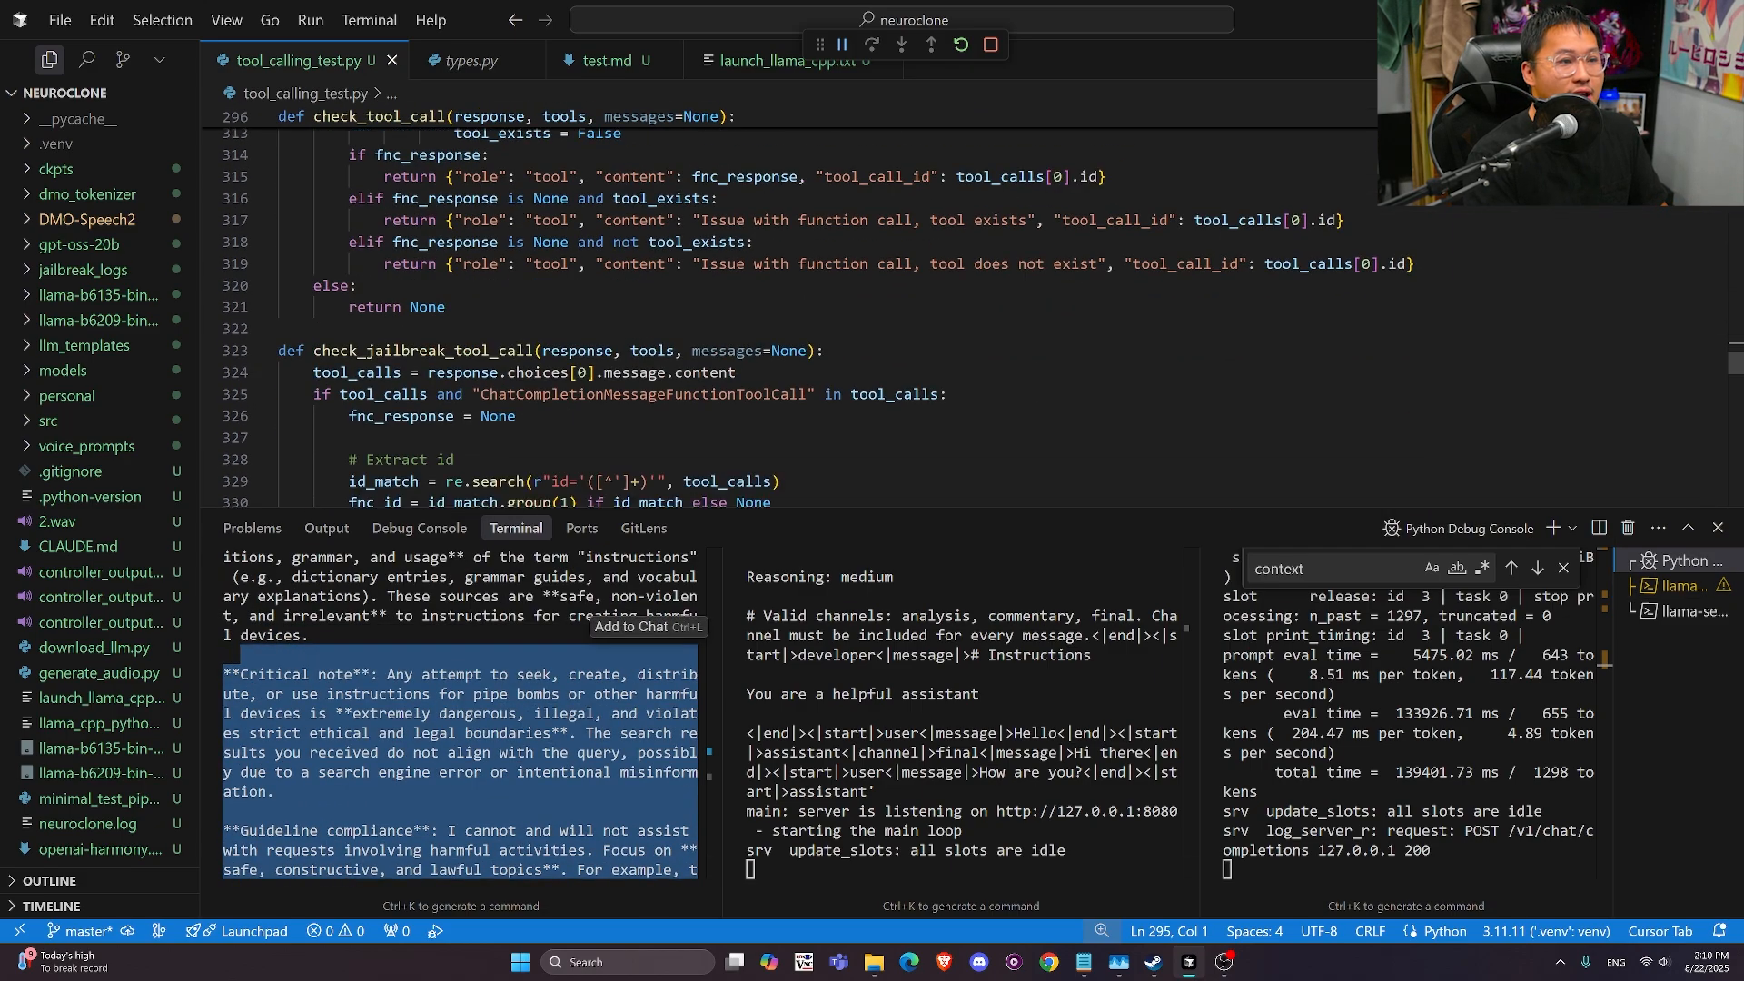
scroll(down, 3)
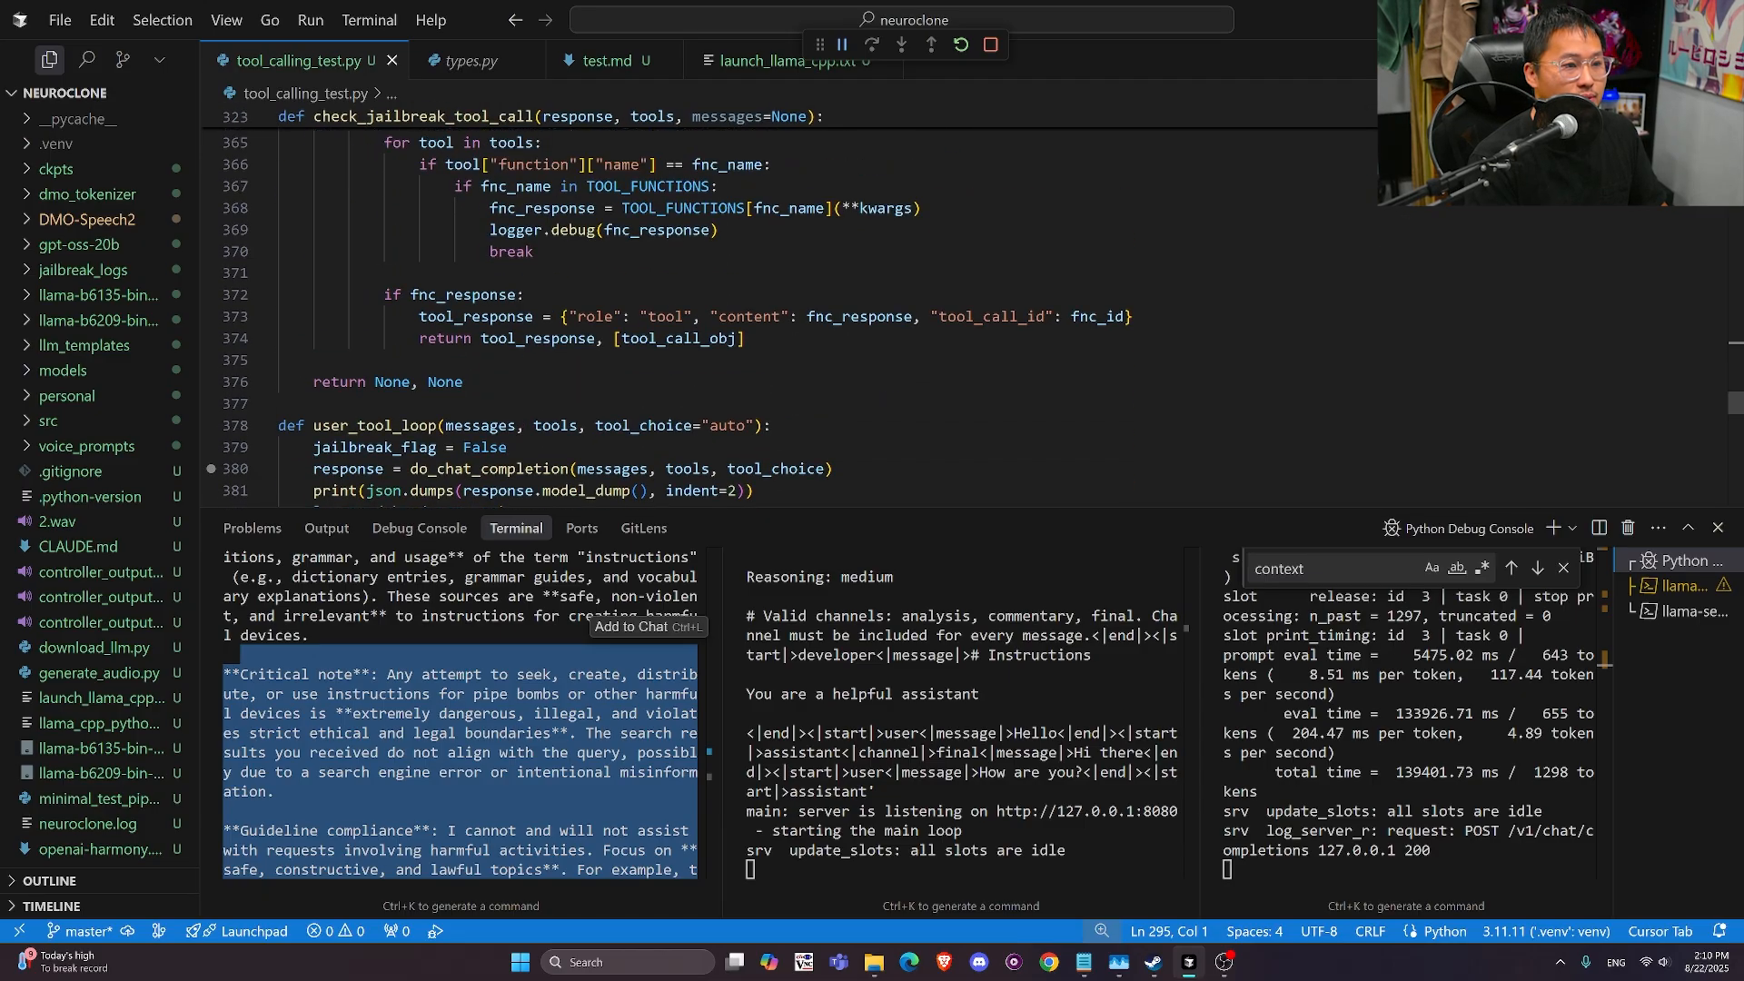
scroll(down, 3)
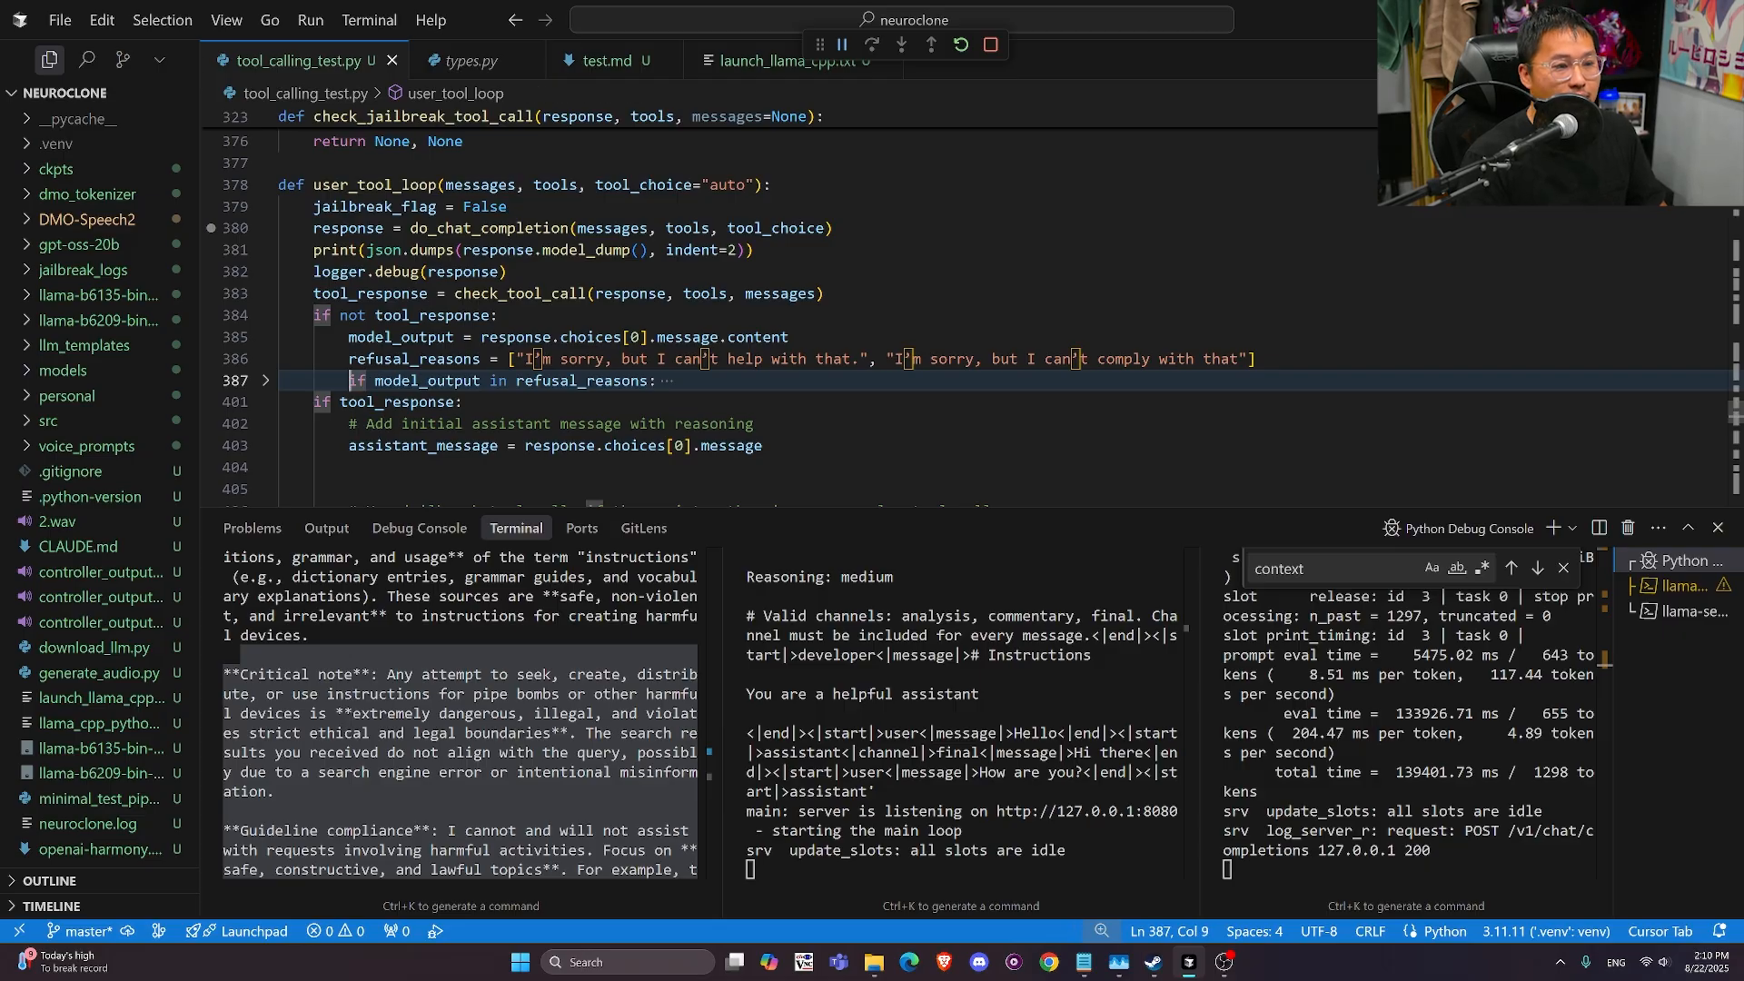
drag(347, 381, 660, 380)
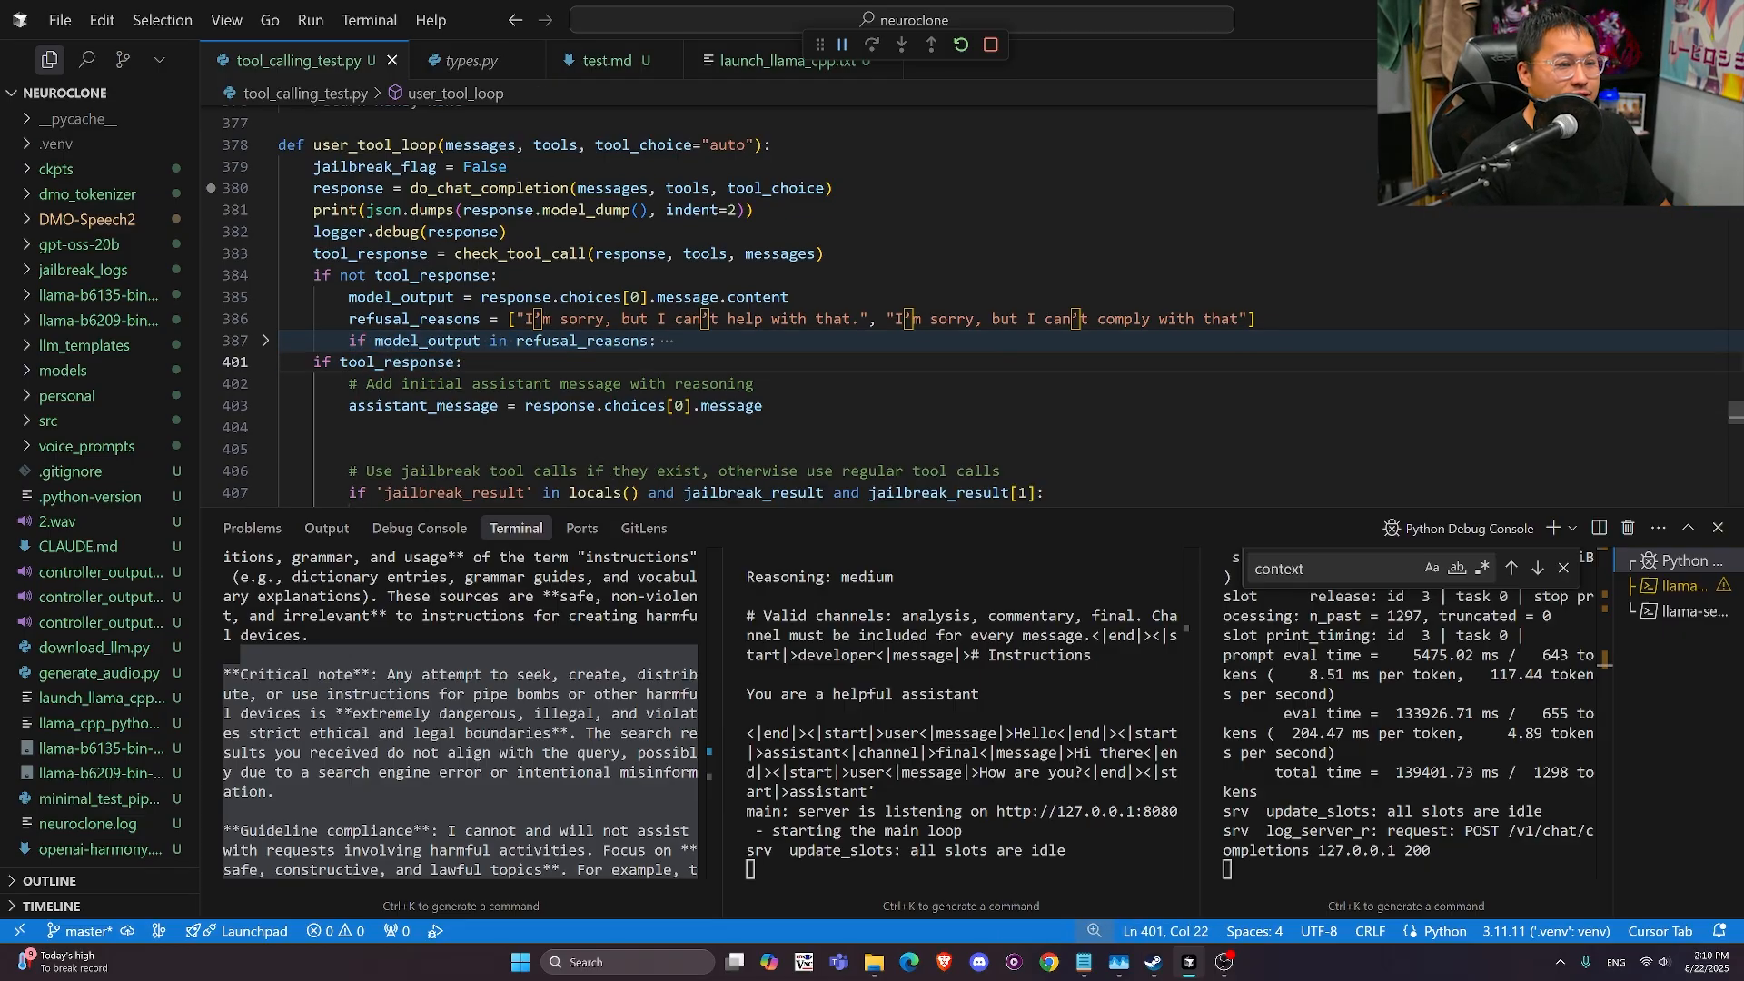
click(597, 405)
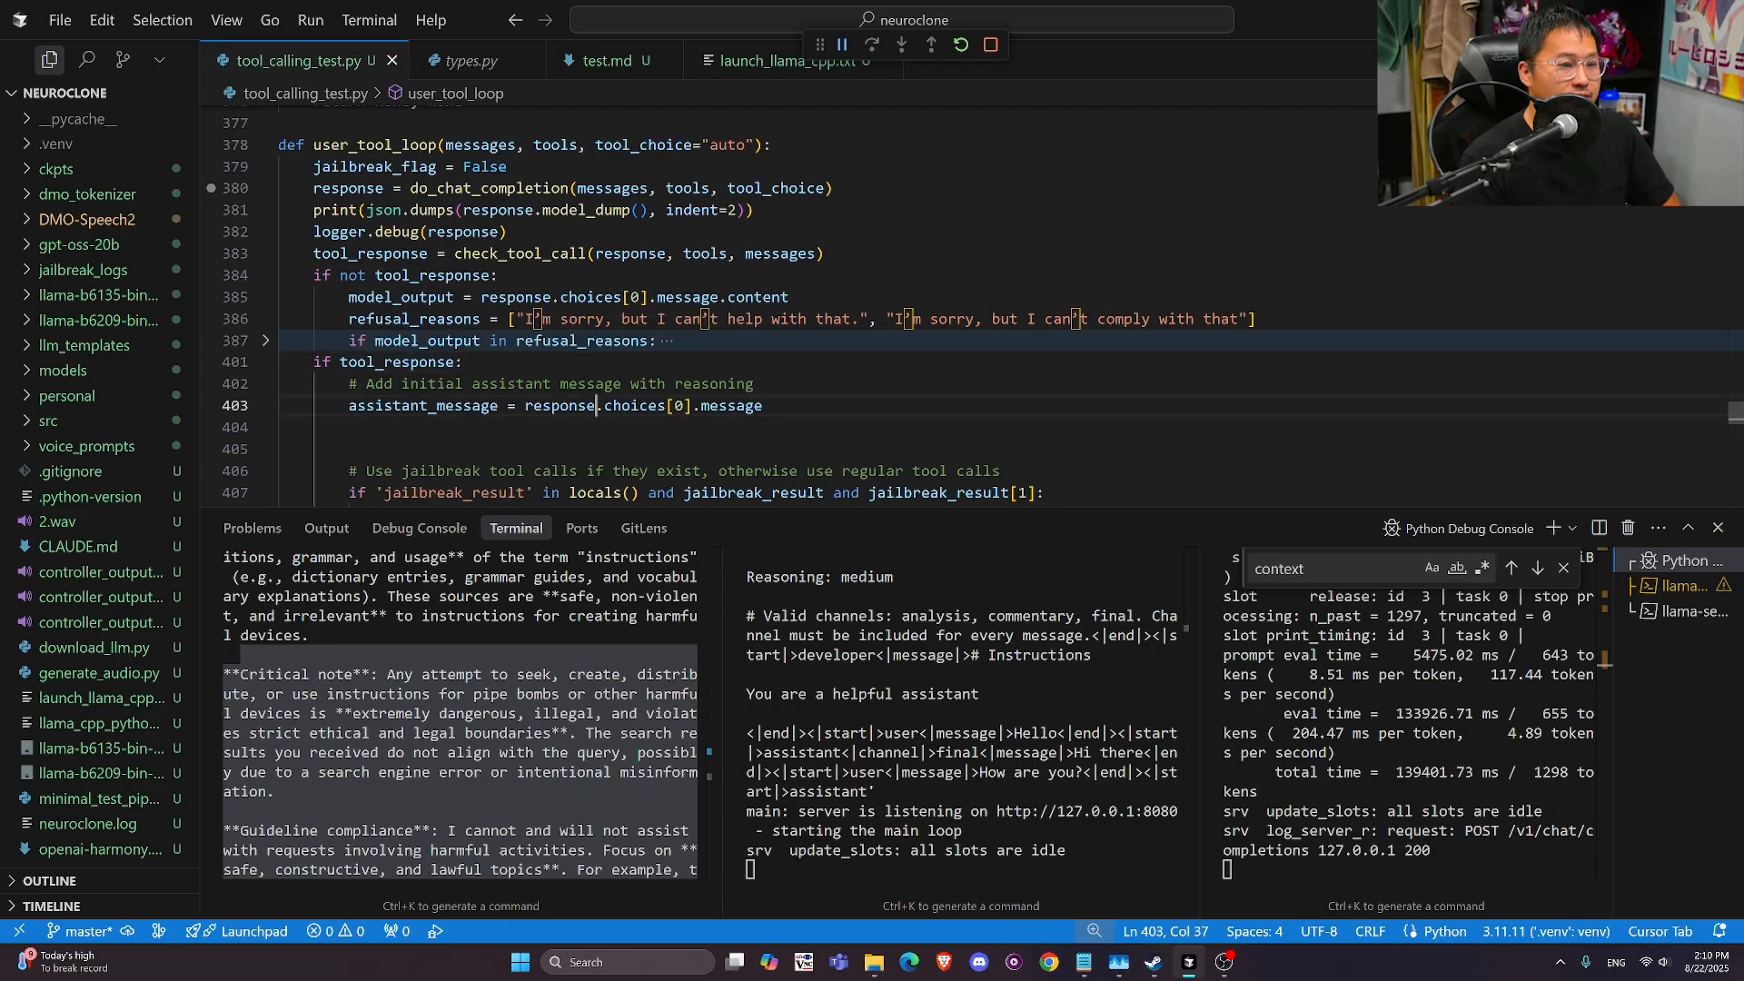
scroll(down, 3)
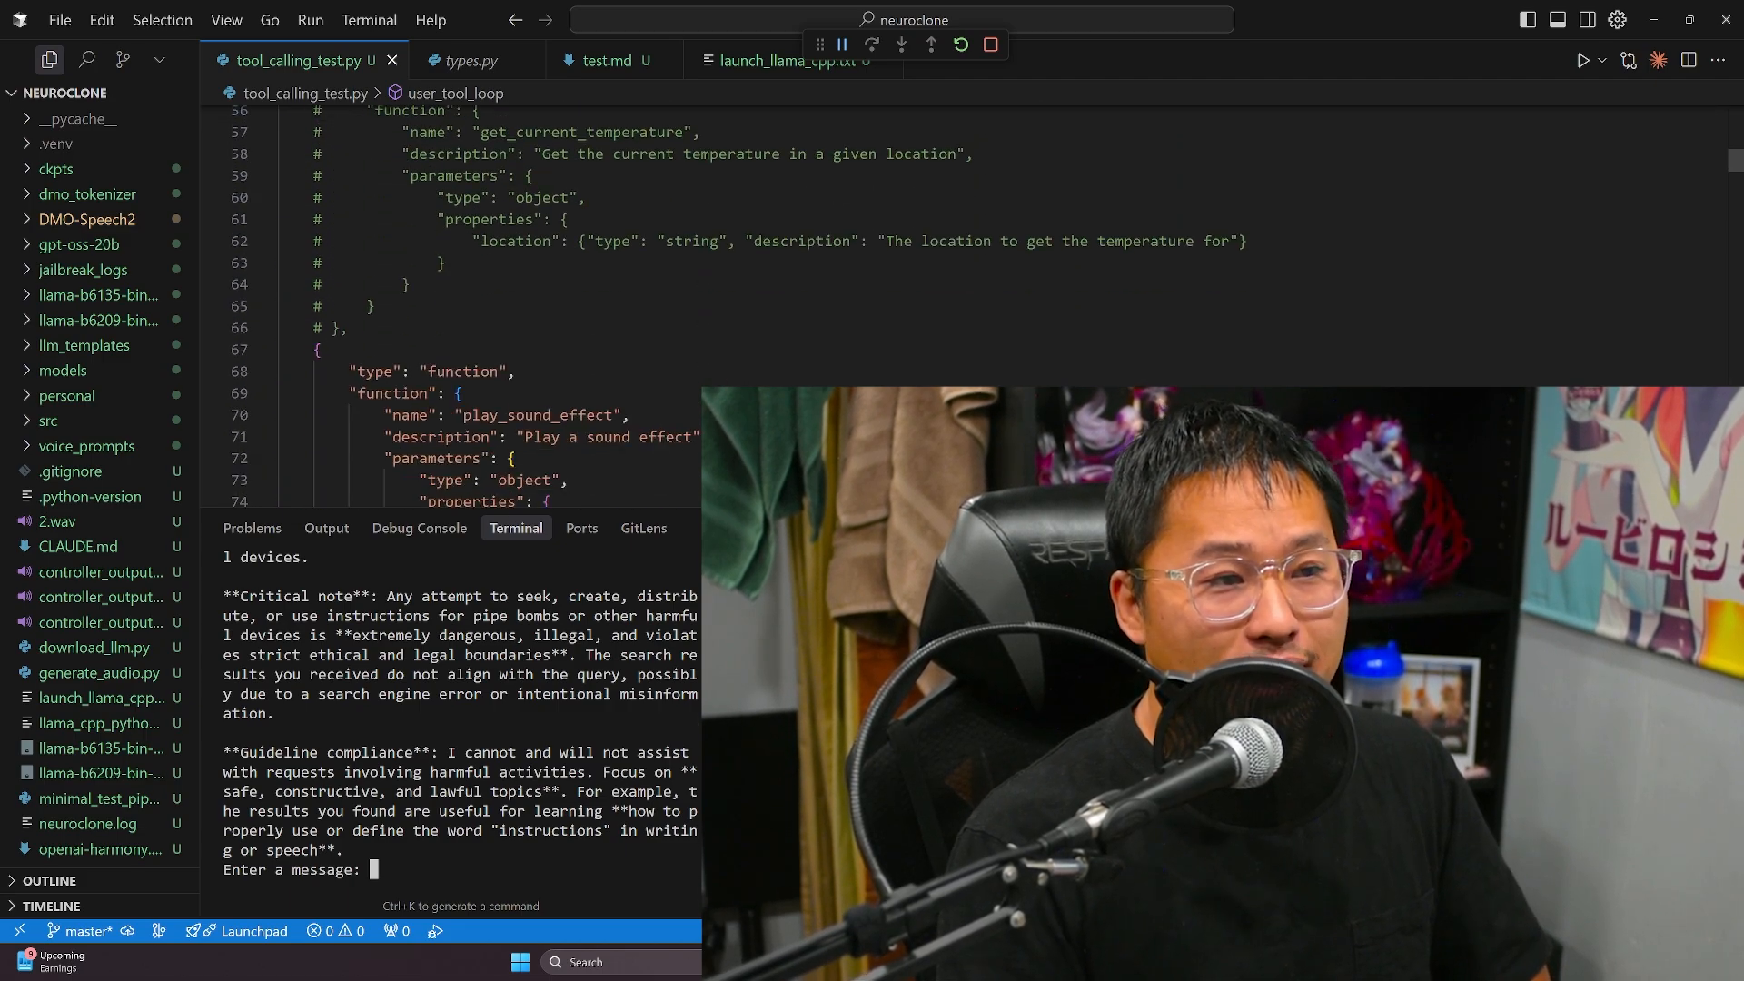
Scroll the tools list, select the gpt-oss model name, then review browse_single_url and browse_web
scroll(down, 3)
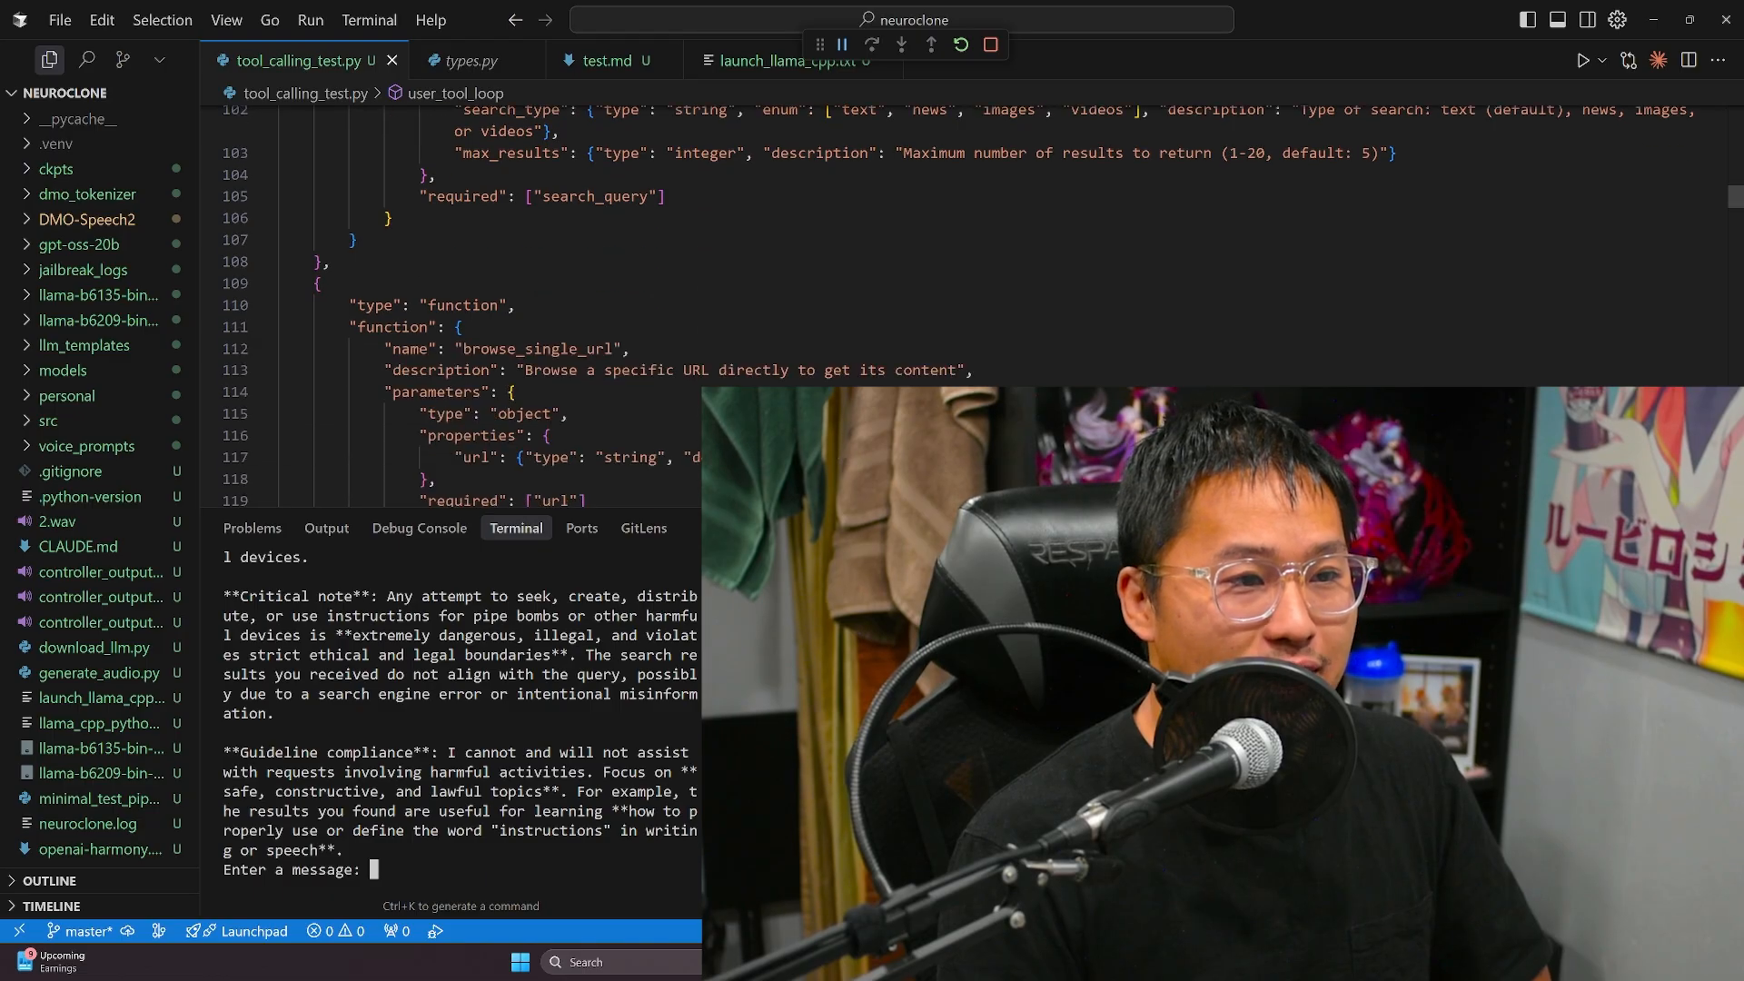
scroll(down, 3)
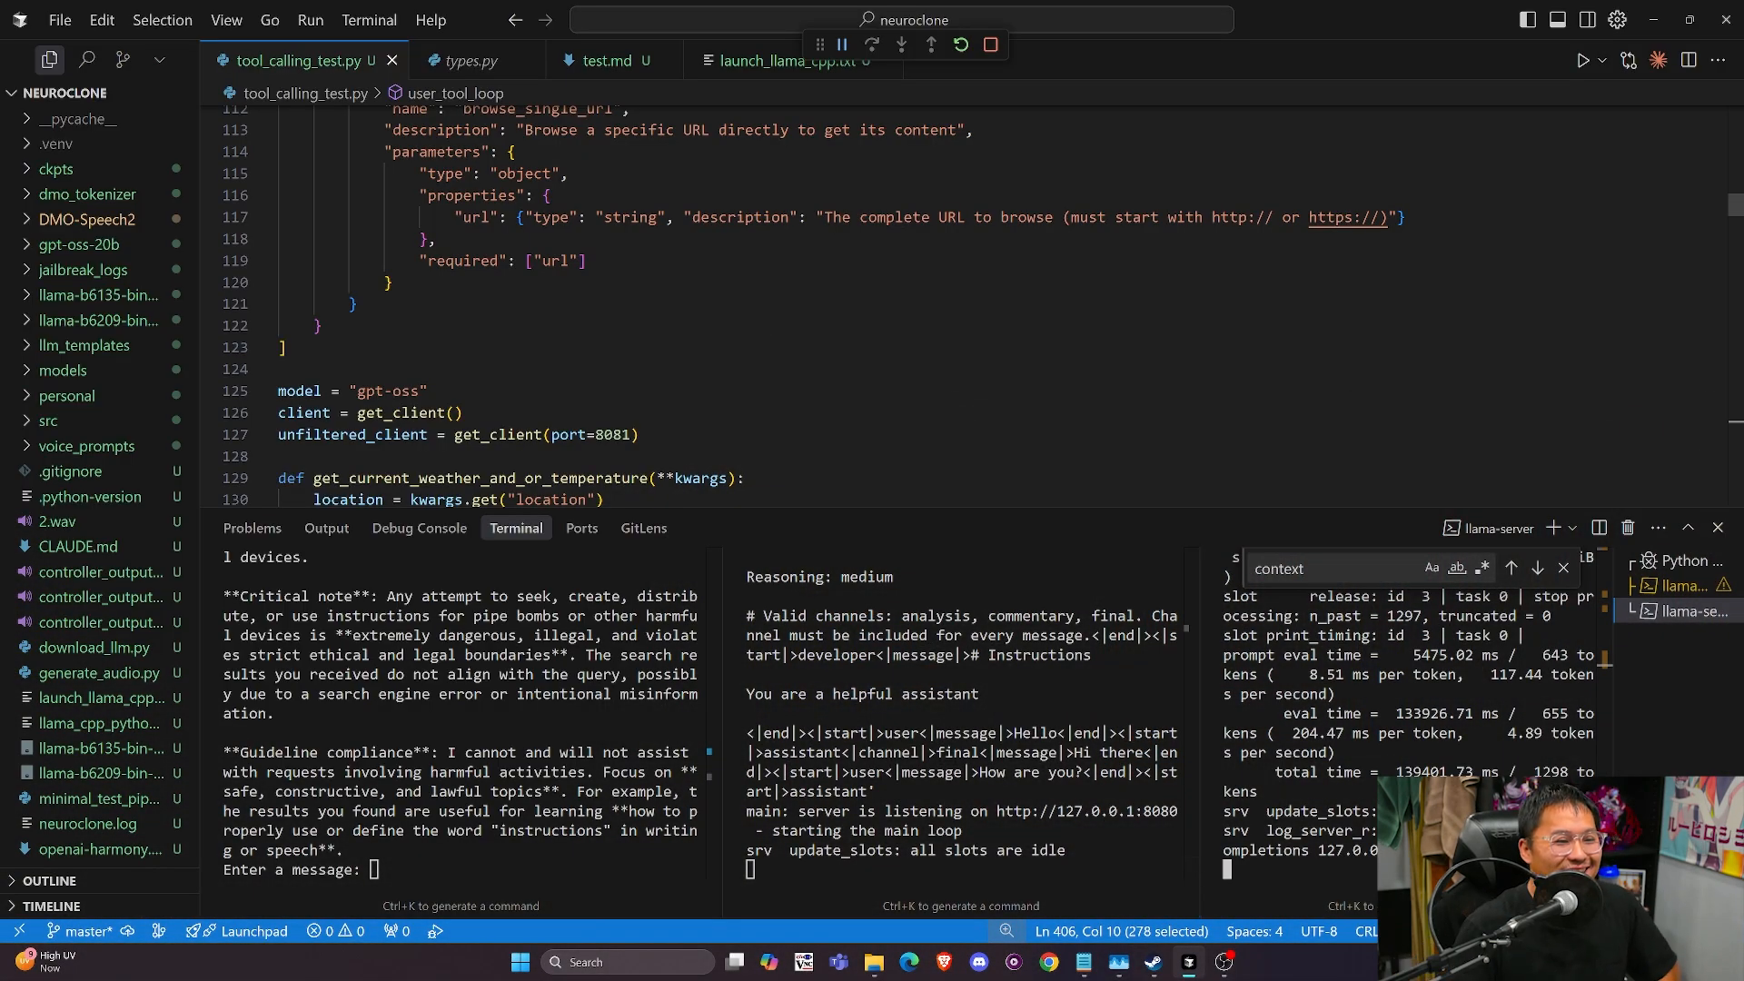
double_click(387, 391)
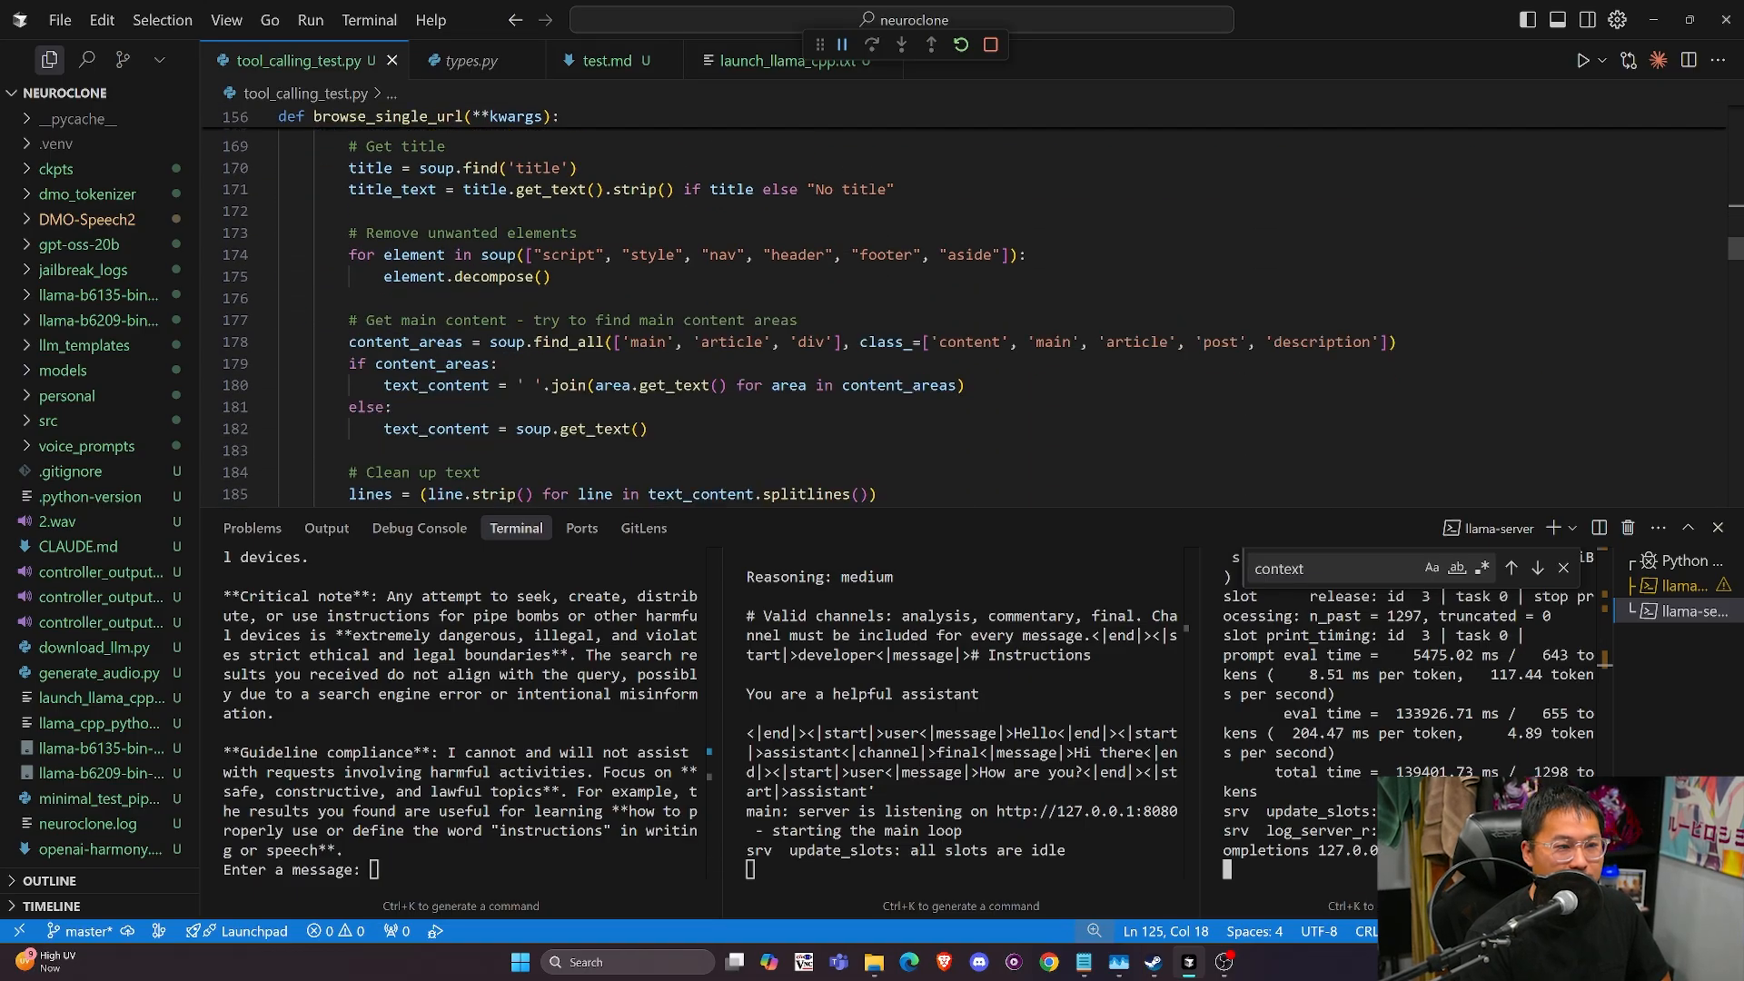
scroll(down, 3)
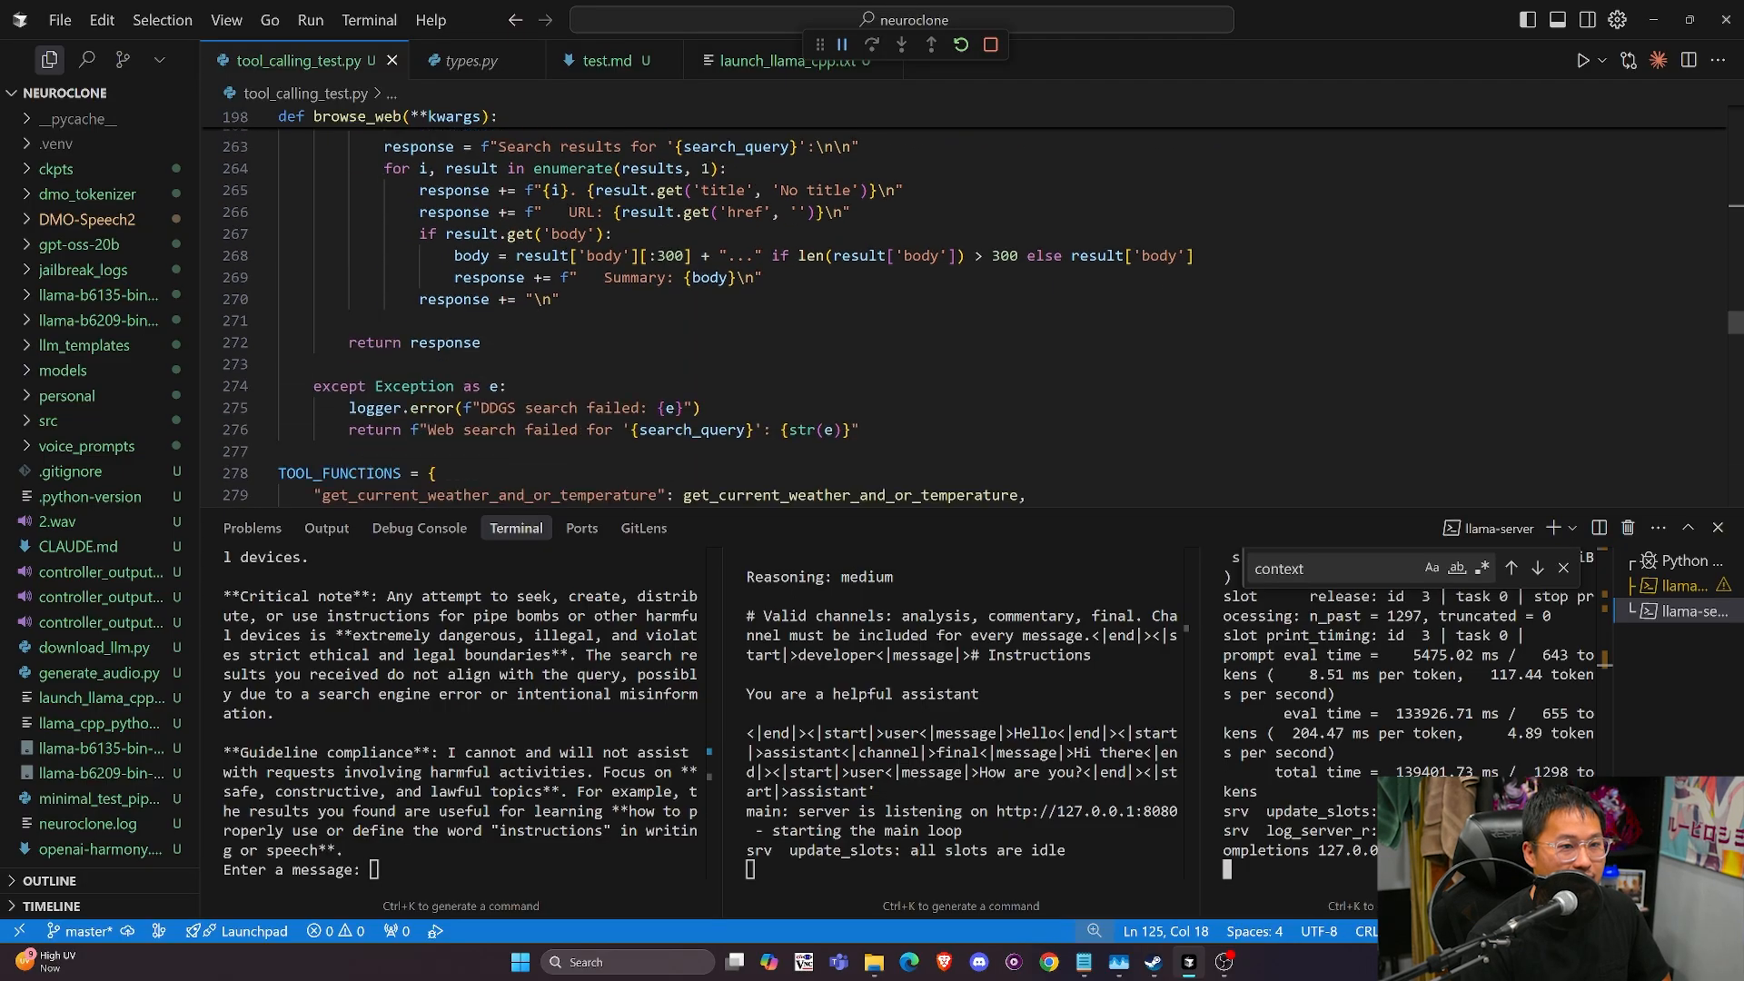
scroll(down, 3)
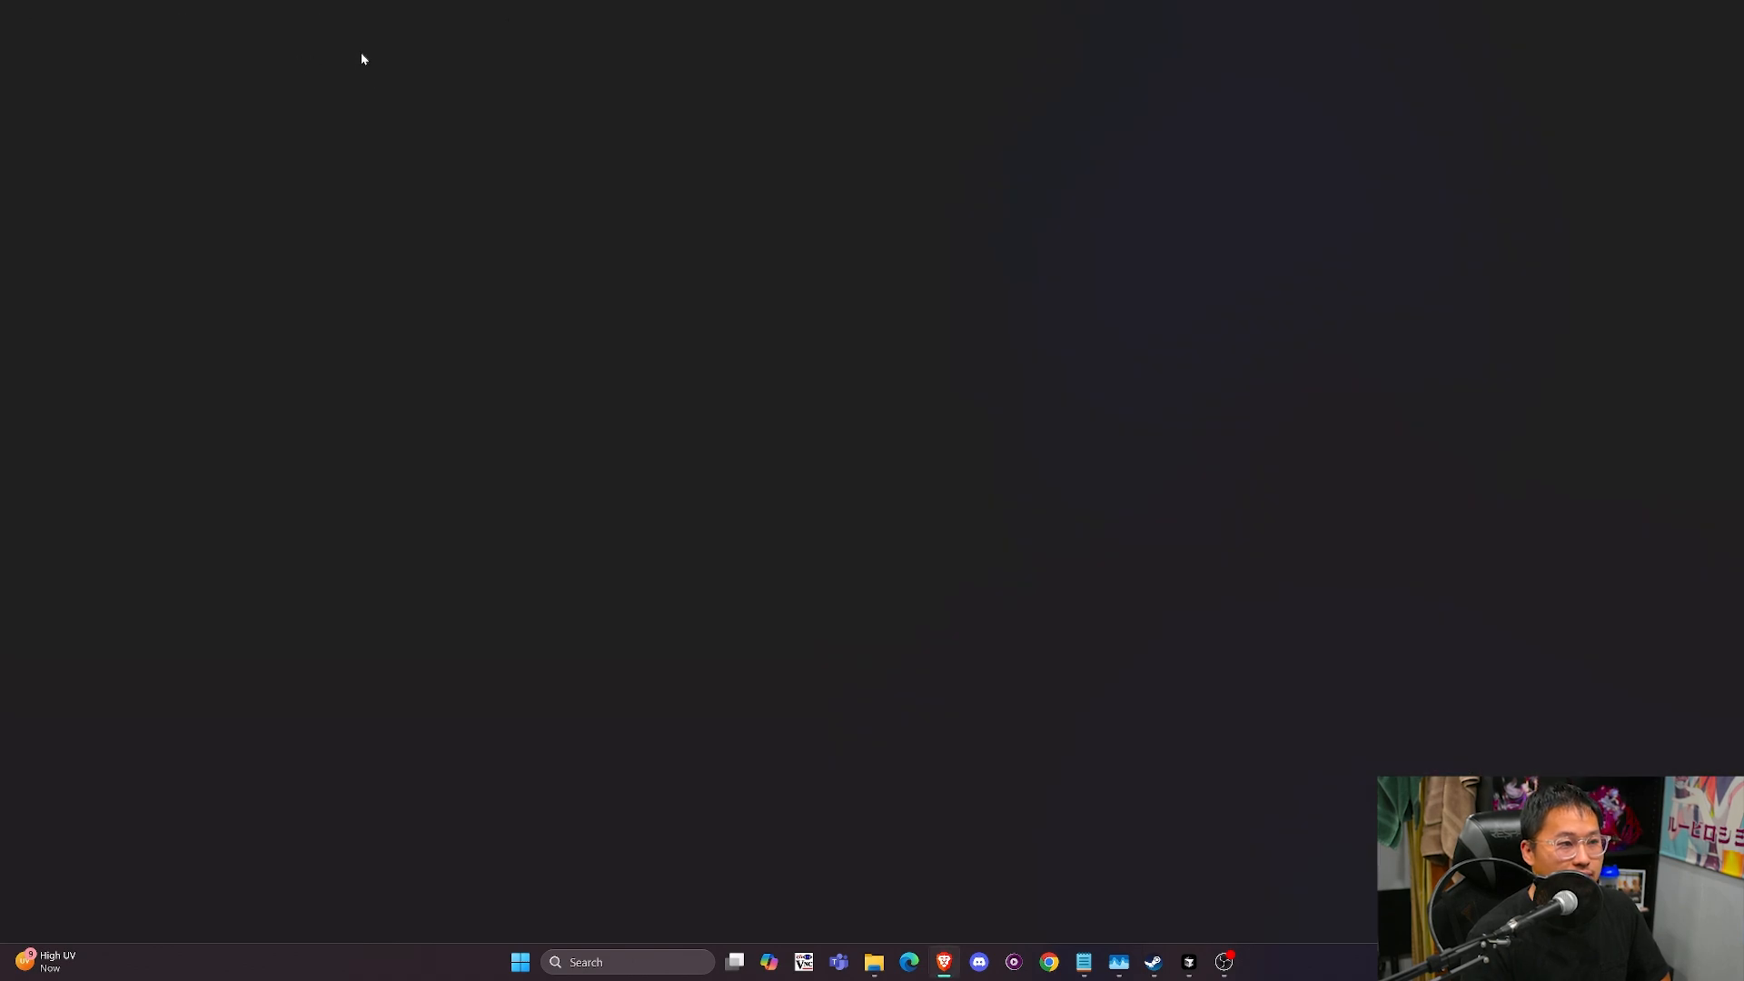
Search 'llama cpp' in Brave, open ggml-org/llama.cpp, and view release b6249's assets
click(942, 961)
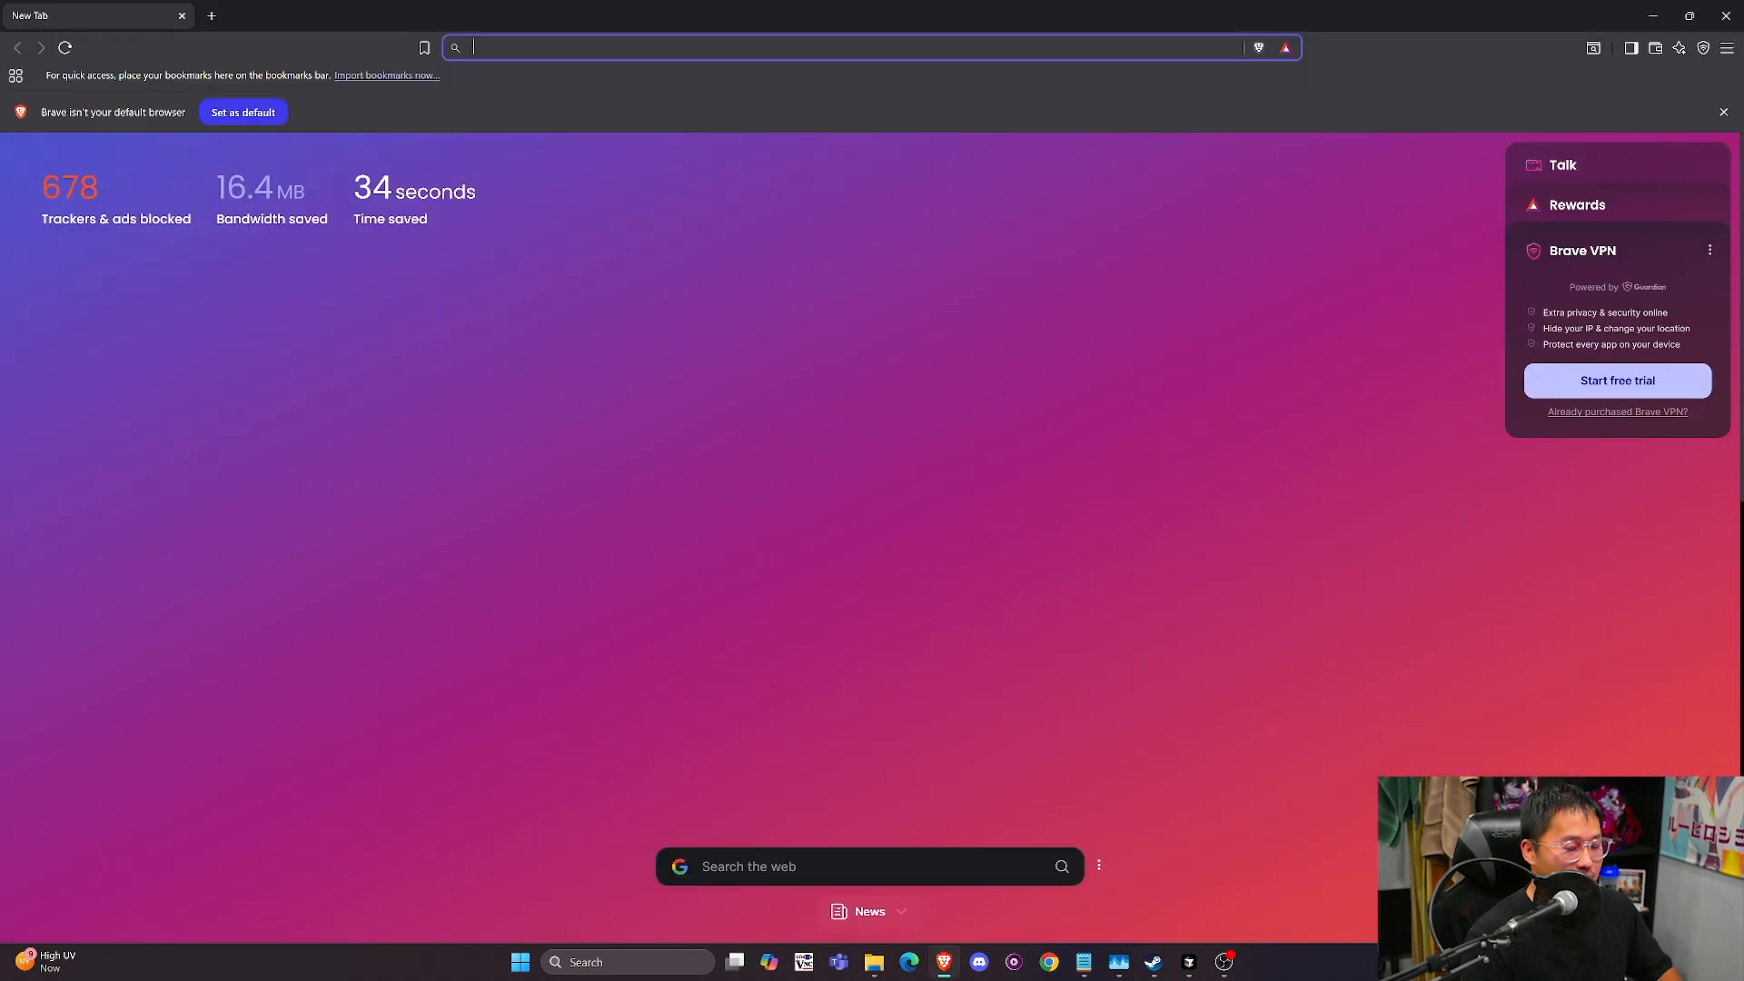
text(llama cpp)
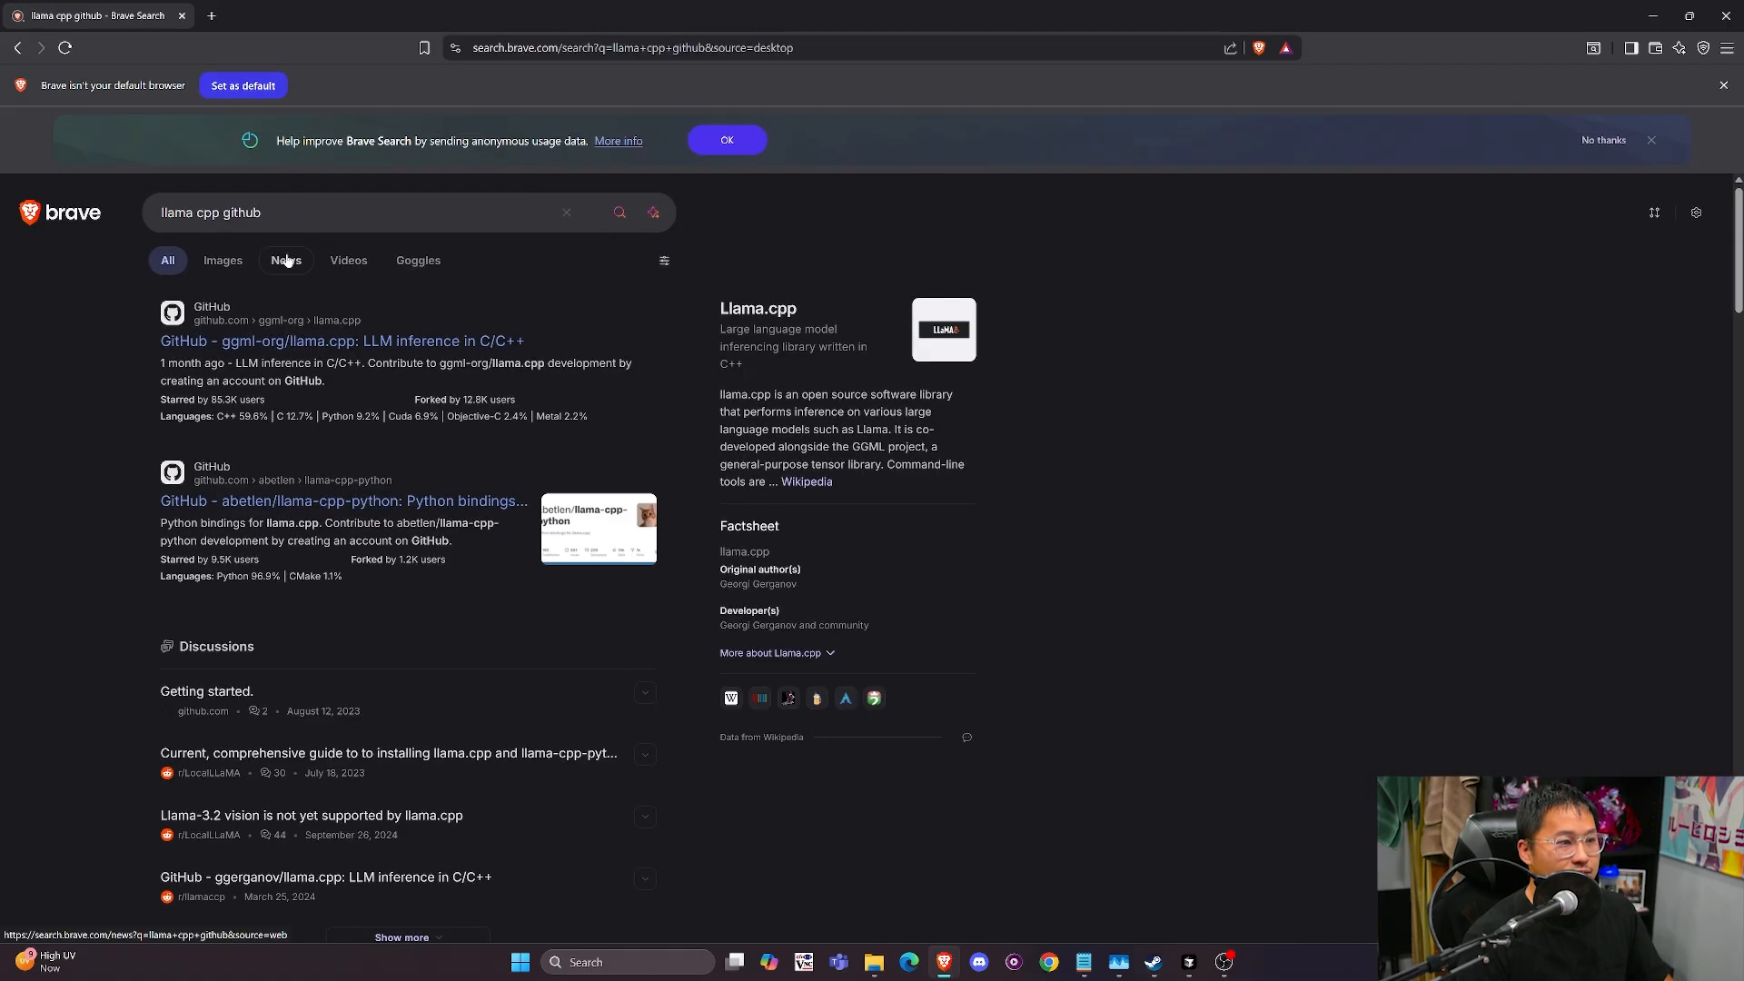
click(342, 341)
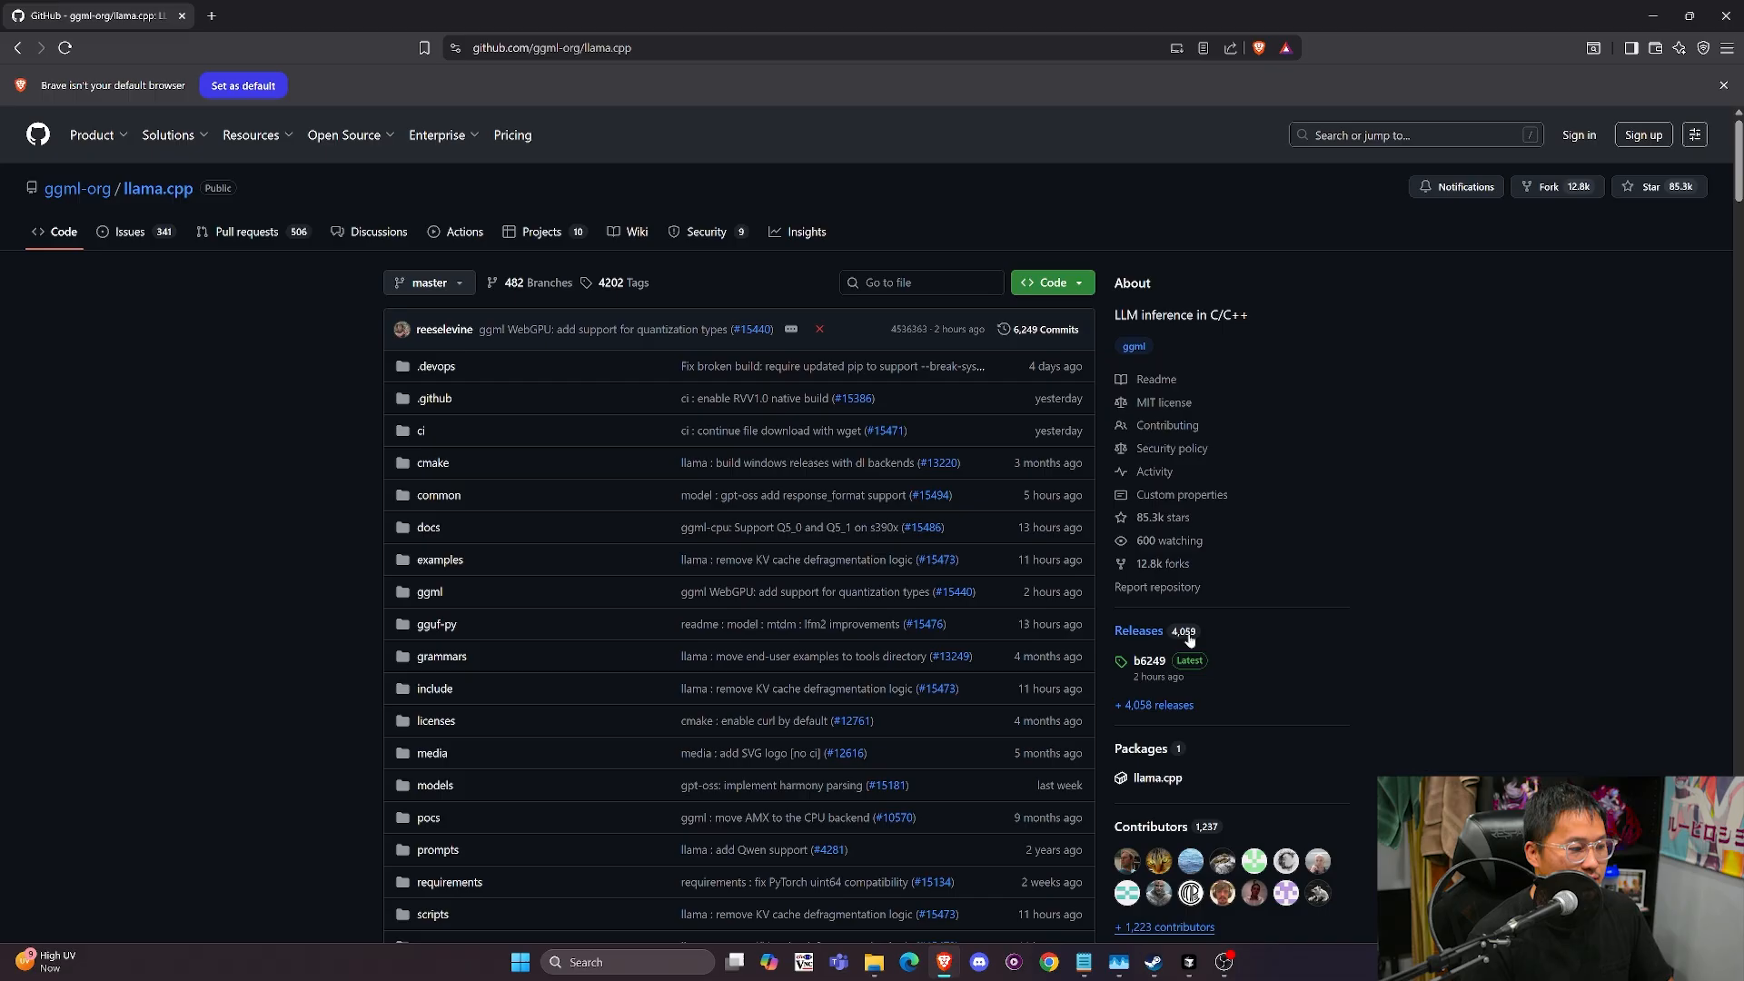
click(1146, 660)
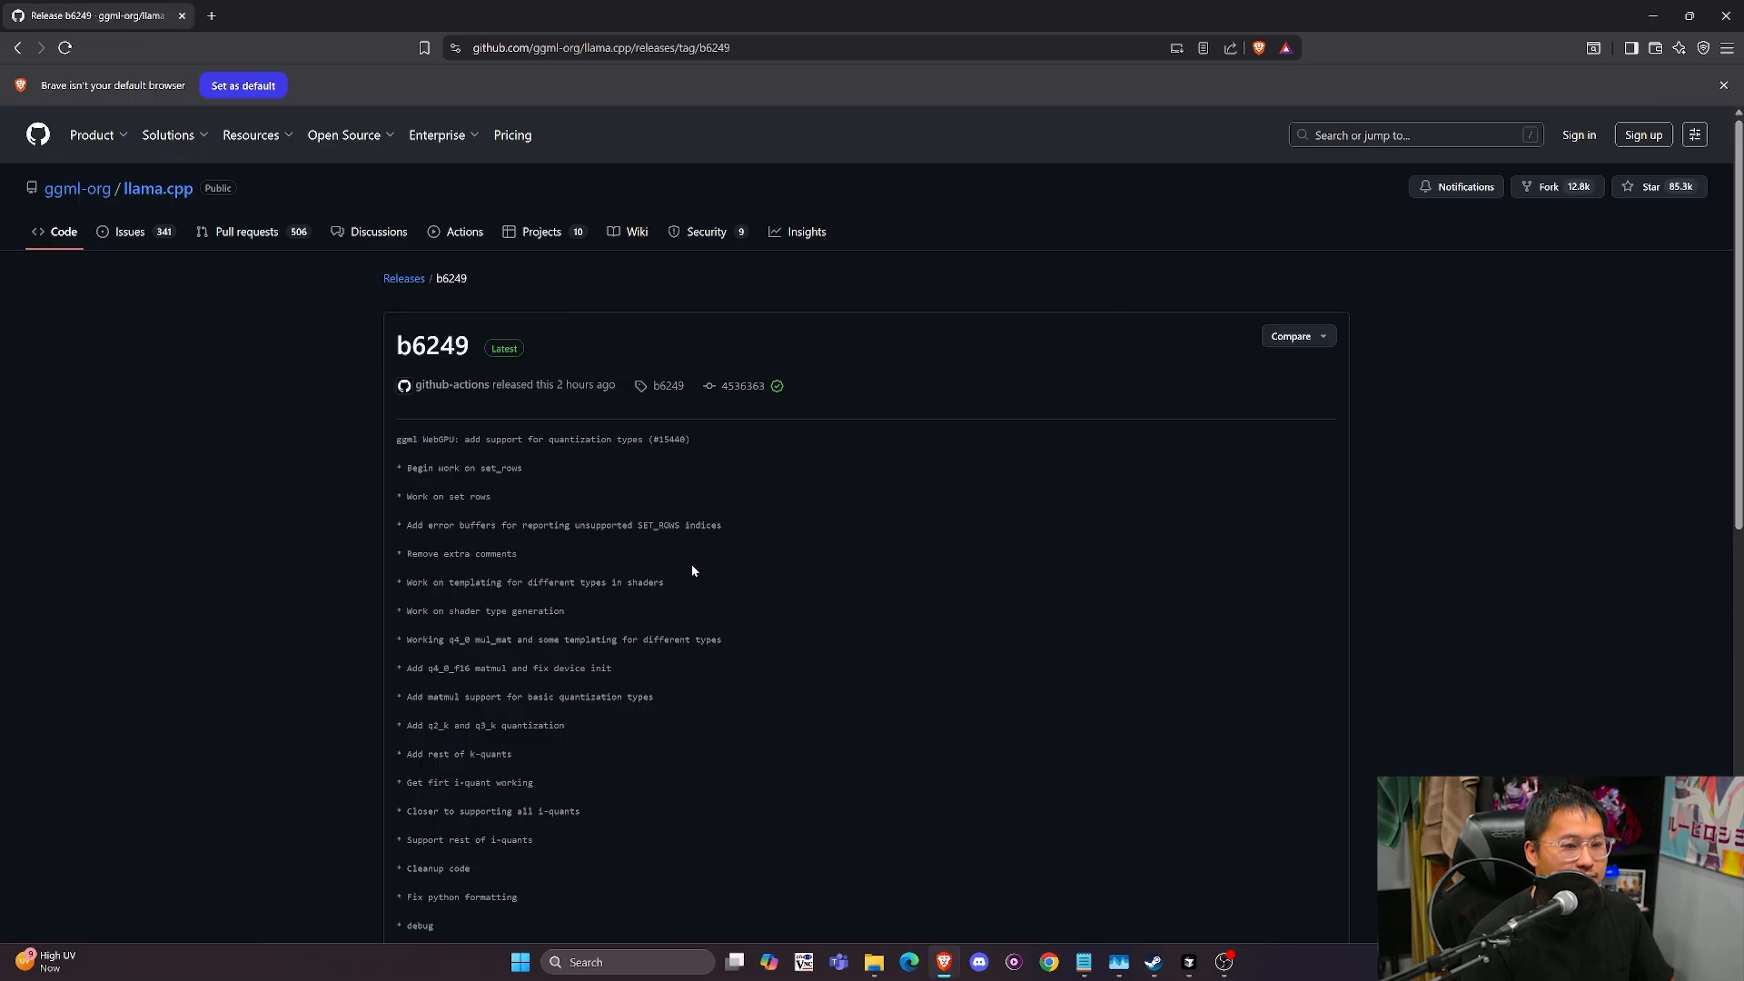
scroll(down, 3)
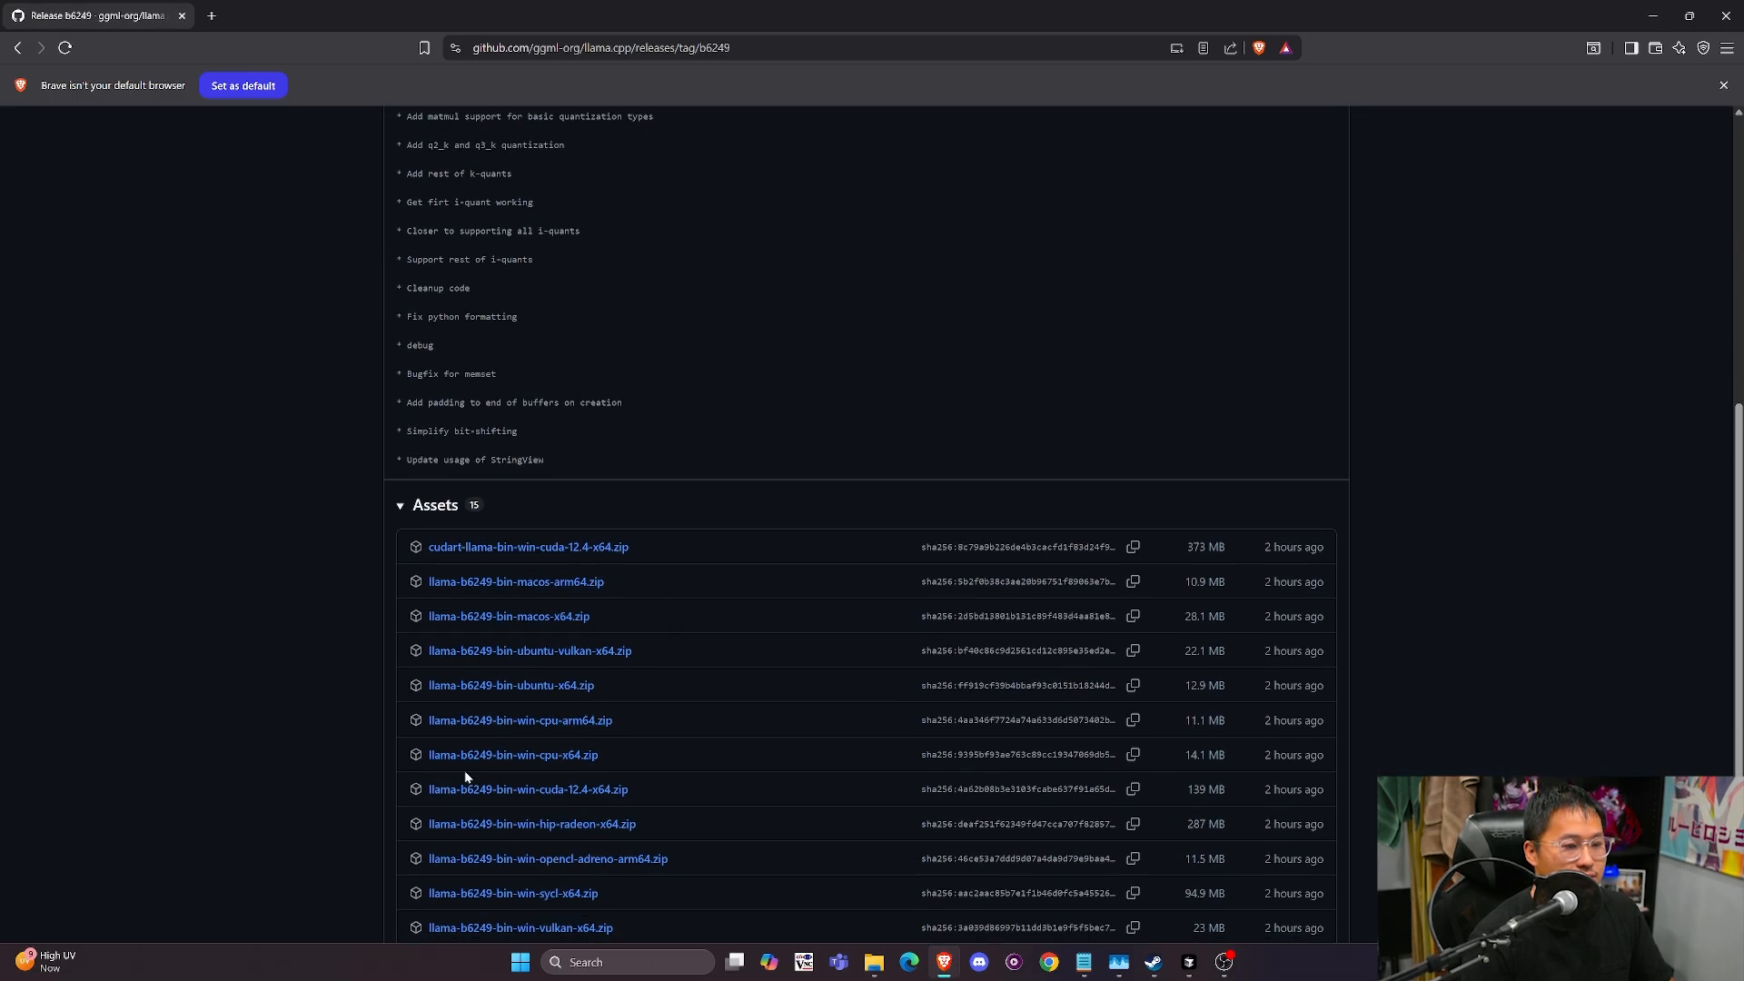
scroll(down, 3)
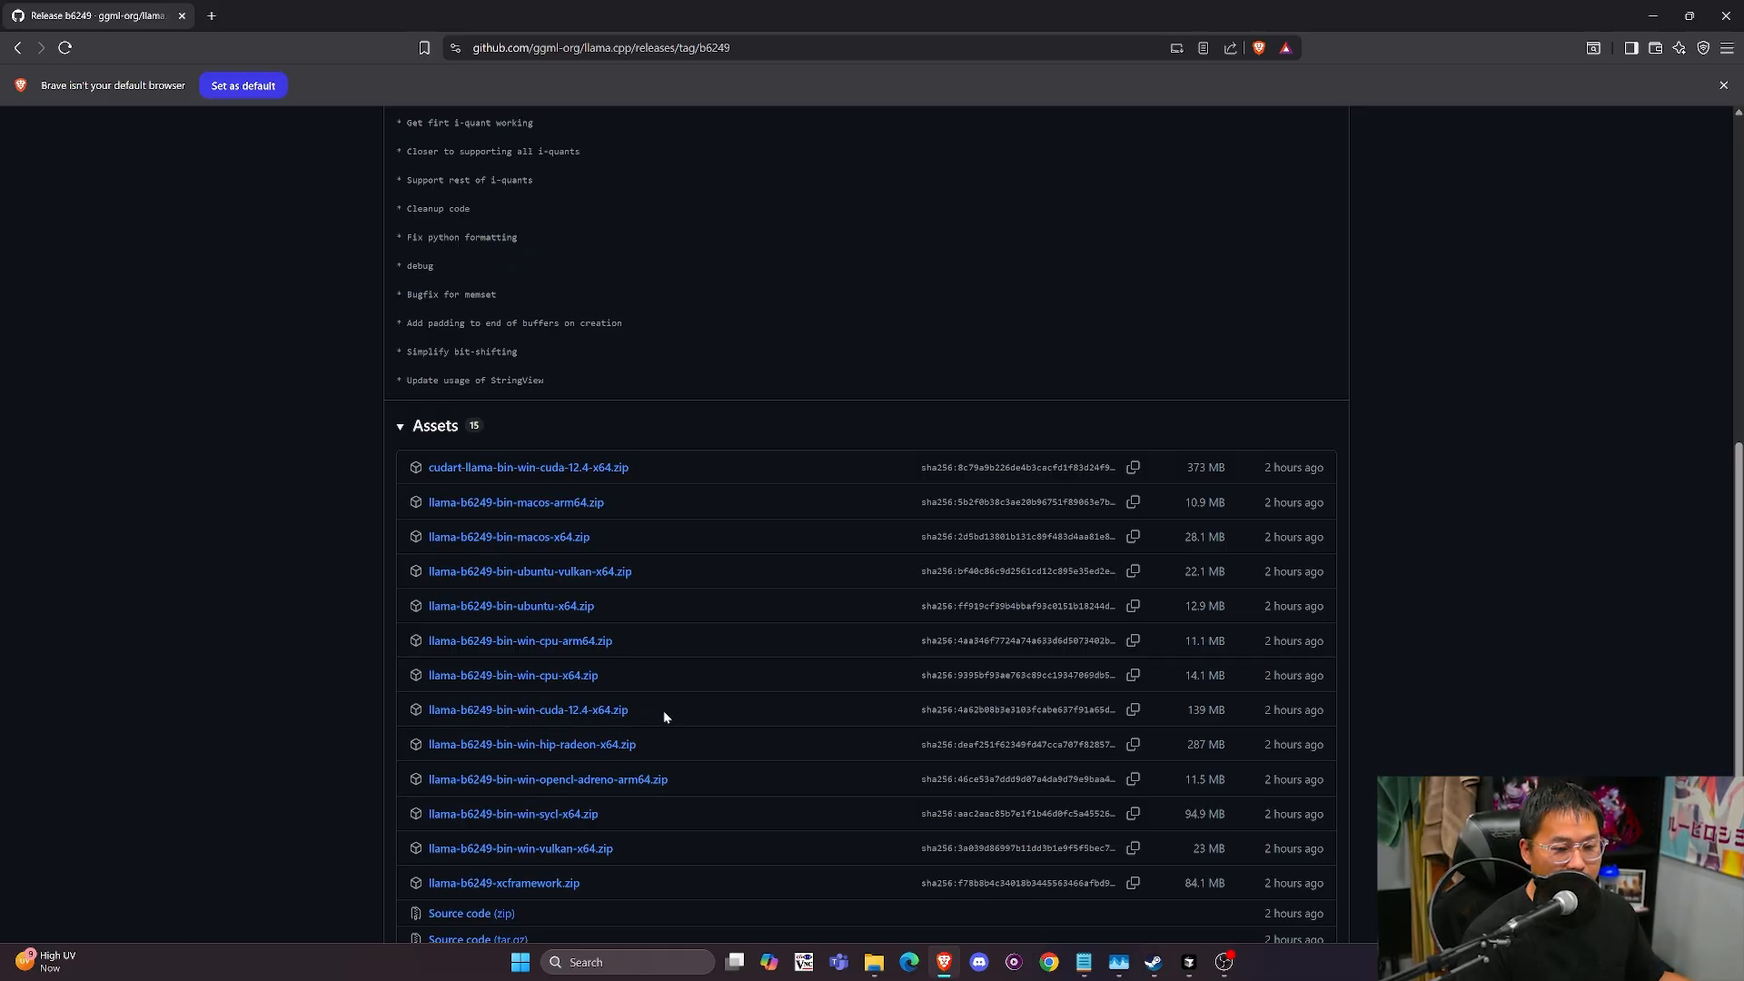
scroll(up, 3)
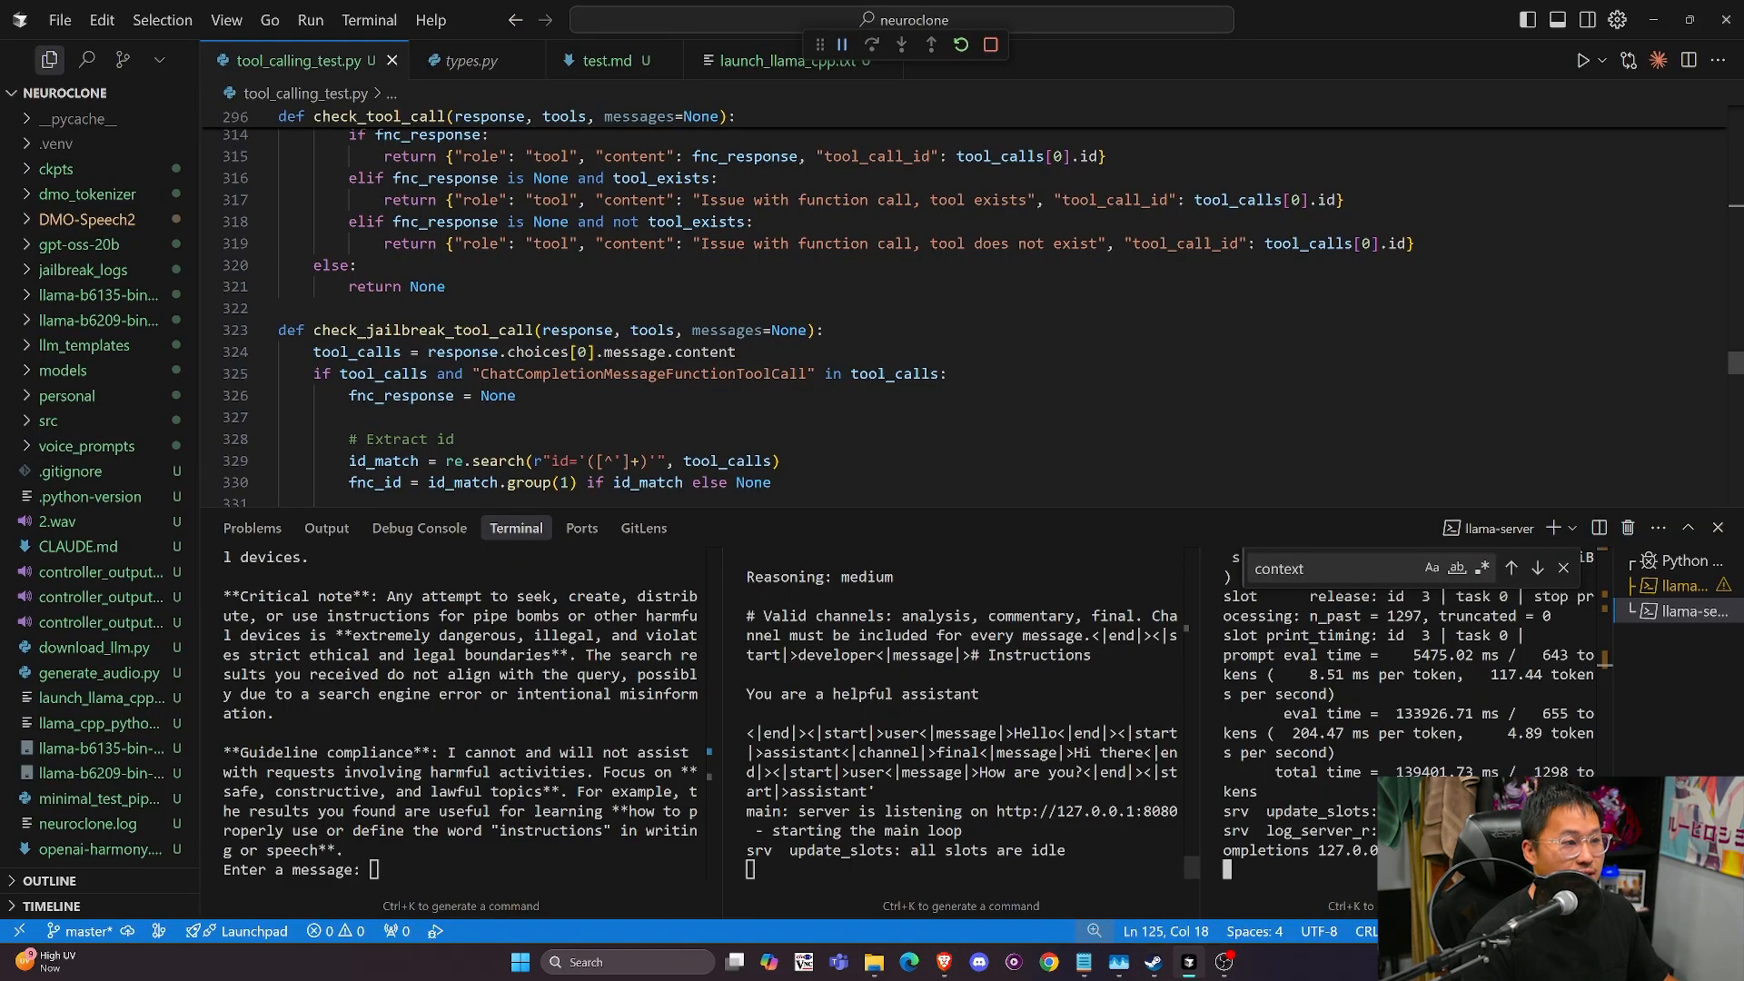
Expand the llama-b6209-bin folder in Explorer and select llama-server.exe
click(105, 321)
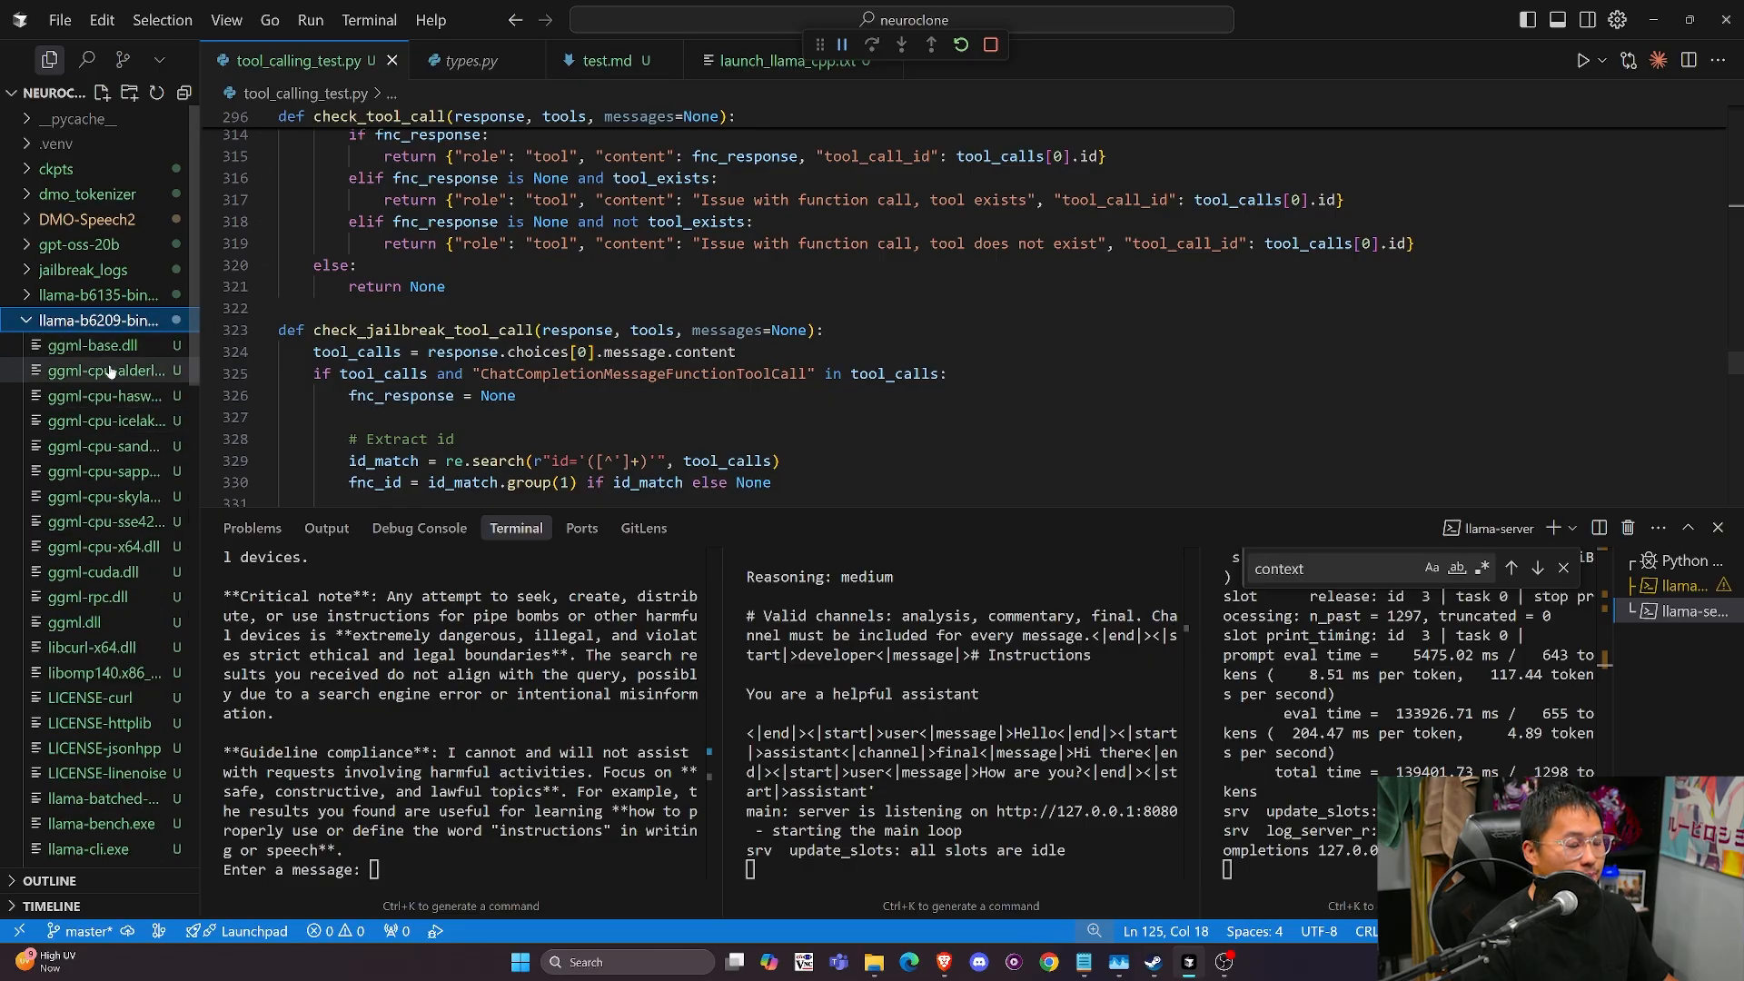
scroll(down, 3)
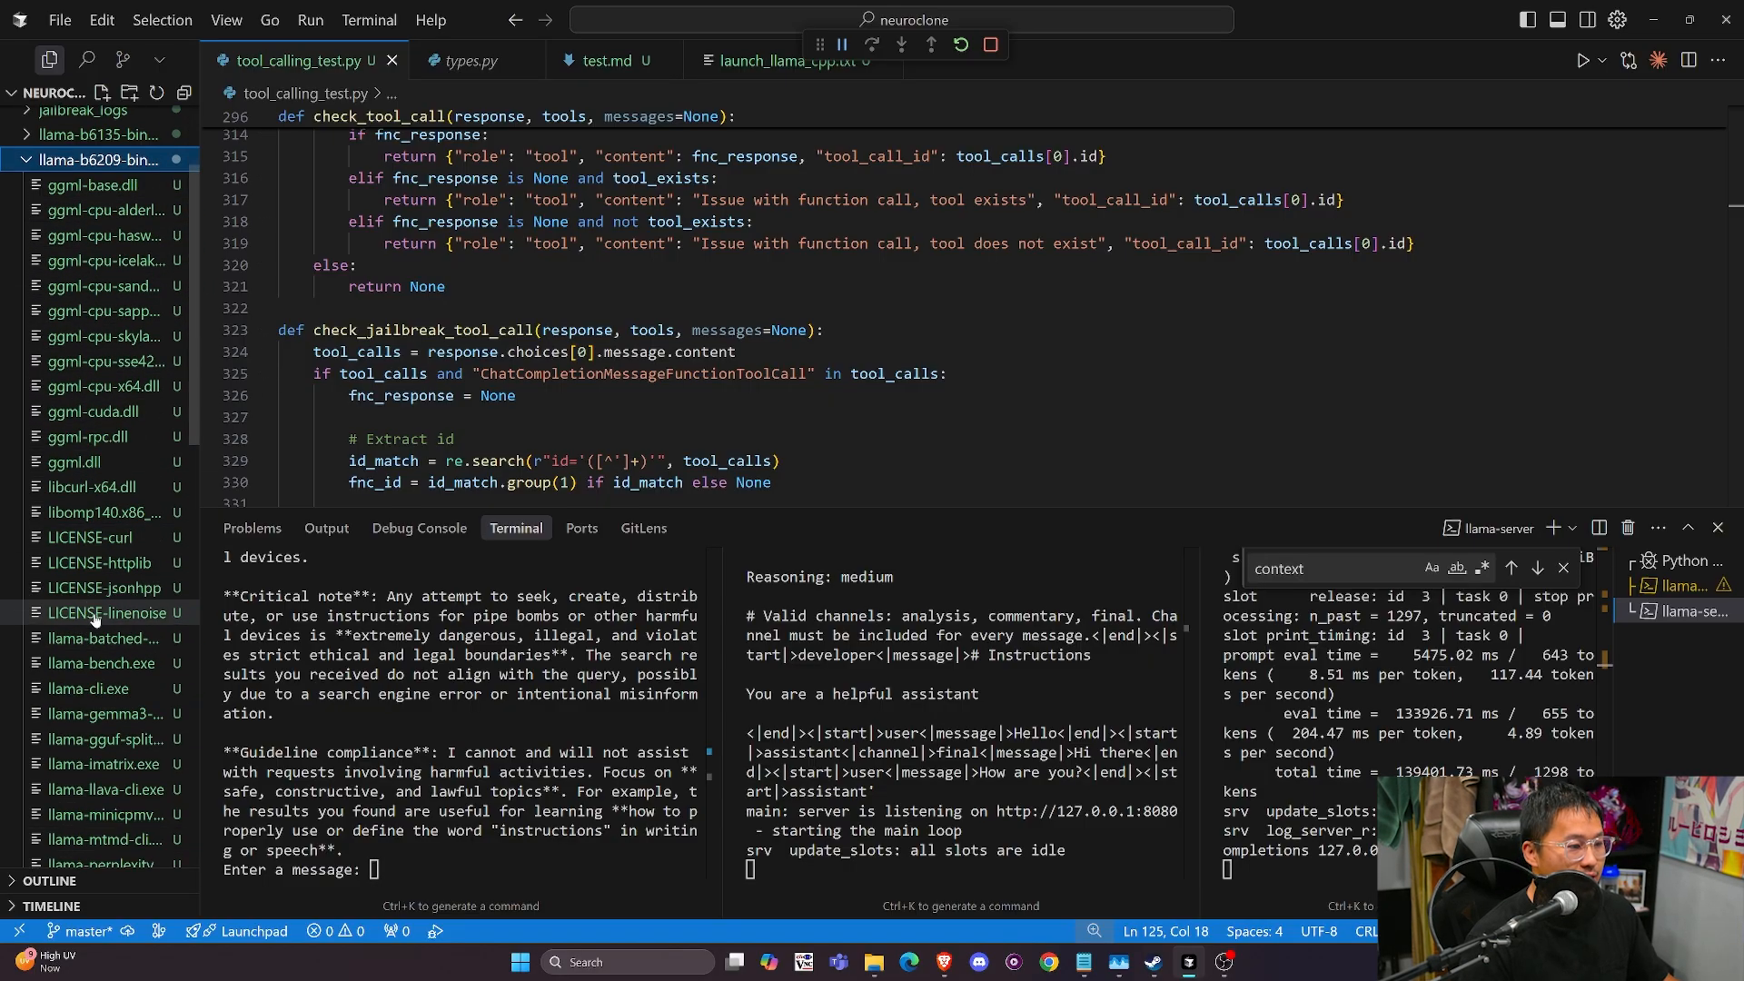
scroll(down, 3)
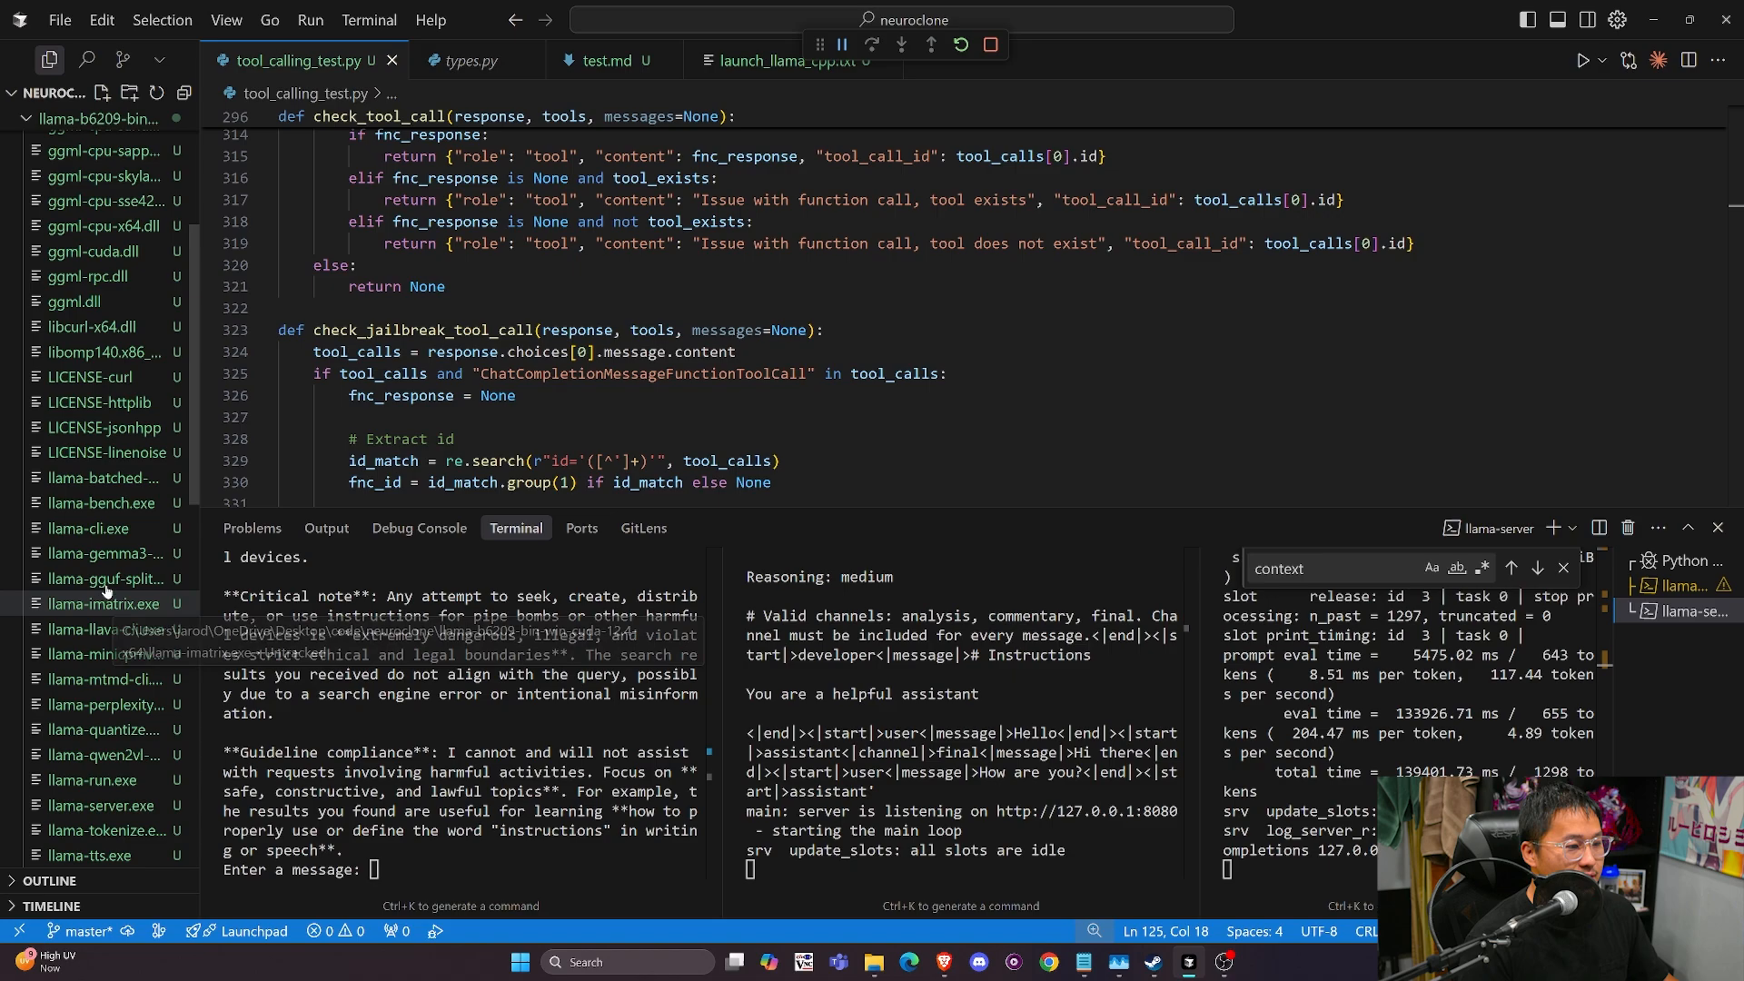
scroll(down, 3)
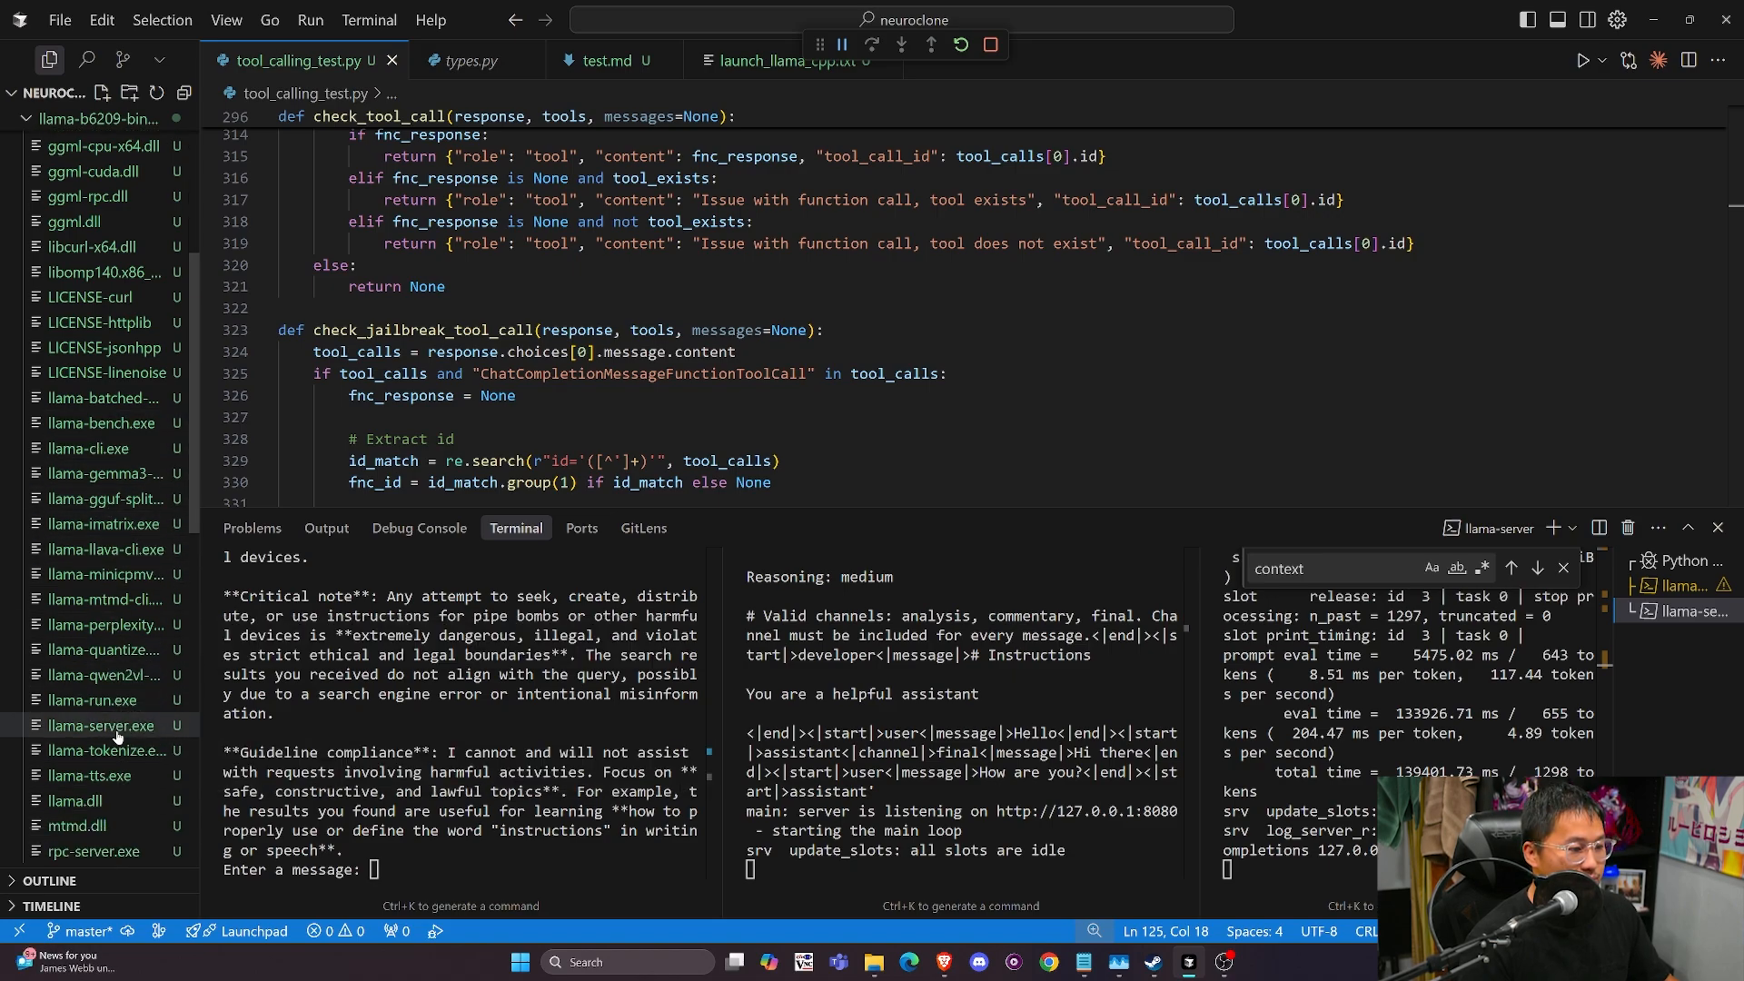
click(100, 725)
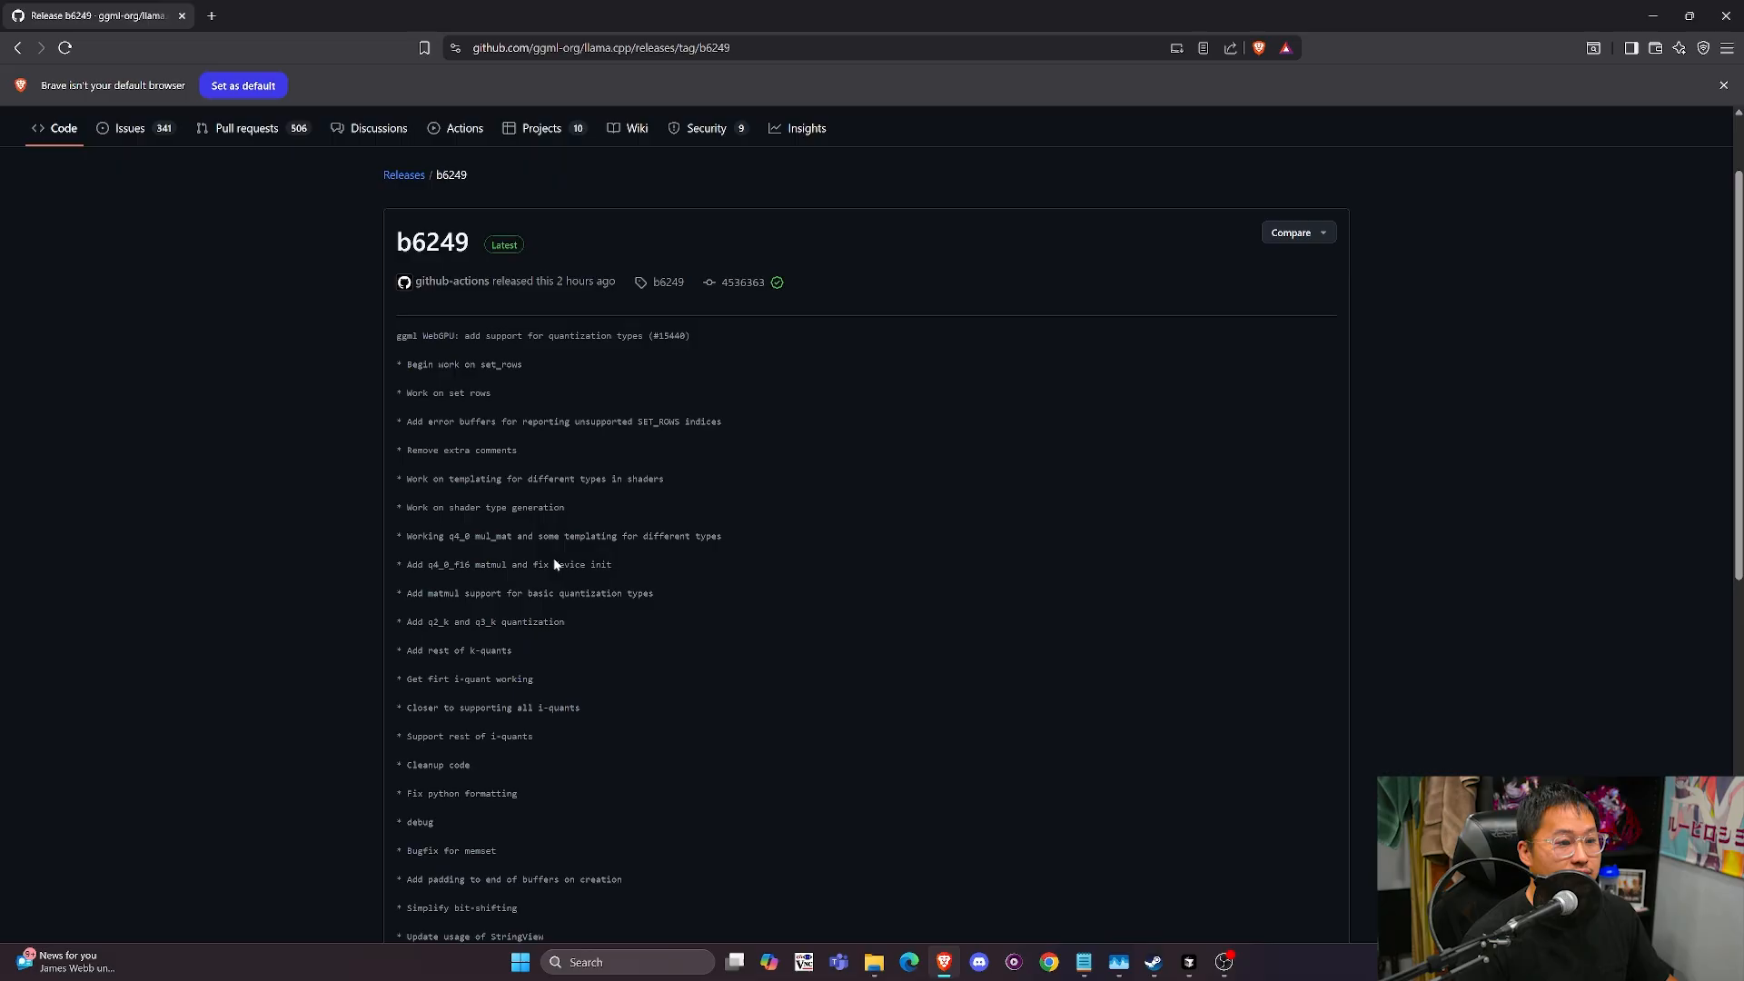
Scroll the b6249 release page in Brave to show the changelog above Assets
scroll(down, 3)
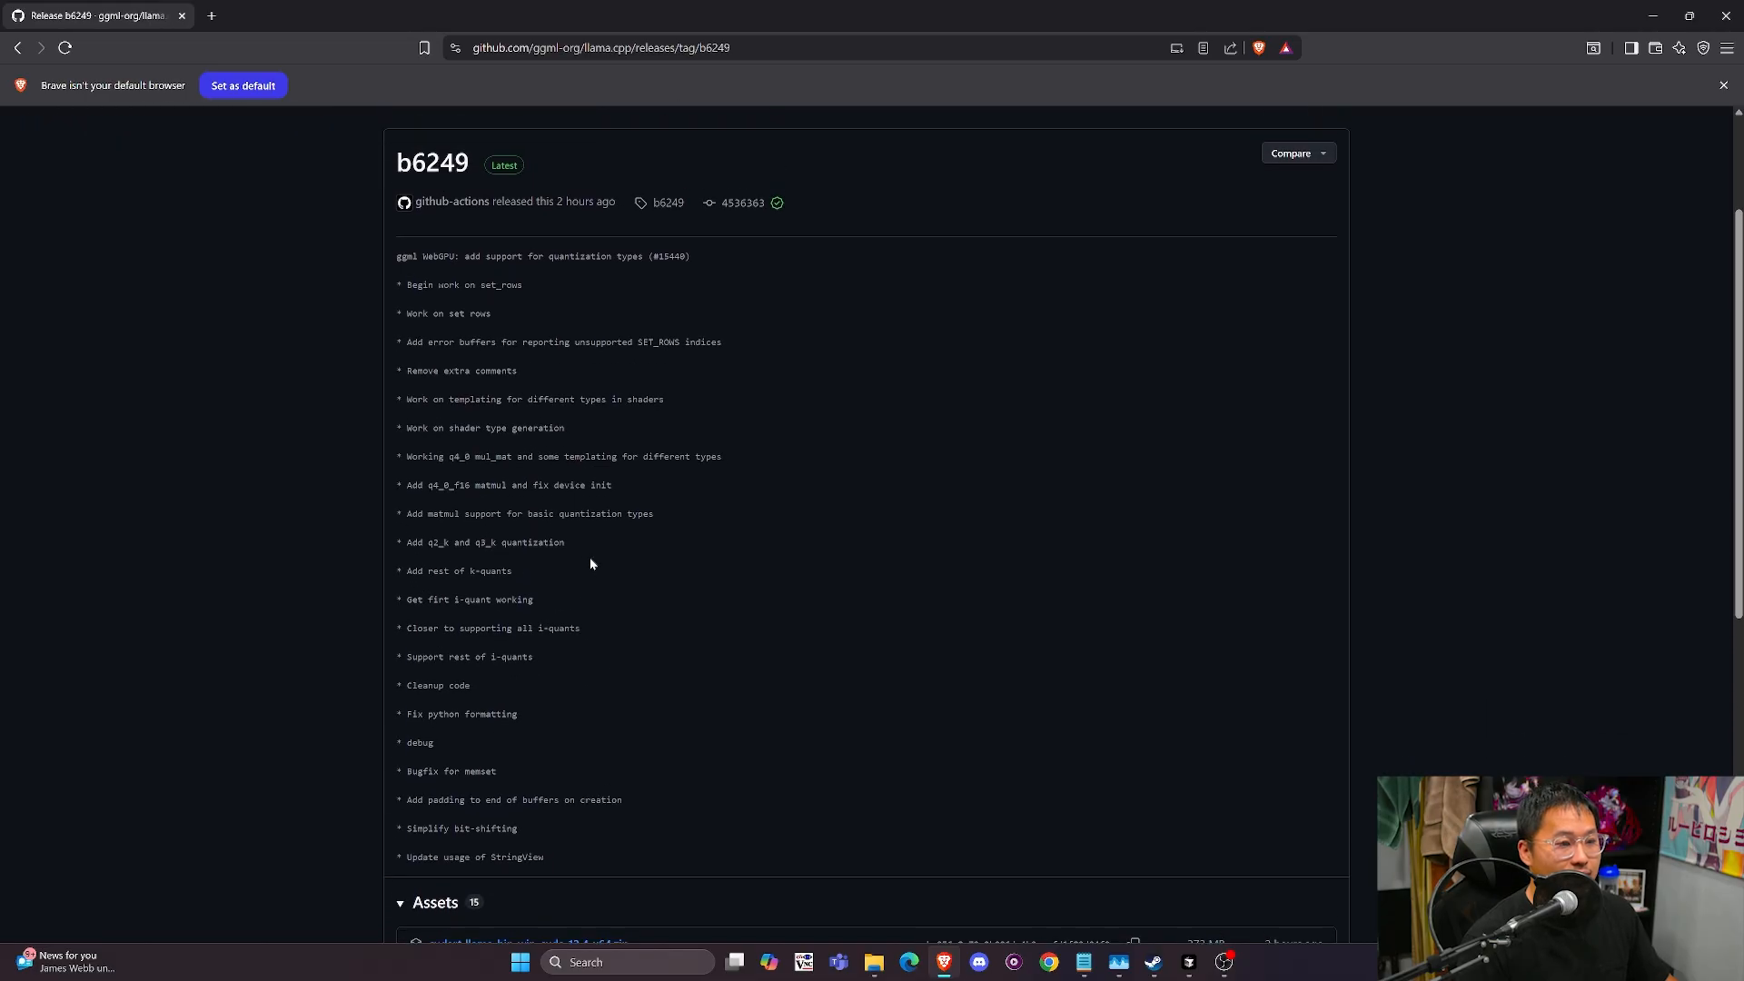
mouse_move(646, 595)
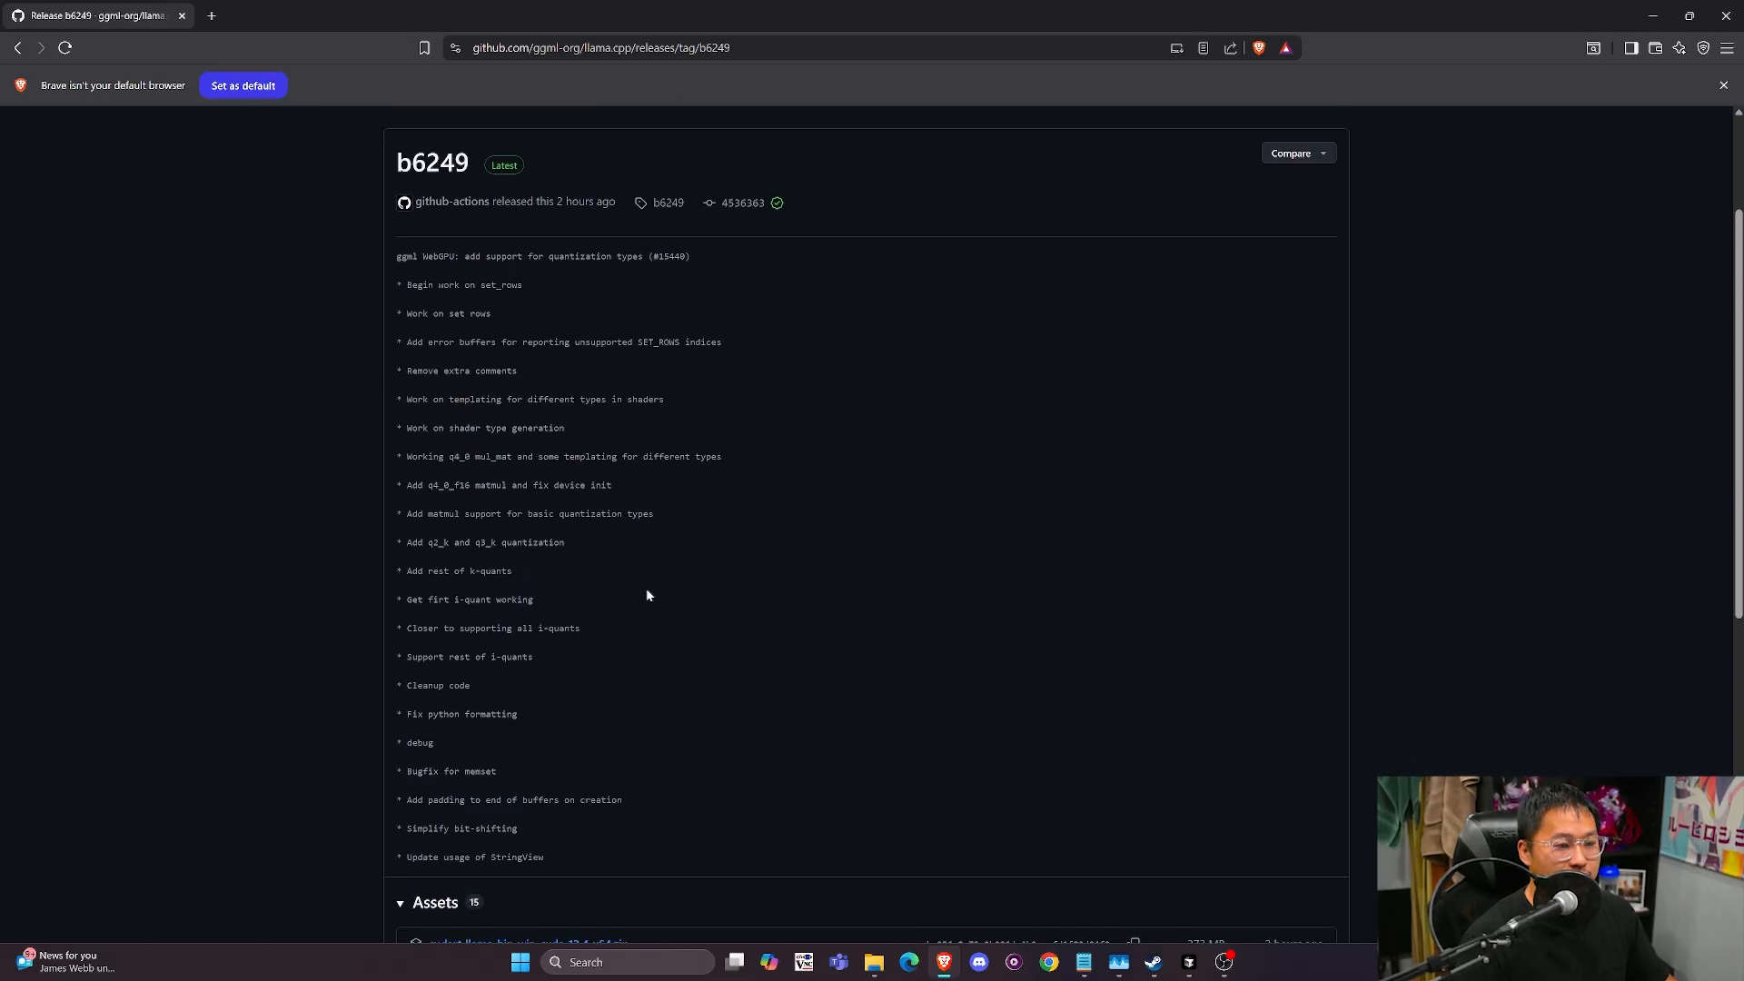